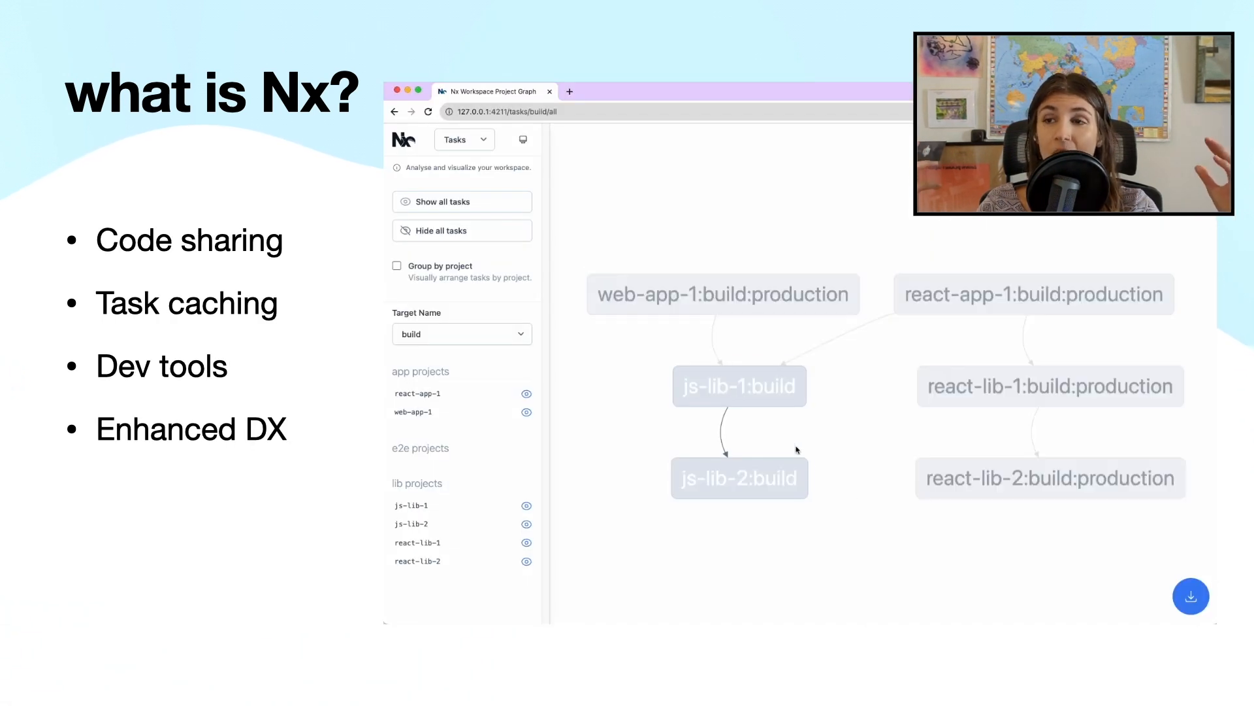
click(739, 477)
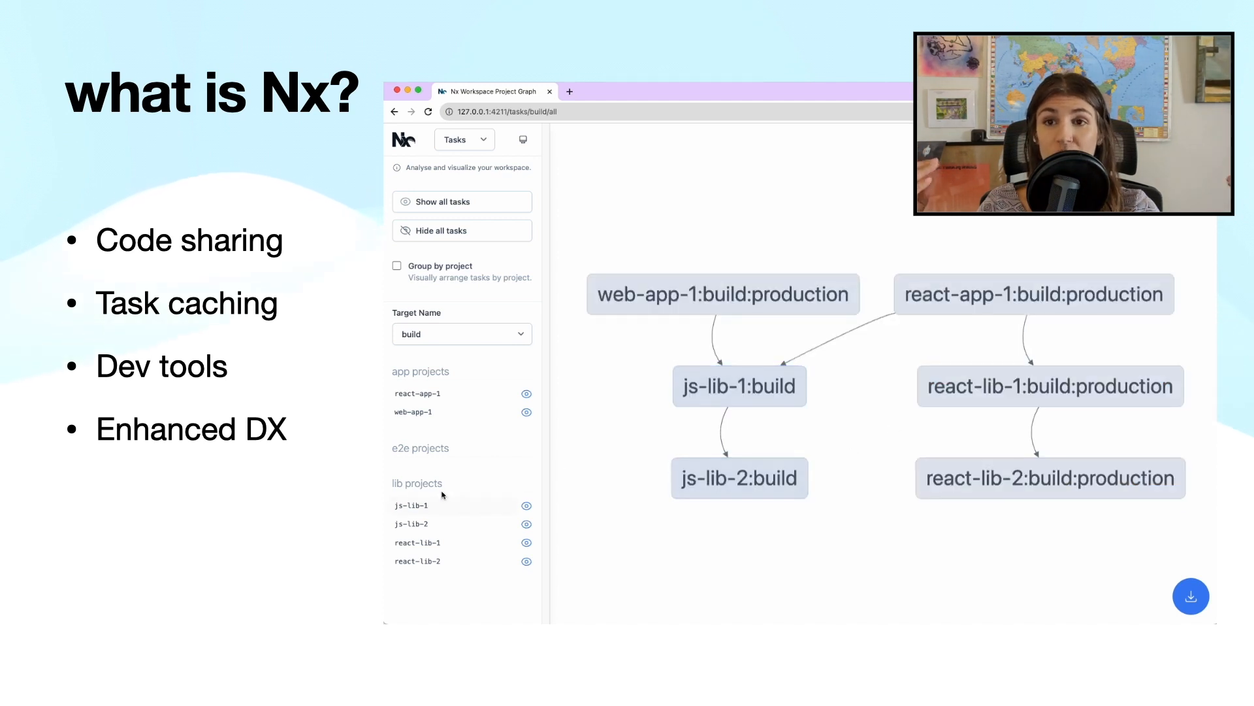
mouse_move(460, 220)
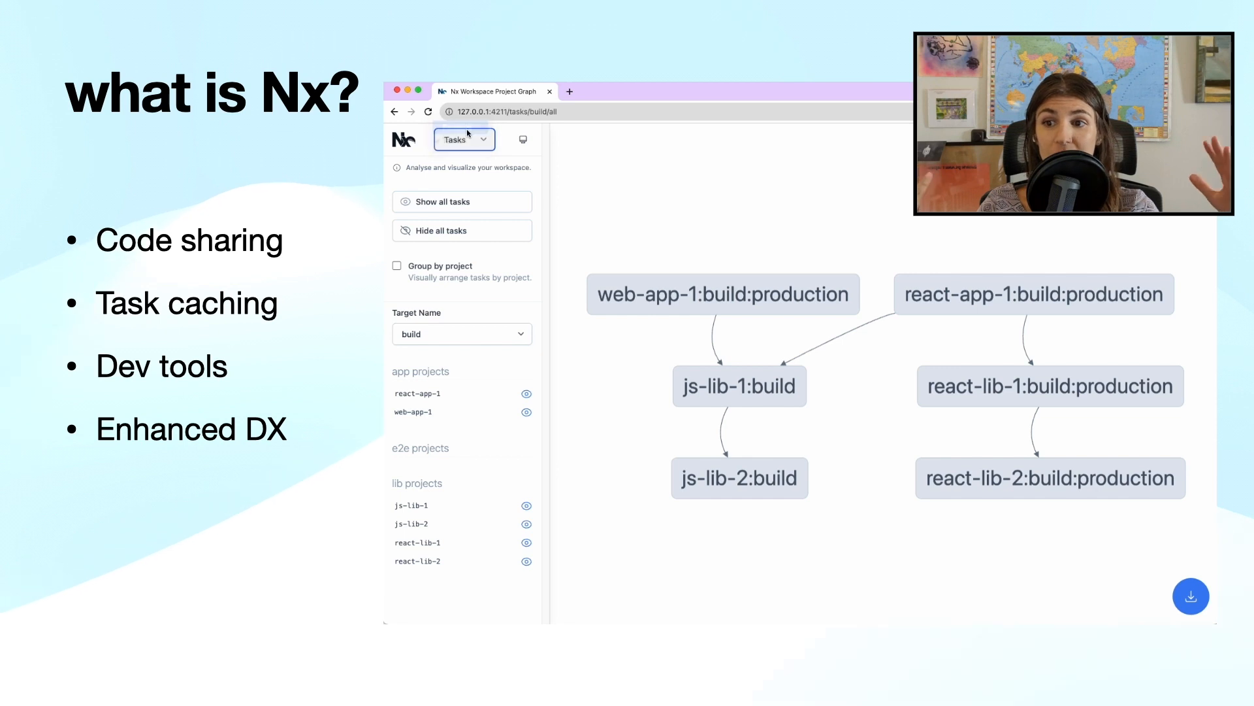
click(464, 139)
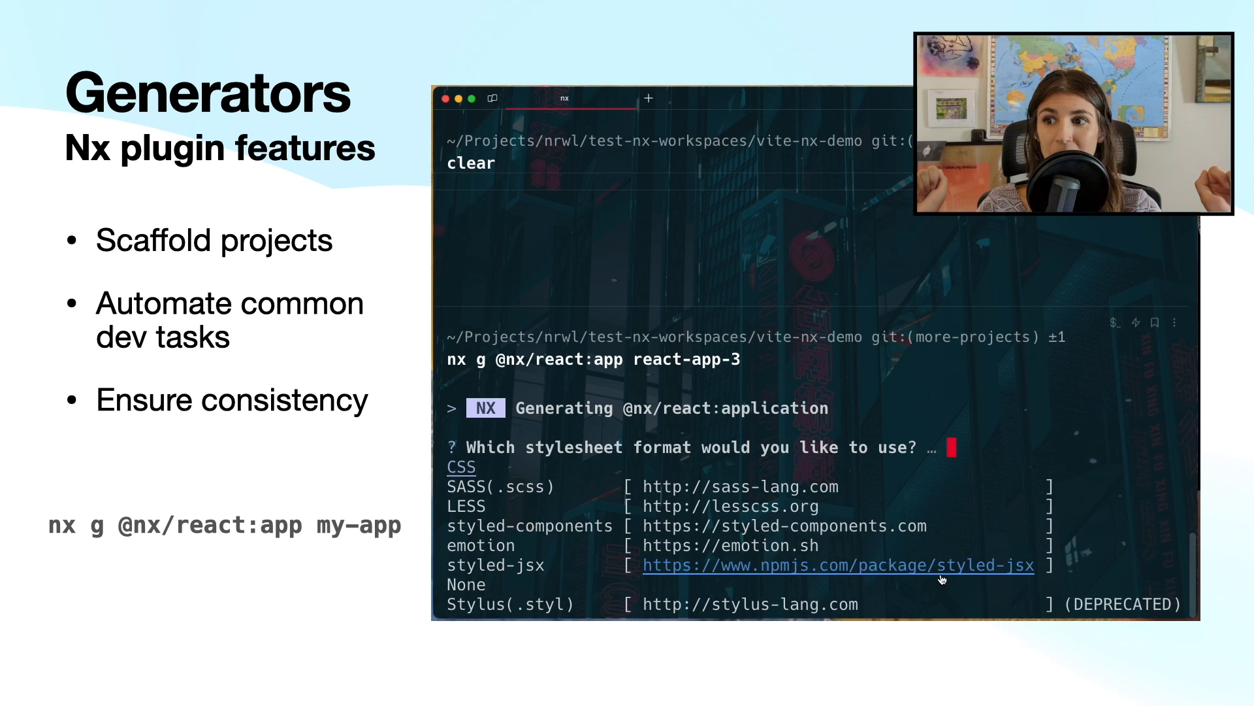
mouse_move(1139, 248)
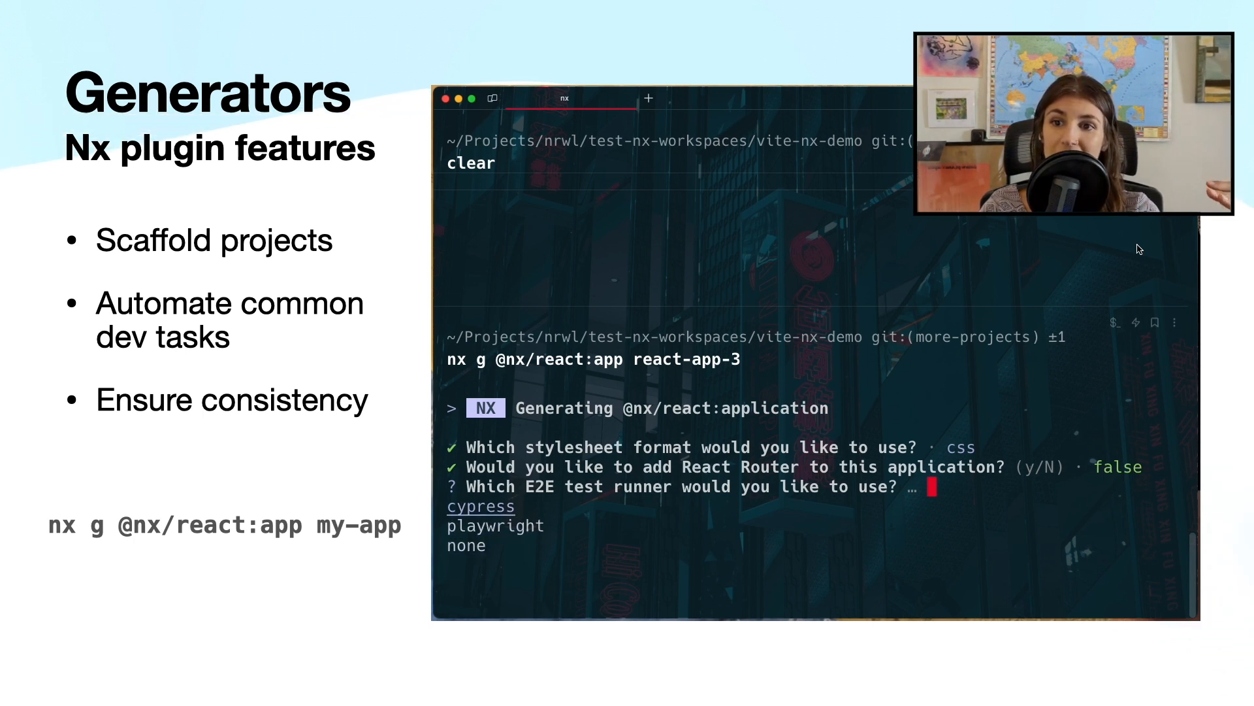
key(Enter)
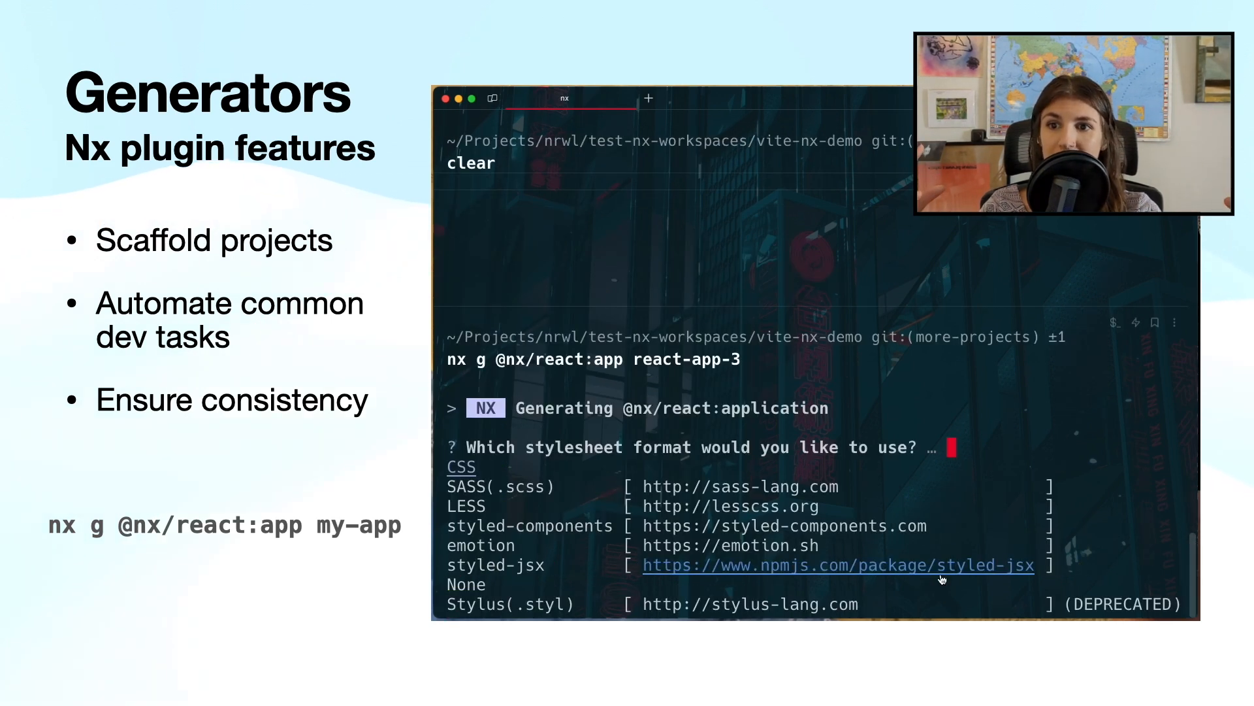
mouse_move(1138, 248)
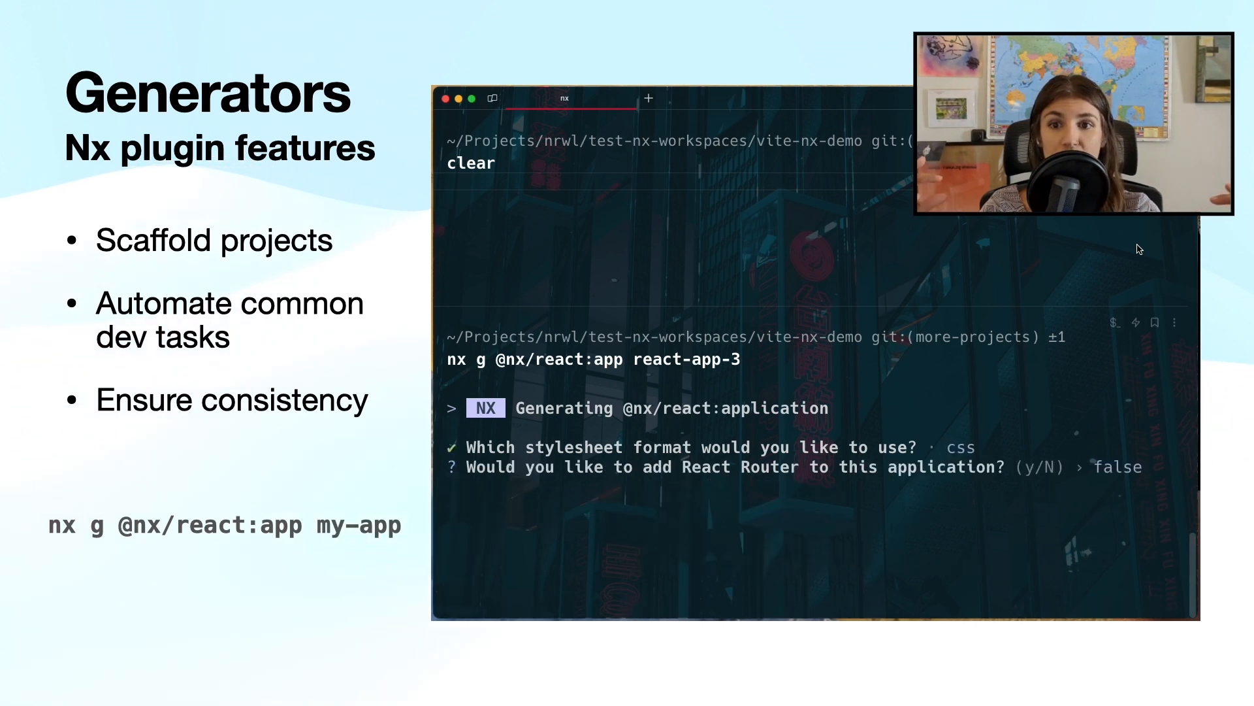
key(Enter)
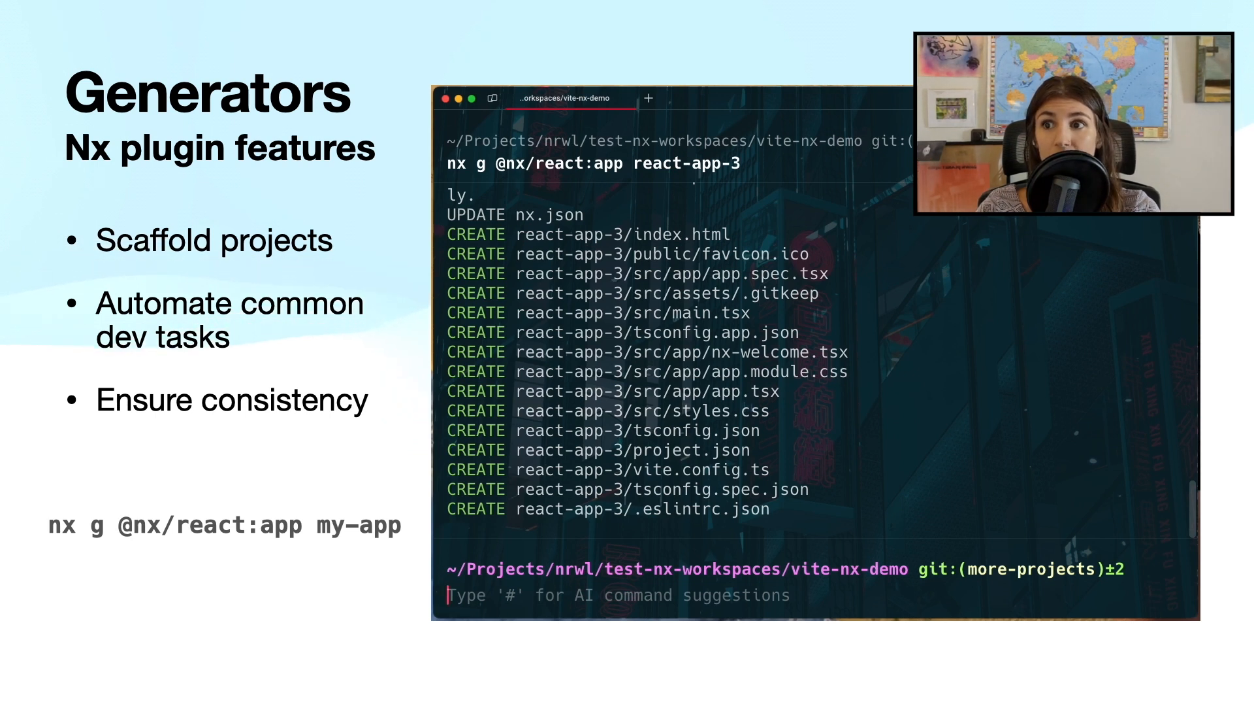
text(nx g @nx/react:app react-app-3)
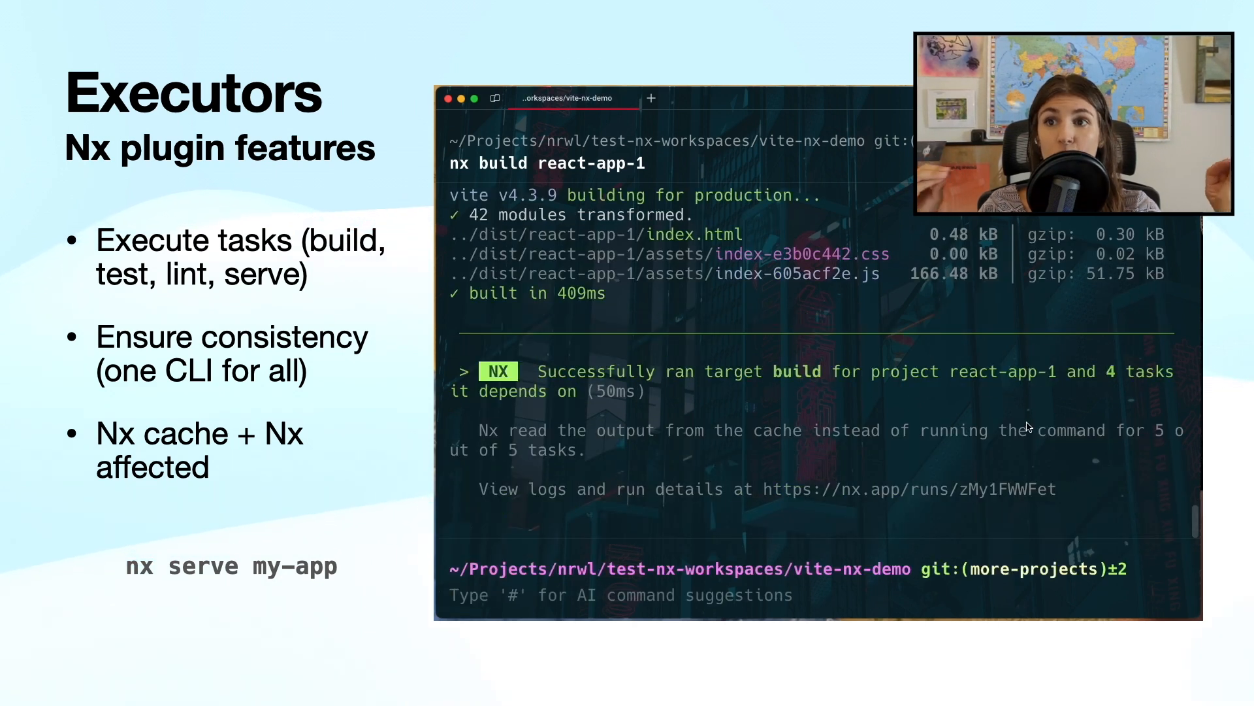
Run nx test react-app-1 from command history, with both tests passing from cache
drag(477, 430, 655, 430)
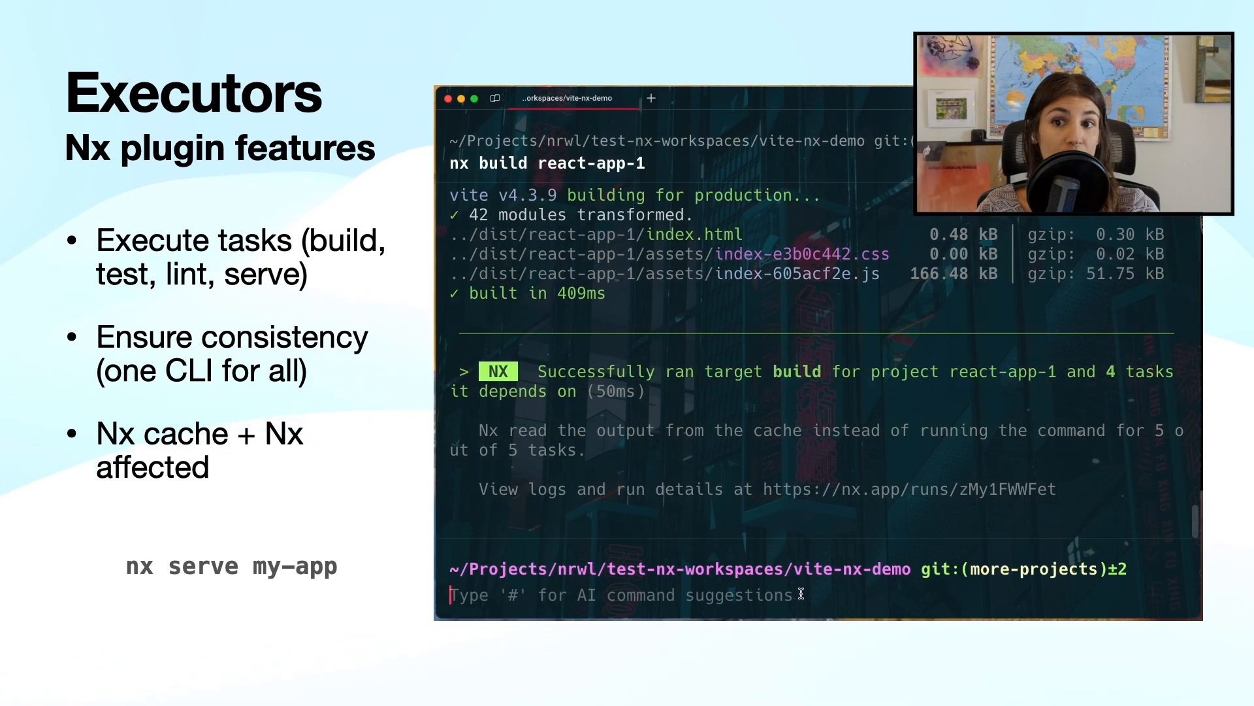
text(nx test web -u)
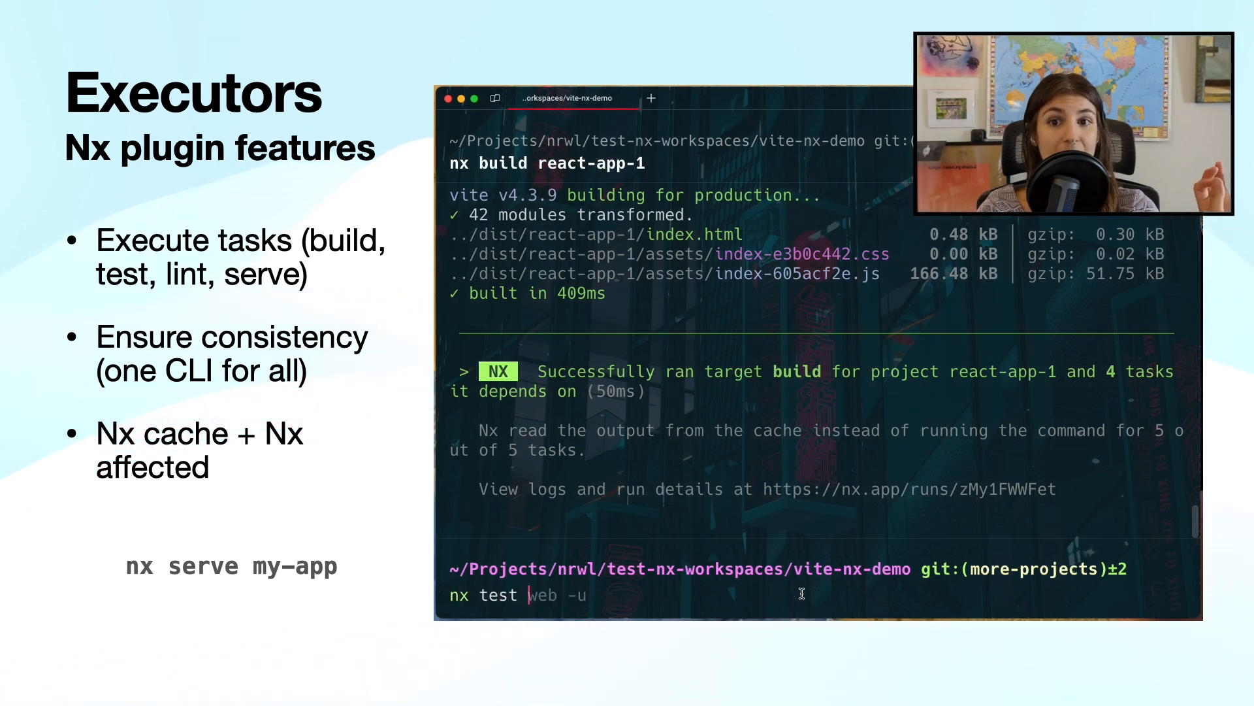
text(react-app--)
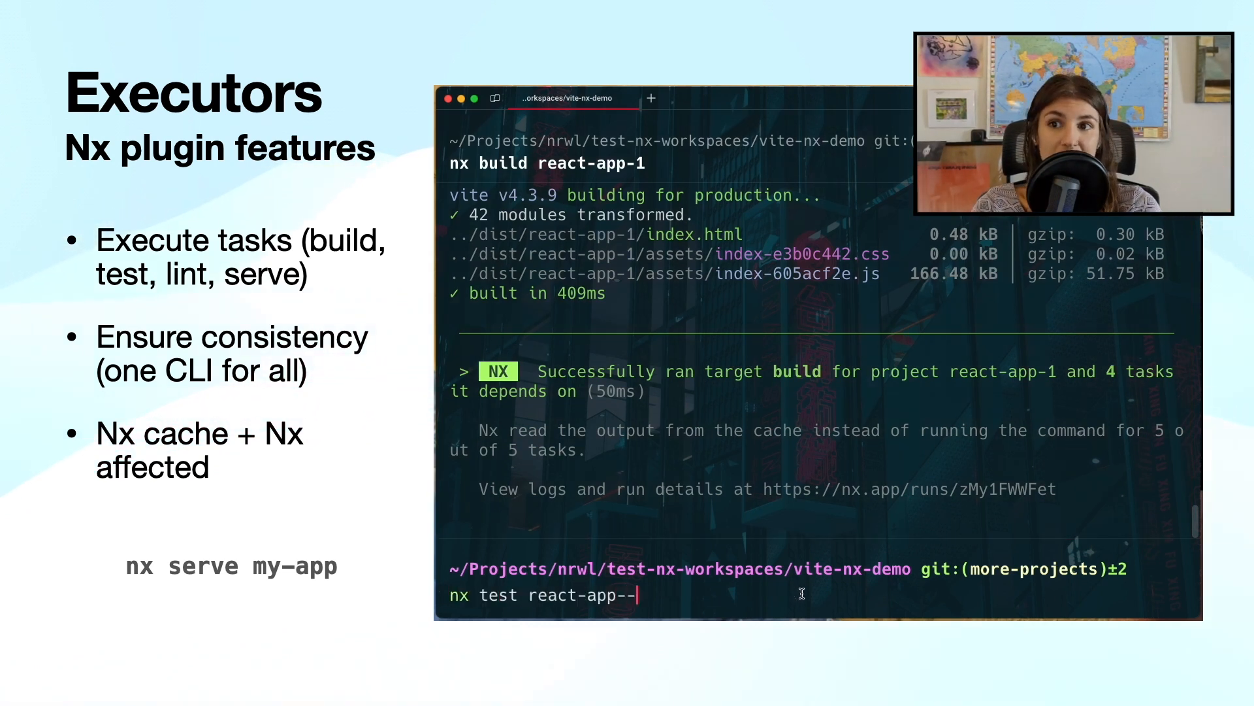
key(Enter)
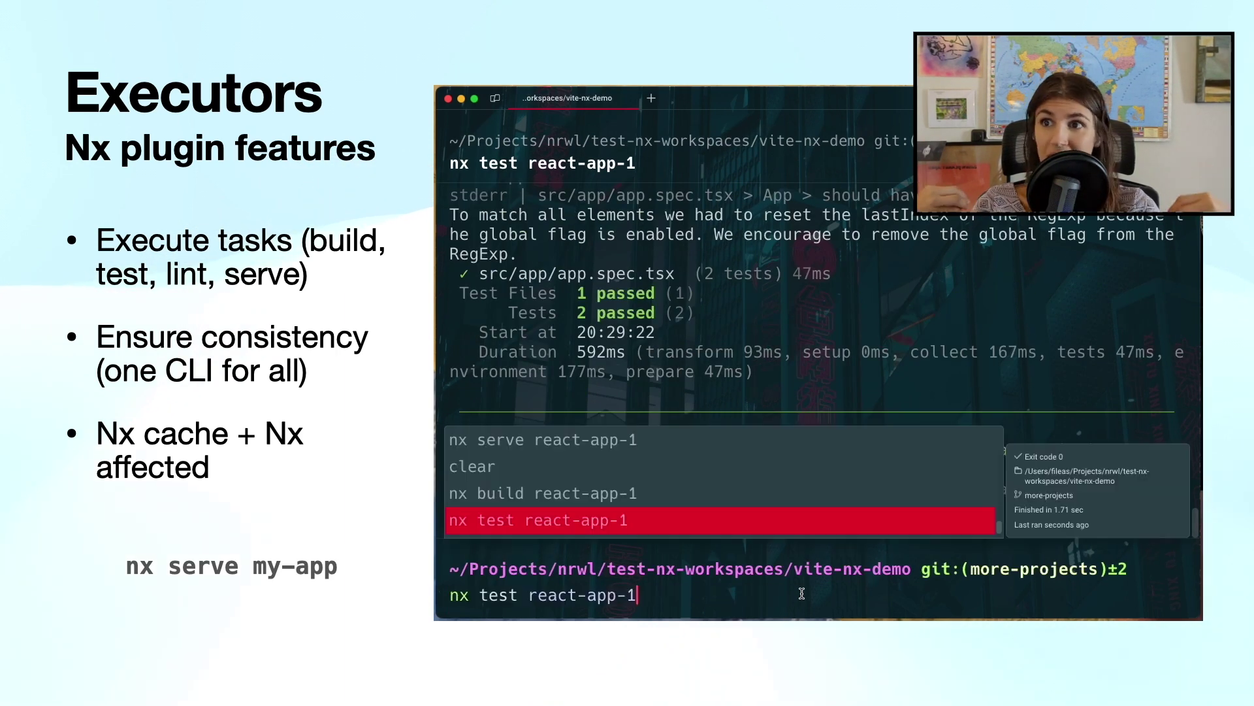
key(Enter)
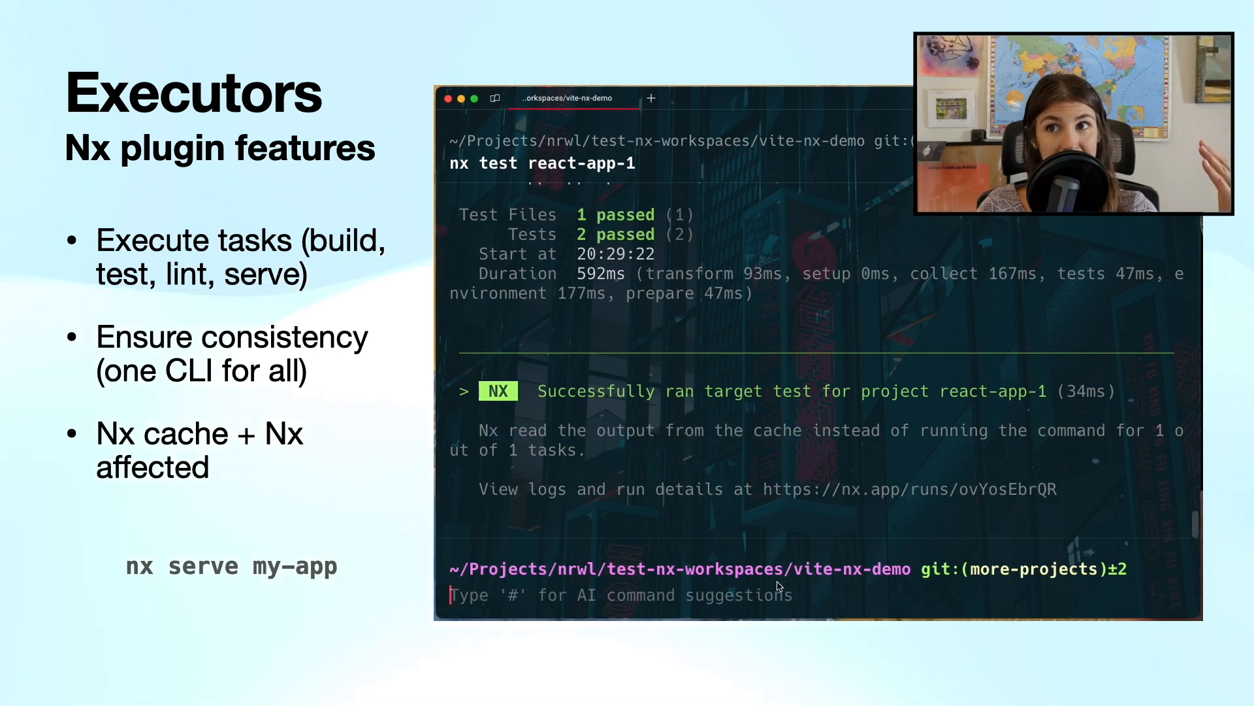
Start serving react-app-1 with nx serve react-app-1
text(nx serve react-app-1)
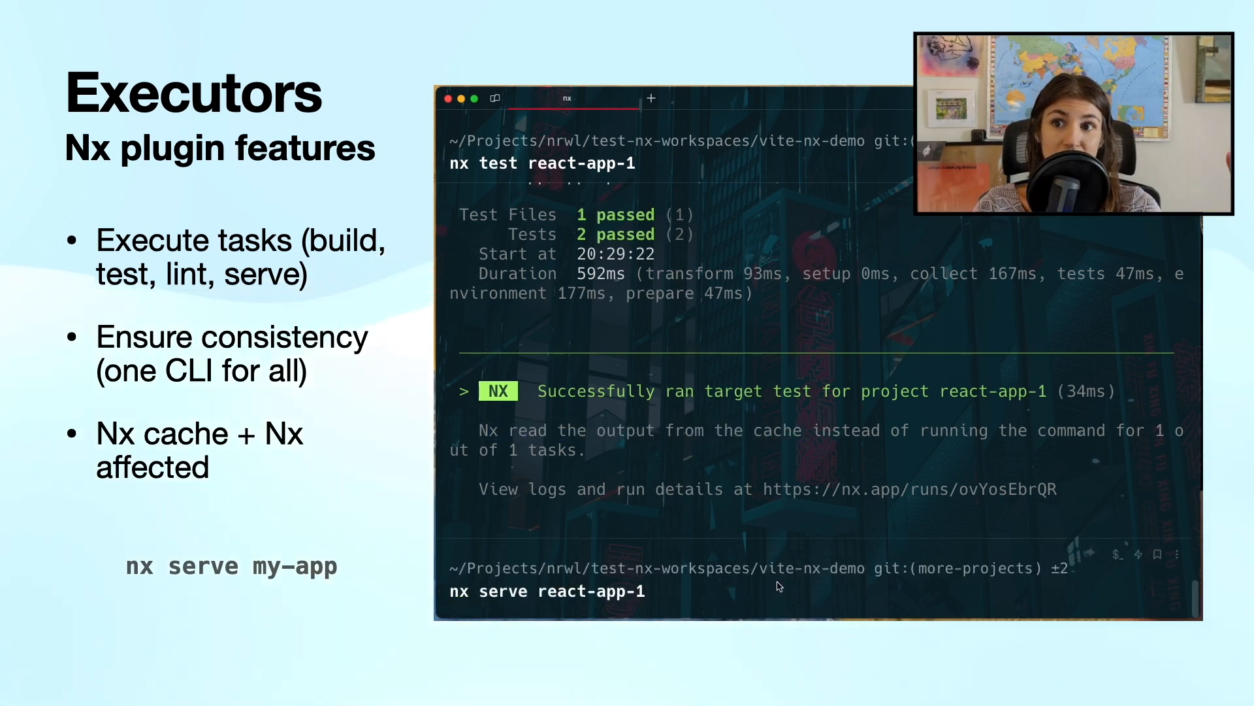
key(Enter)
text(nx)
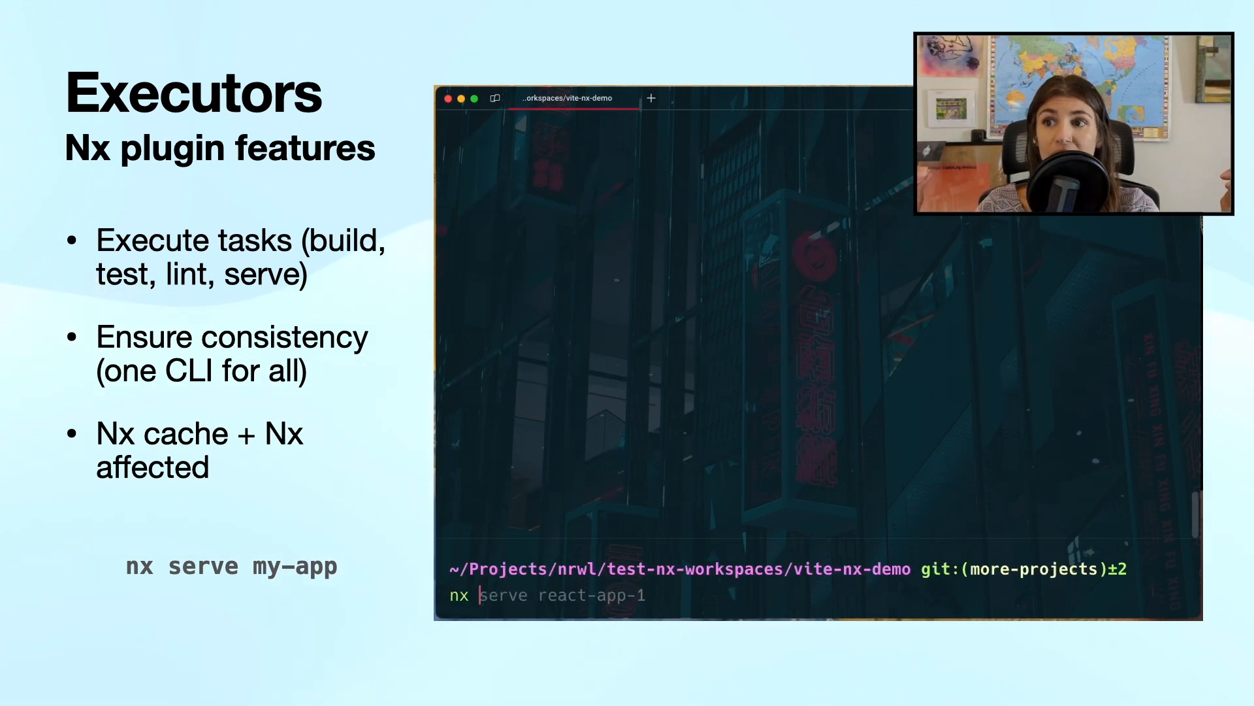
text(build react-app-1/index.html)
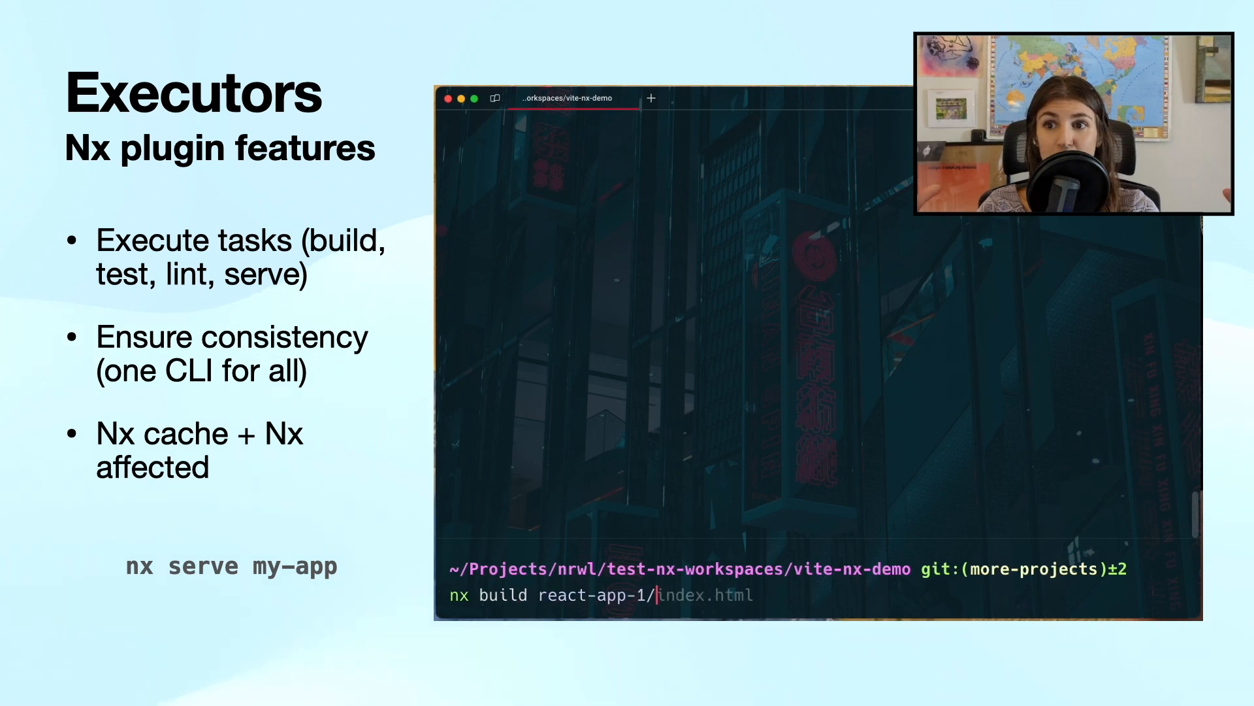
key(Enter)
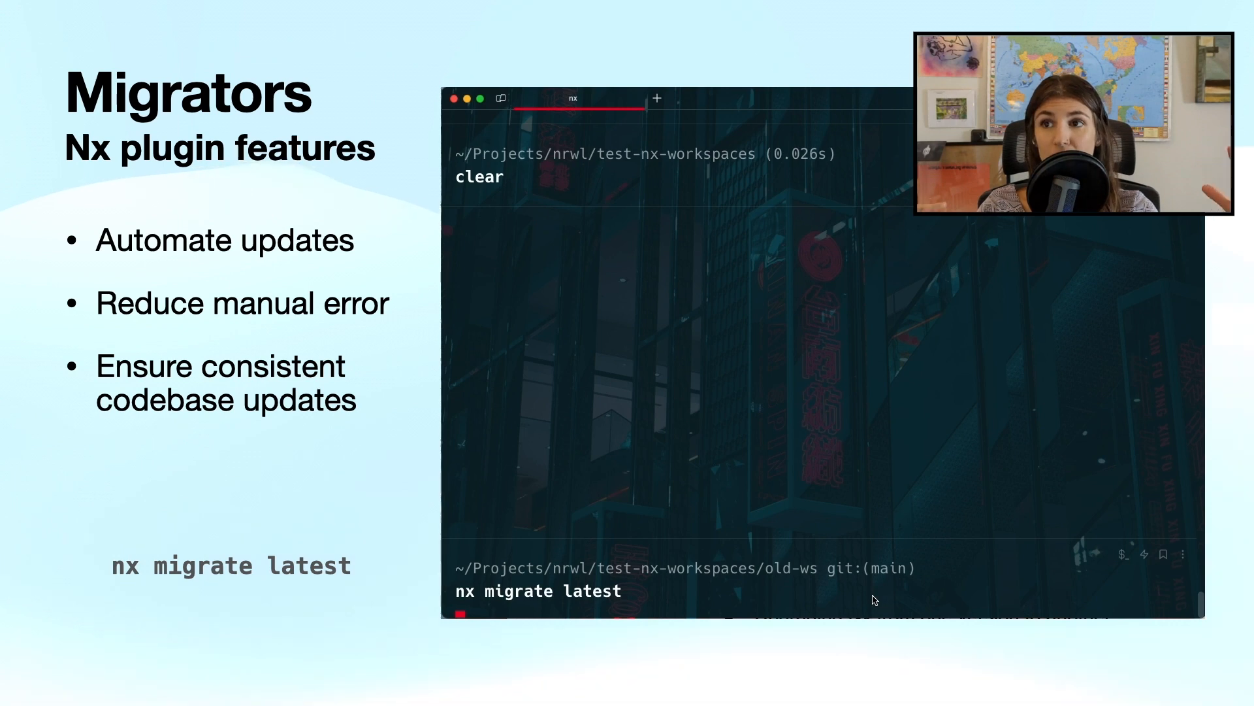
Run nx migrate latest, npm i and npx nx migrate --run-migrations in old-ws
key(Enter)
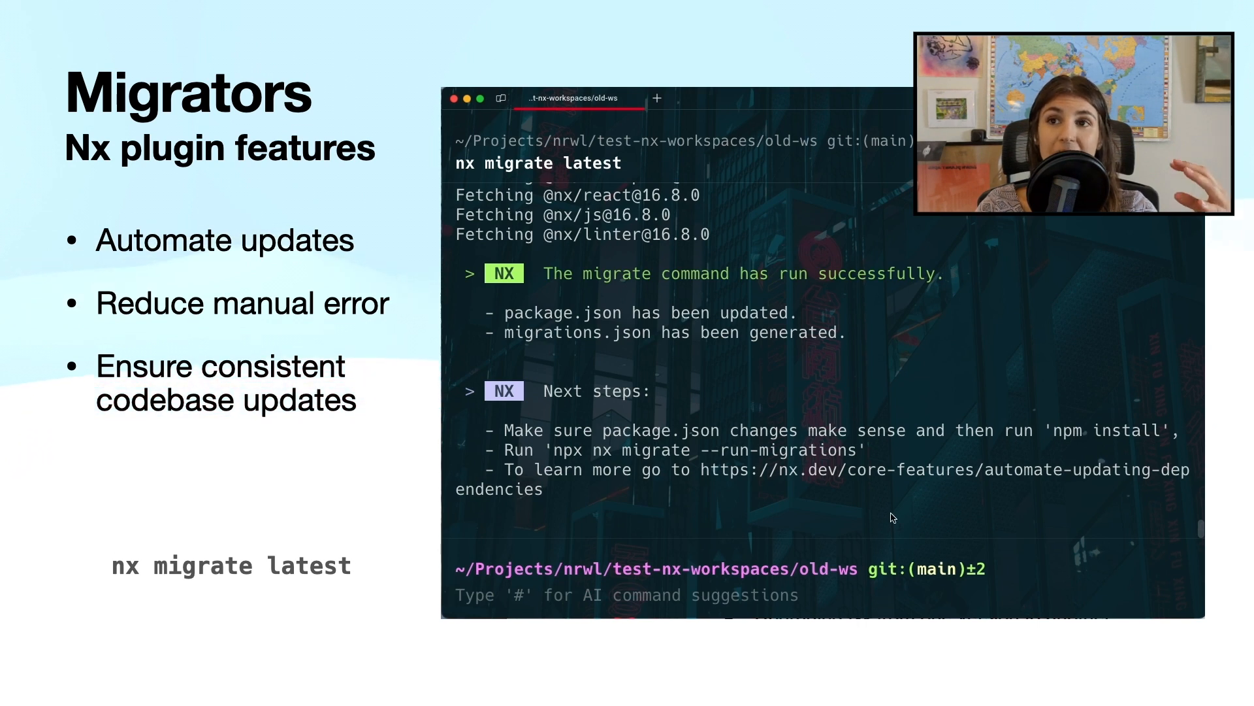
mouse_move(833, 449)
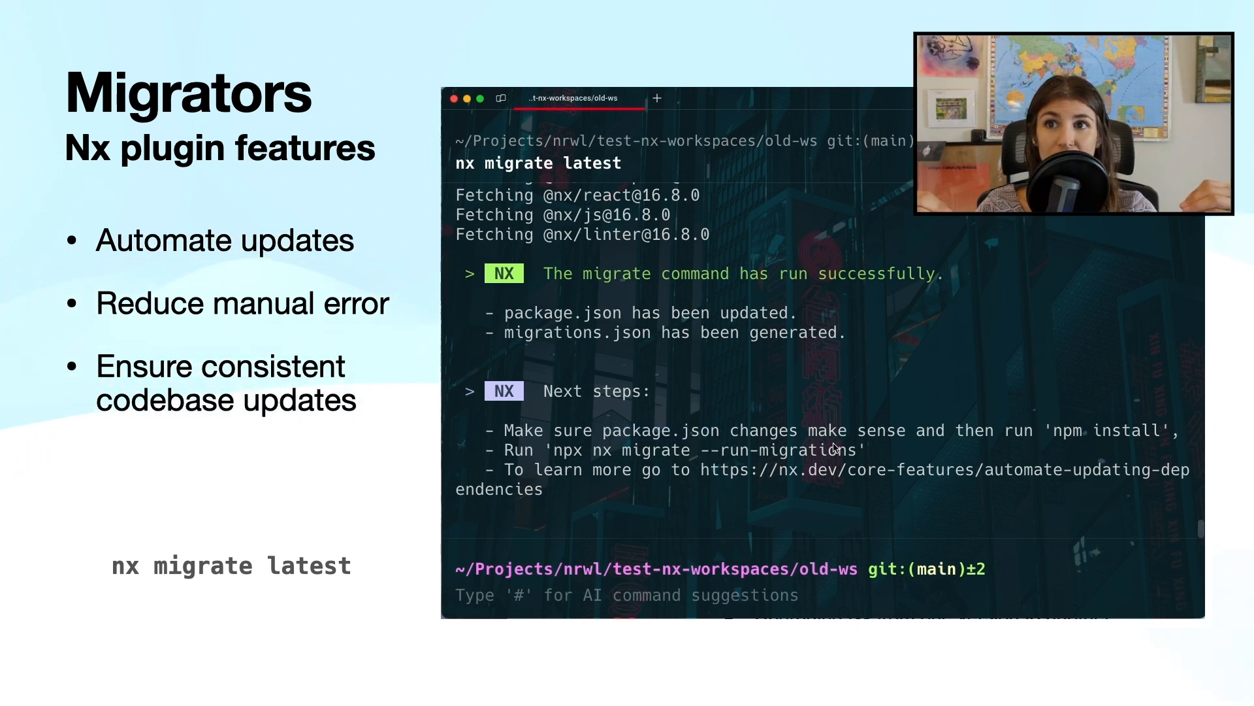
drag(556, 450, 855, 449)
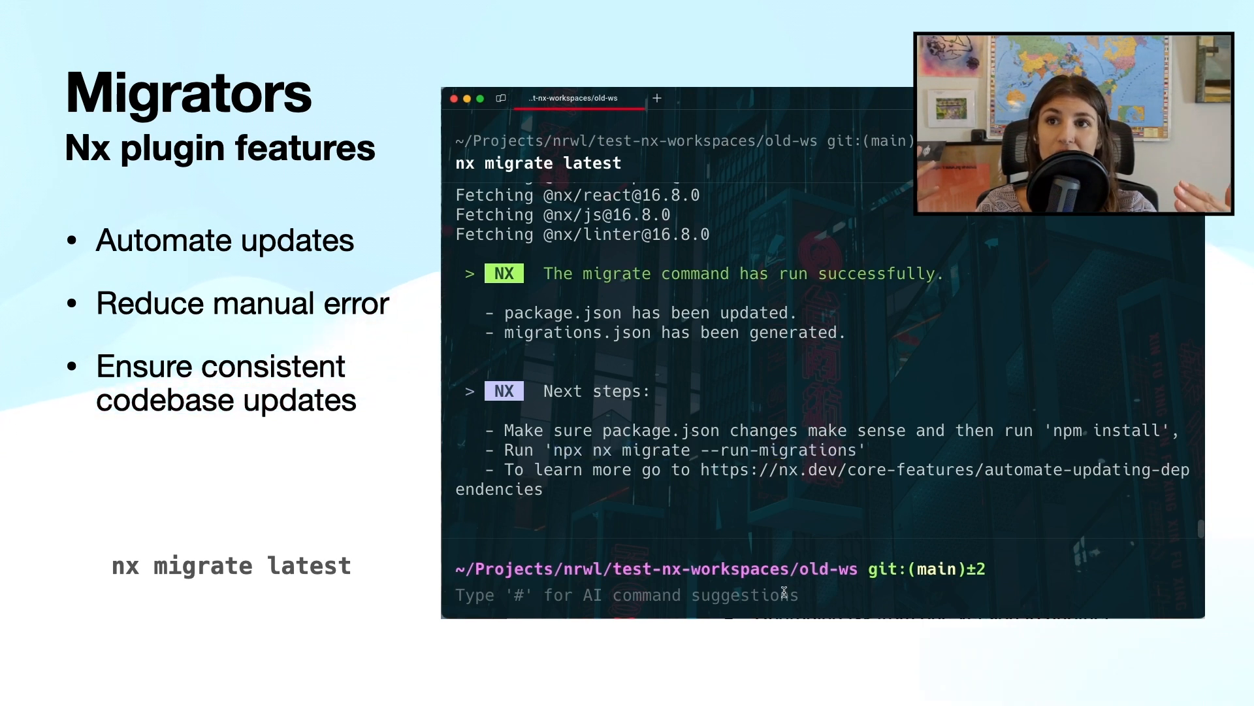
text(npm i)
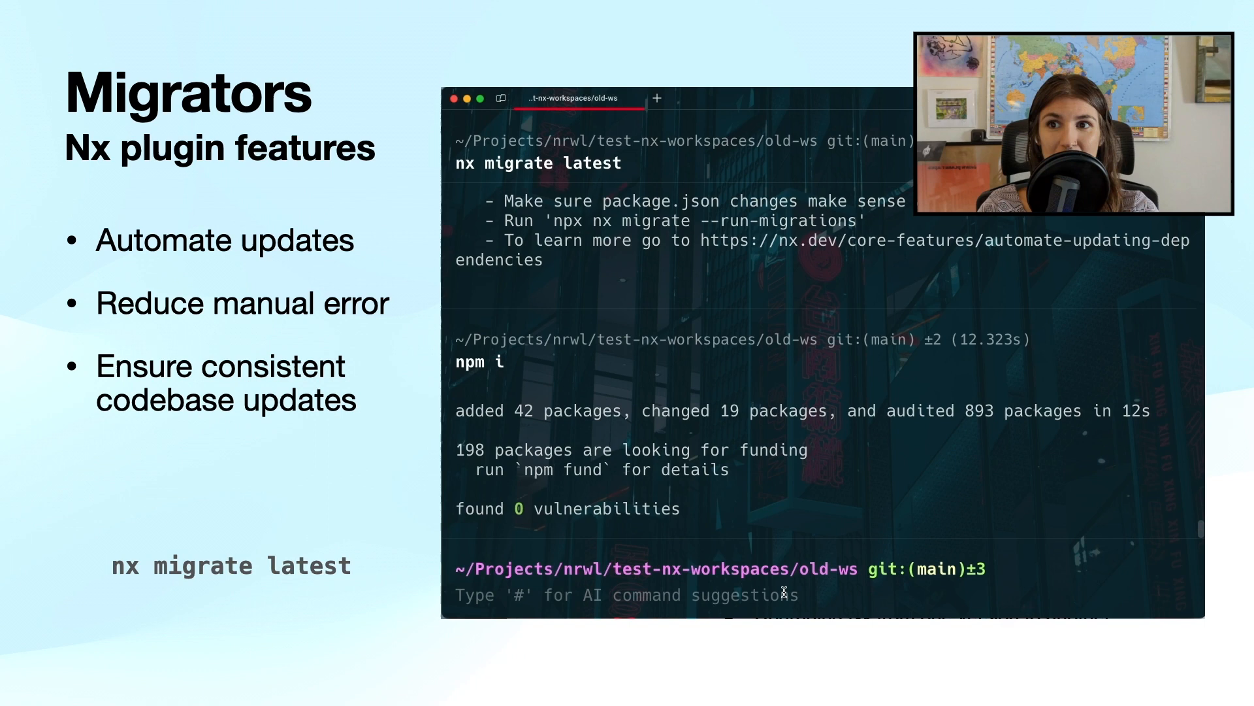
text(npx nx migrate --run-migrations)
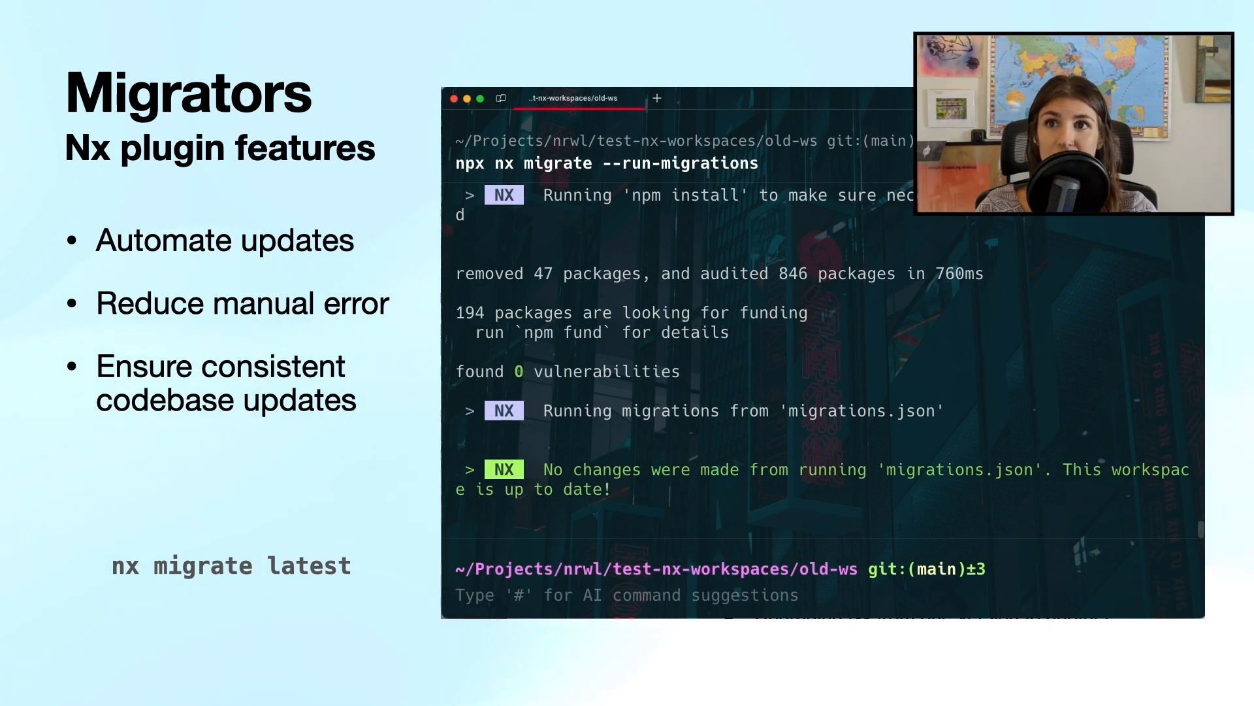
text(nx migrate latest)
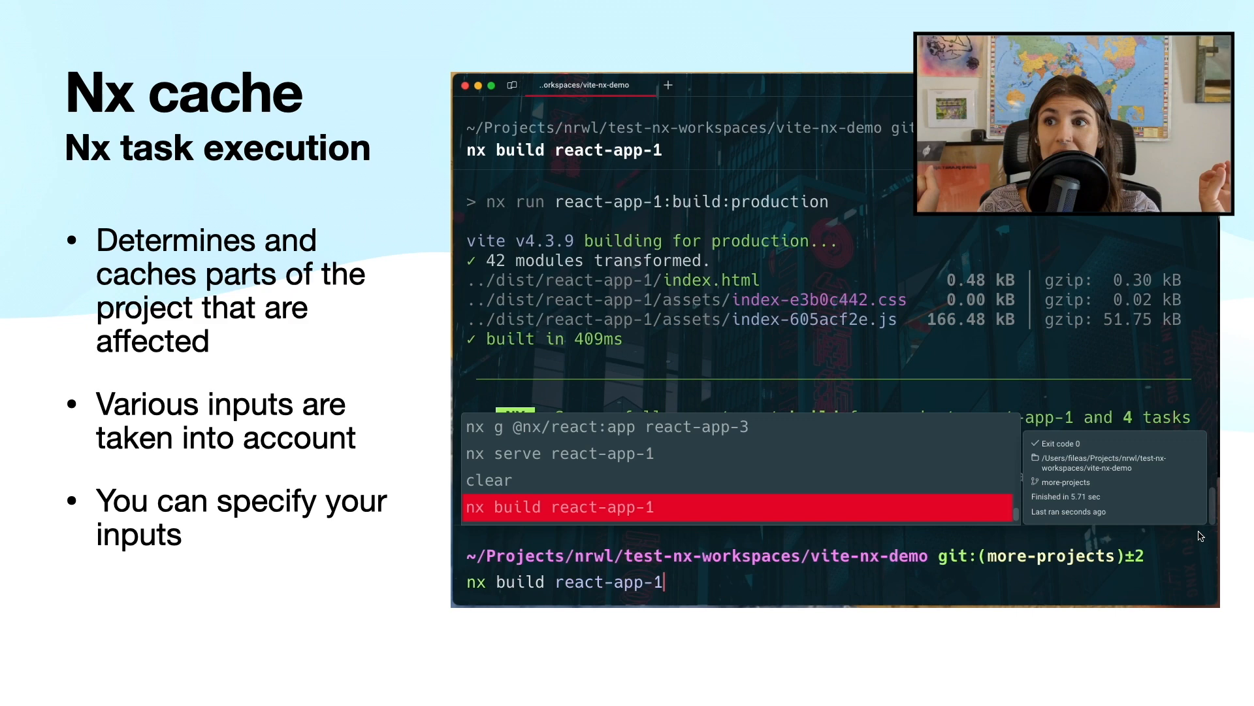
Rerun nx build react-app-1 from history, with all five tasks restored from cache
key(Enter)
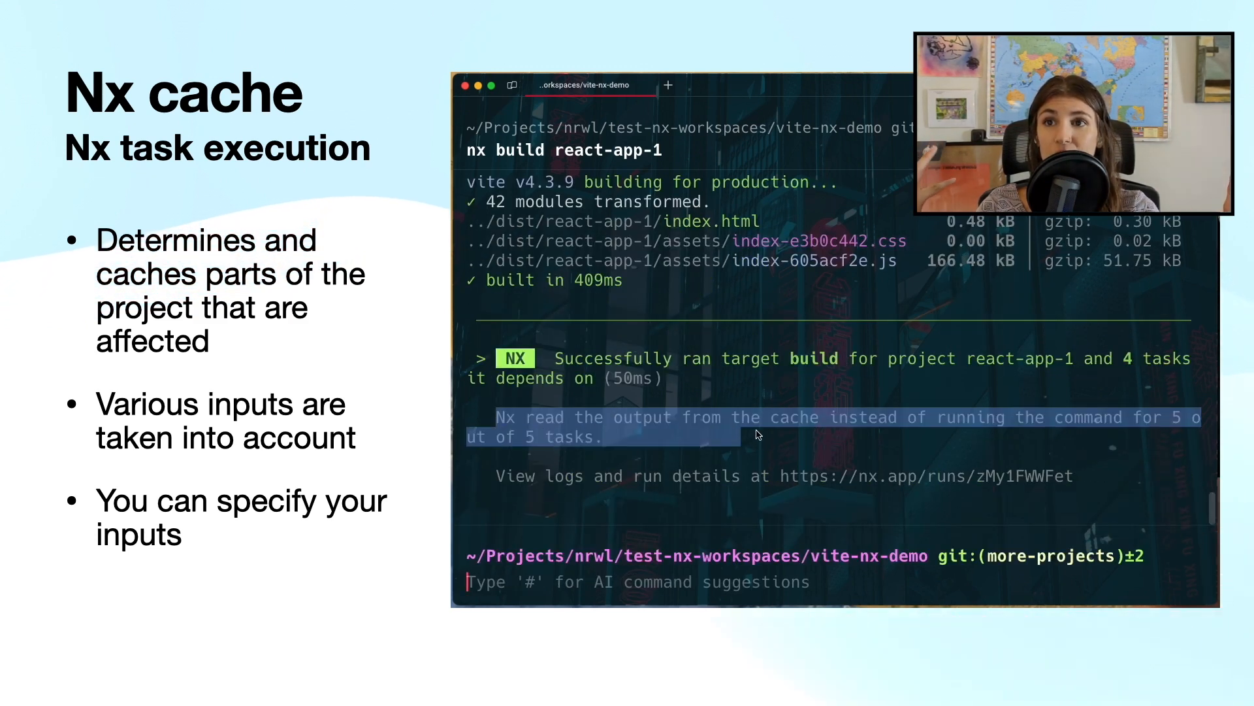
click(819, 580)
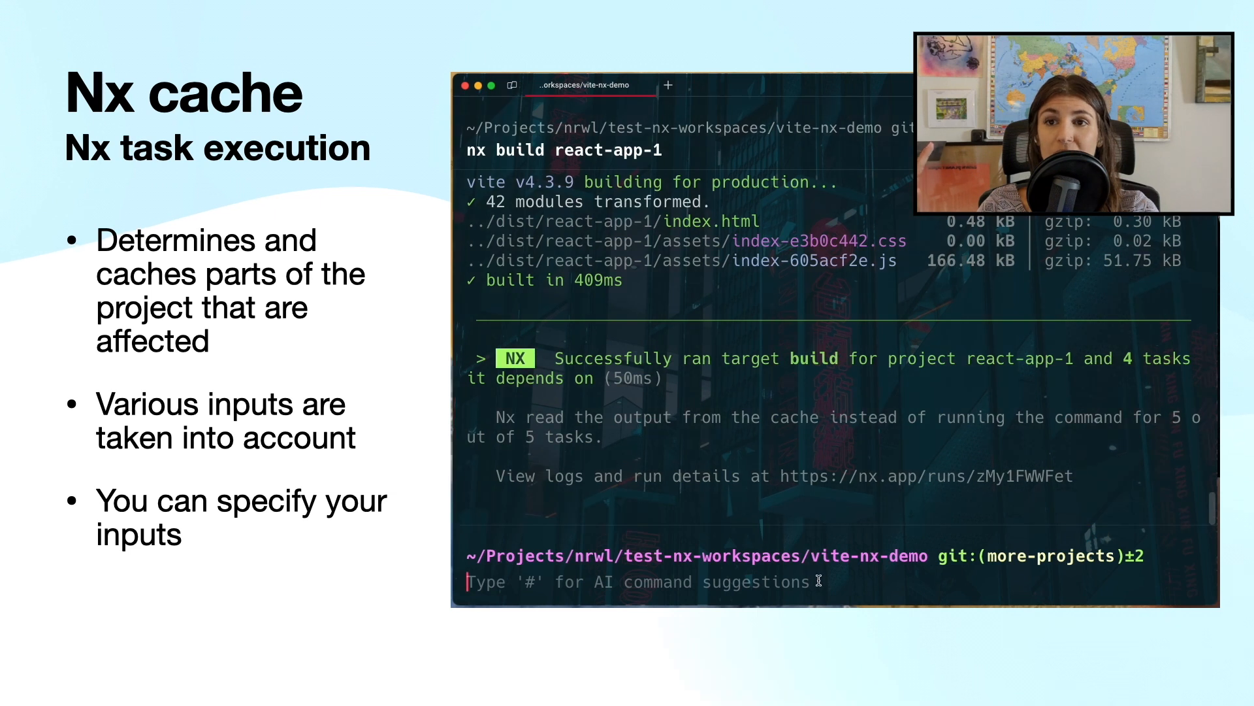
text(nx test react -u)
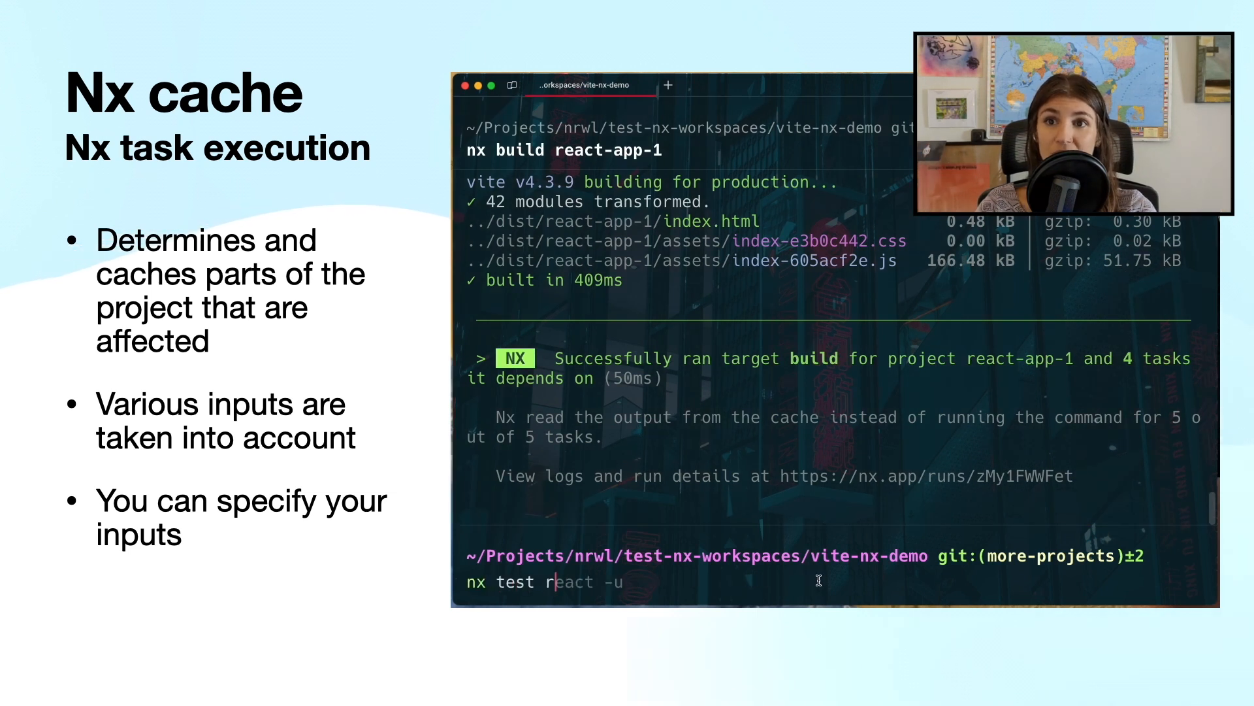
text(react-app--)
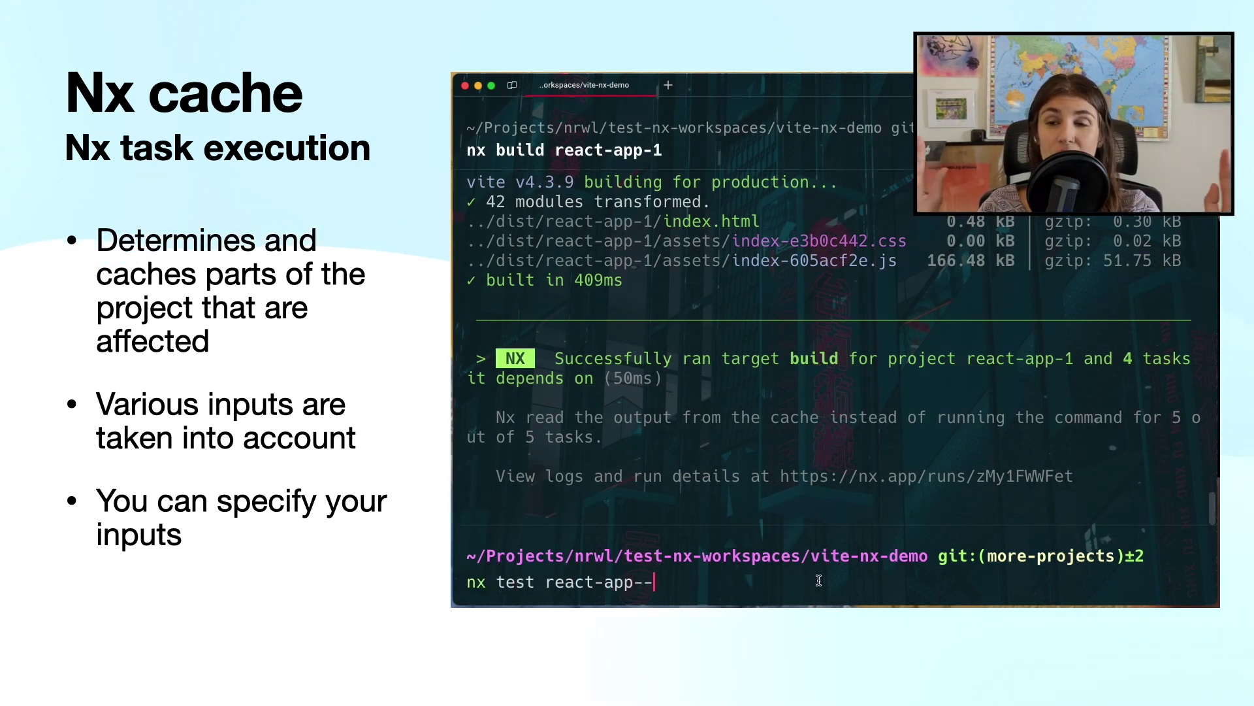
key(Enter)
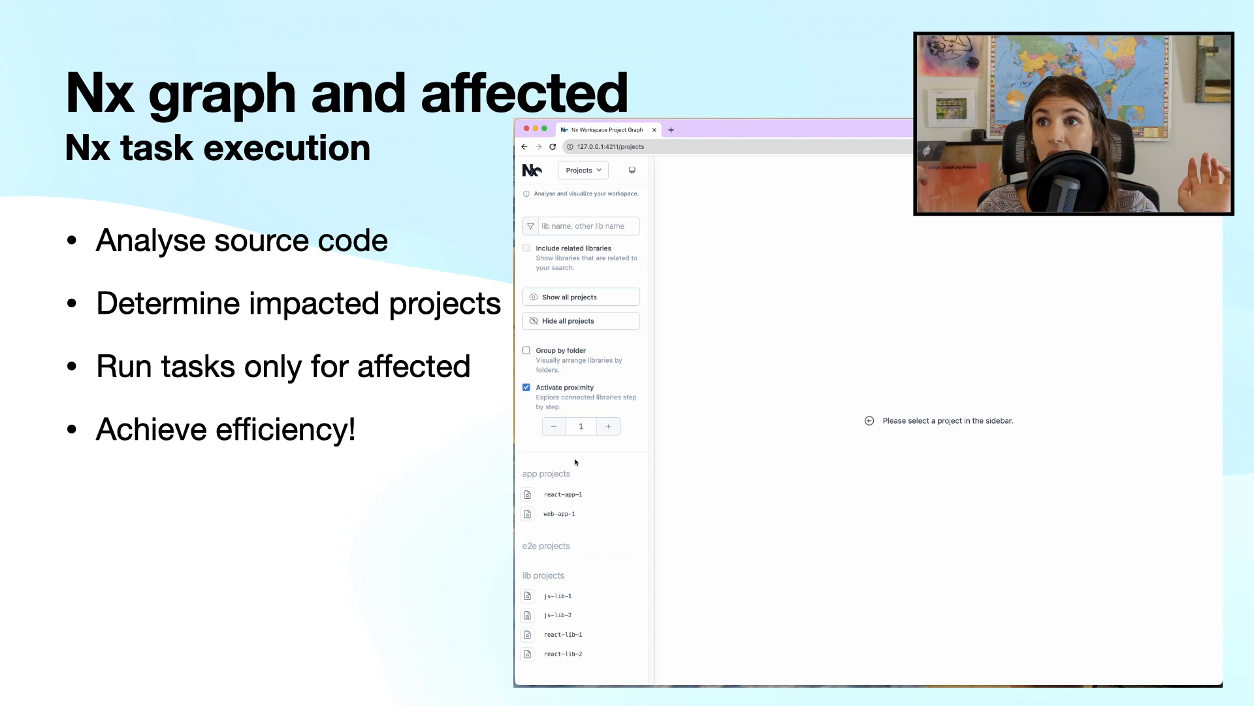
Show all projects, inspect js-lib-1, then highlight affected react-app-1, web-app-1, js-lib-1, js-lib-2
click(581, 296)
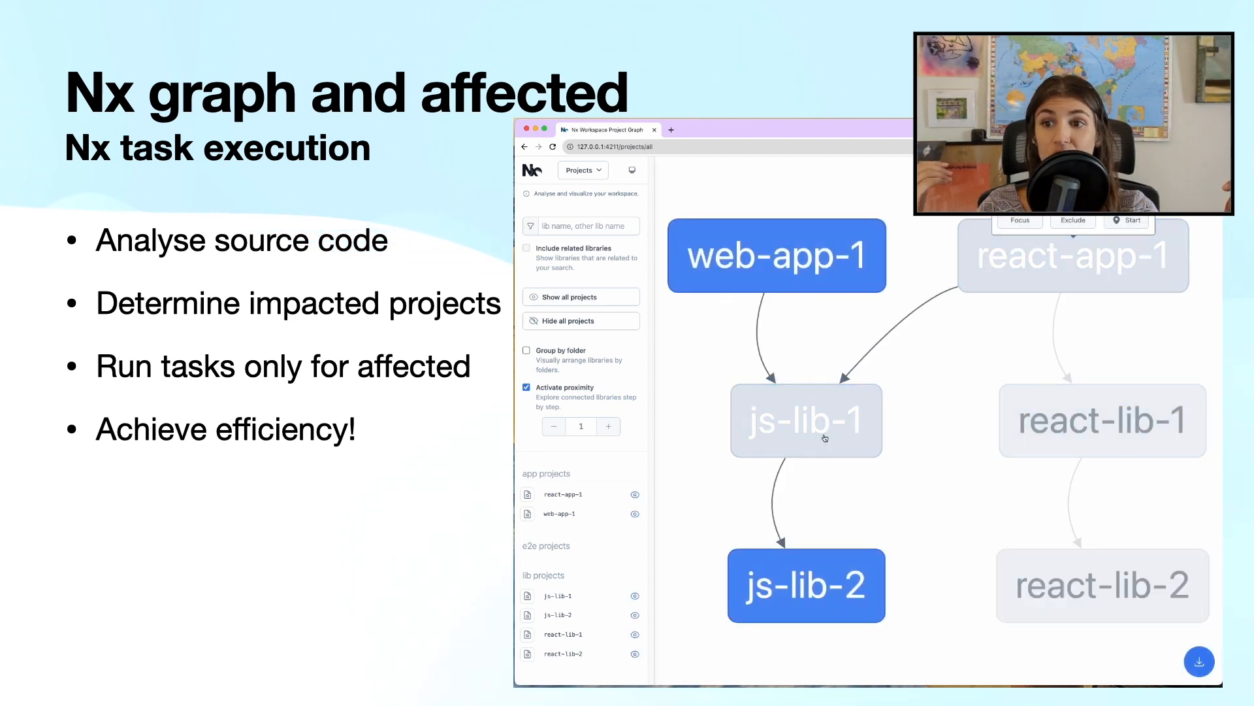
click(1073, 255)
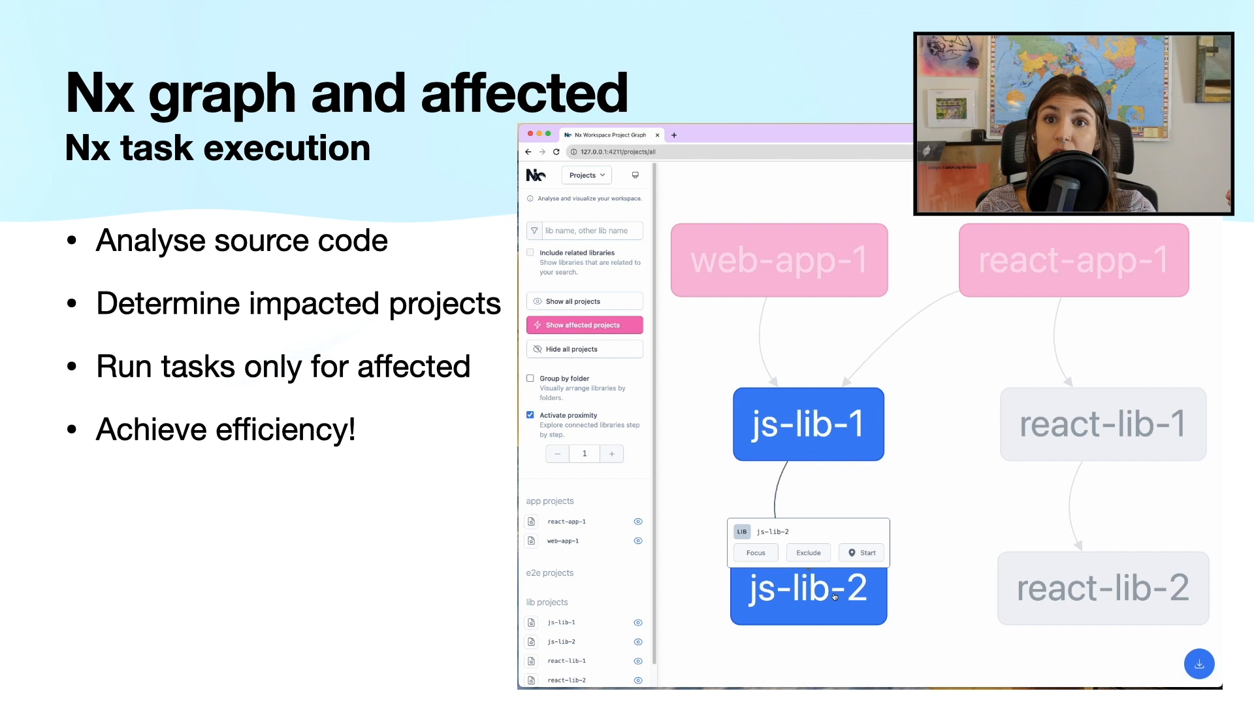
click(755, 552)
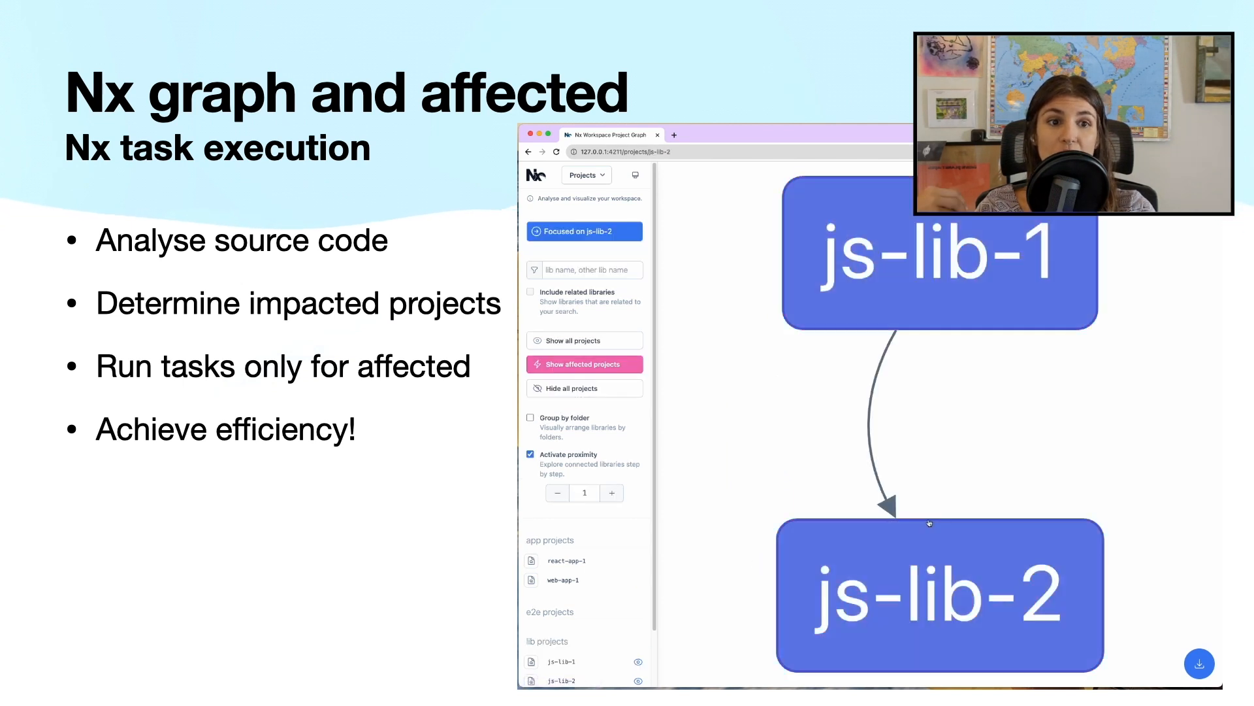
click(584, 364)
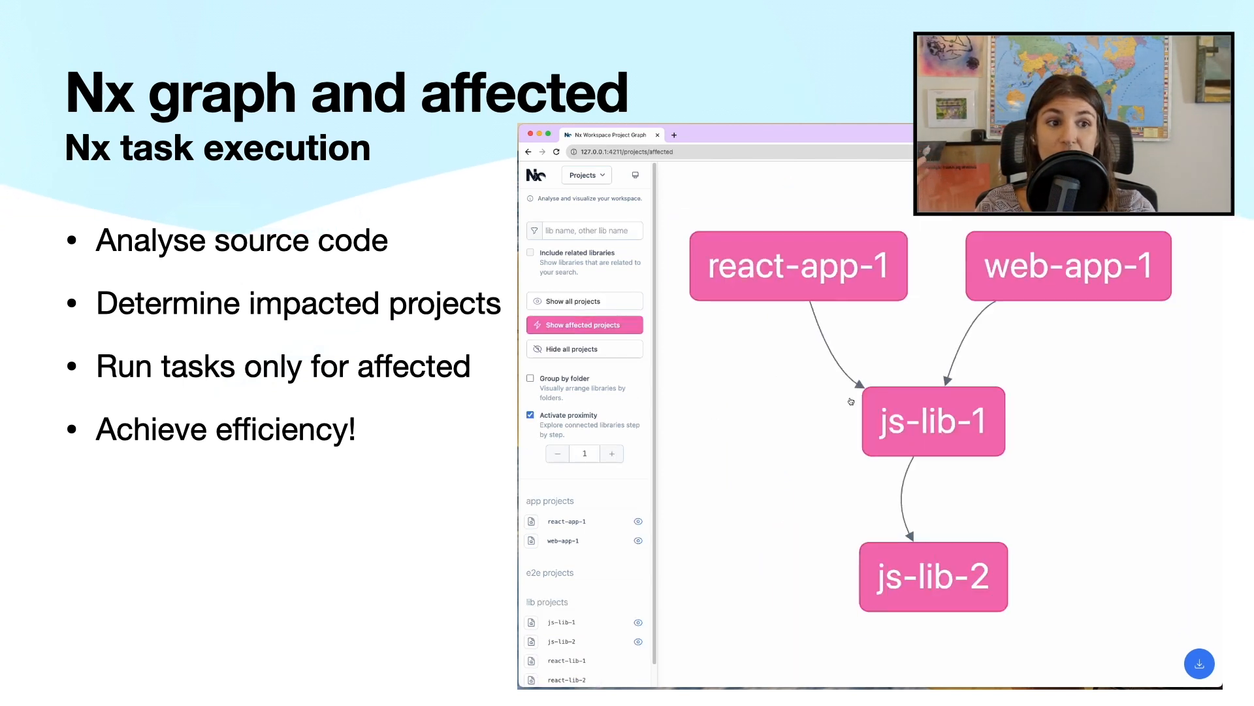
click(583, 302)
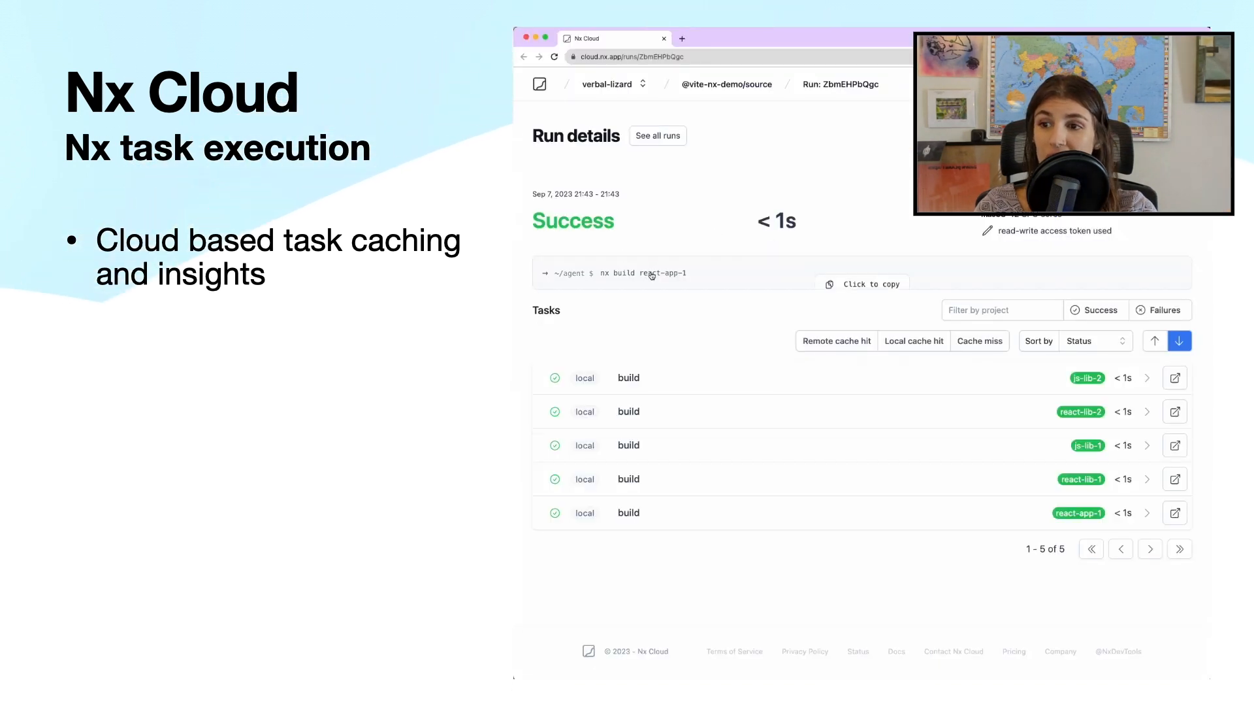
mouse_move(750, 362)
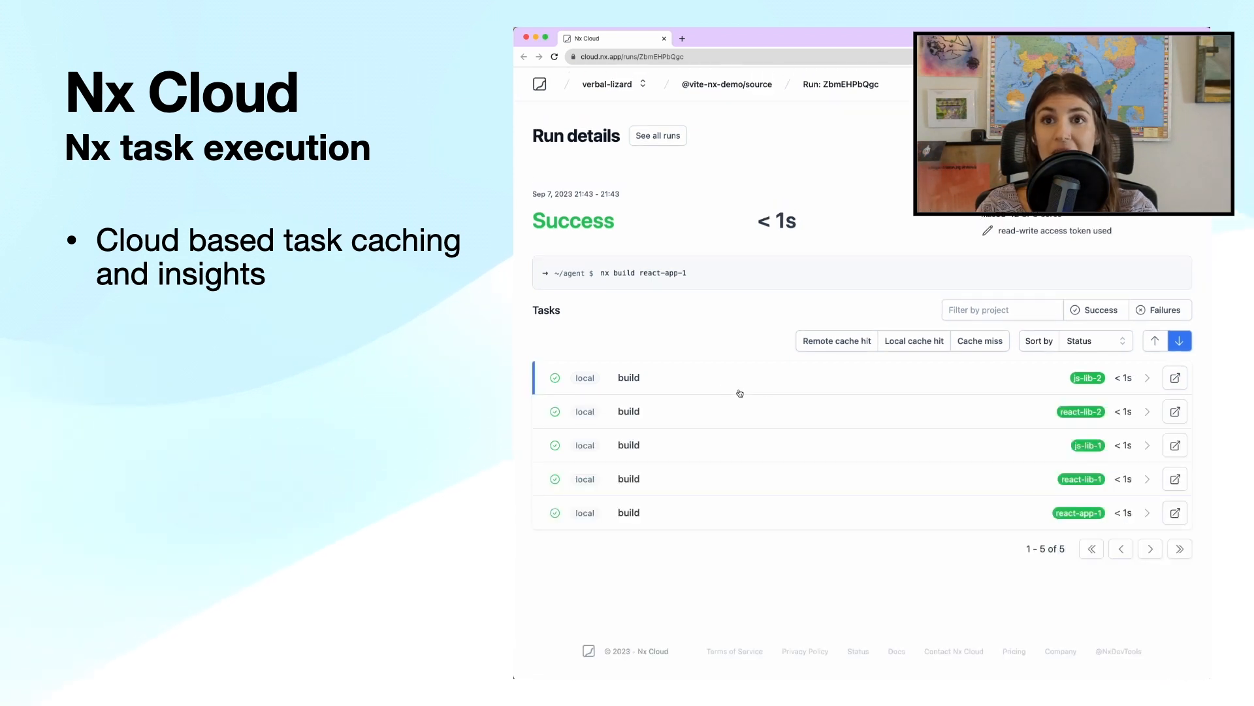
Expand the react-app-1 build log and open react-lib-1's production build task details
click(627, 512)
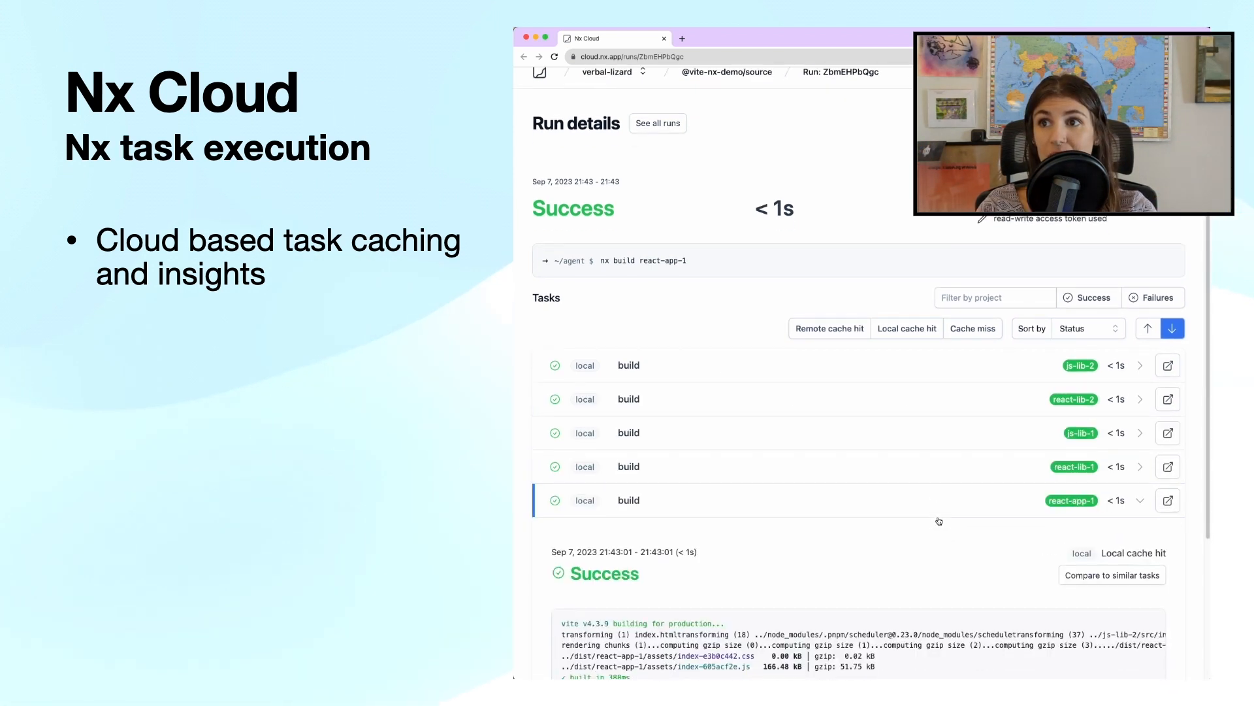
scroll(down, 3)
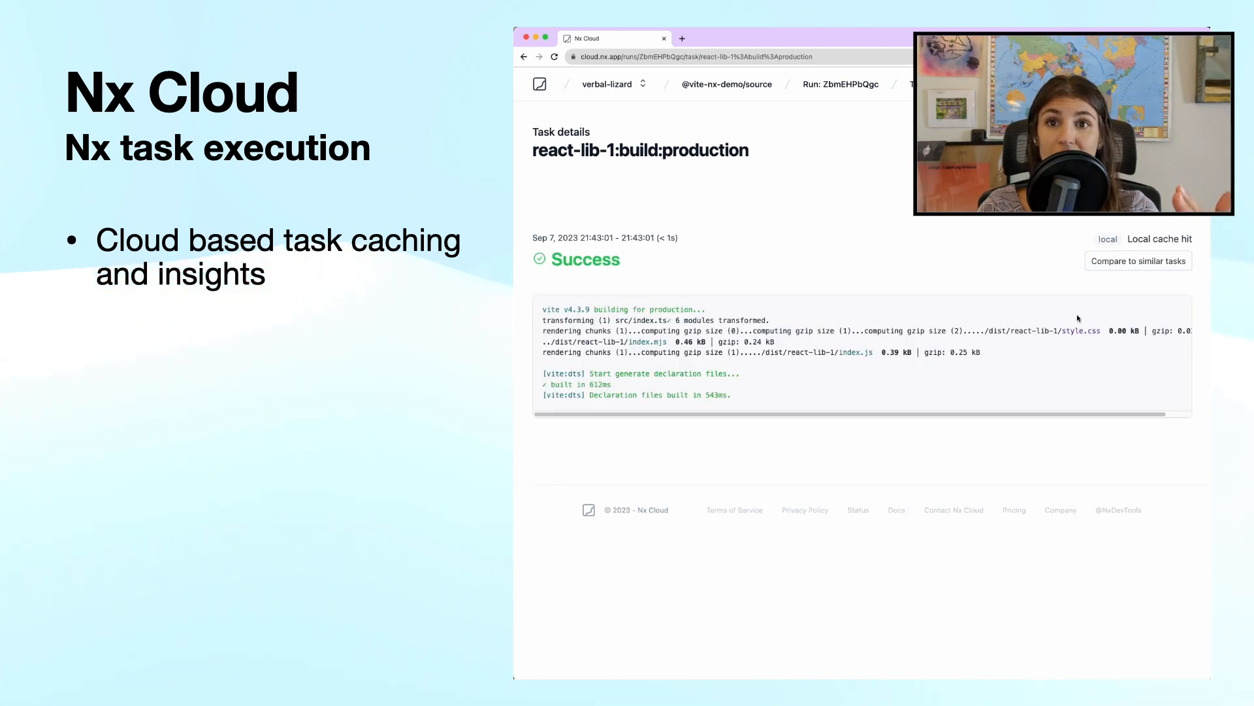
click(1138, 260)
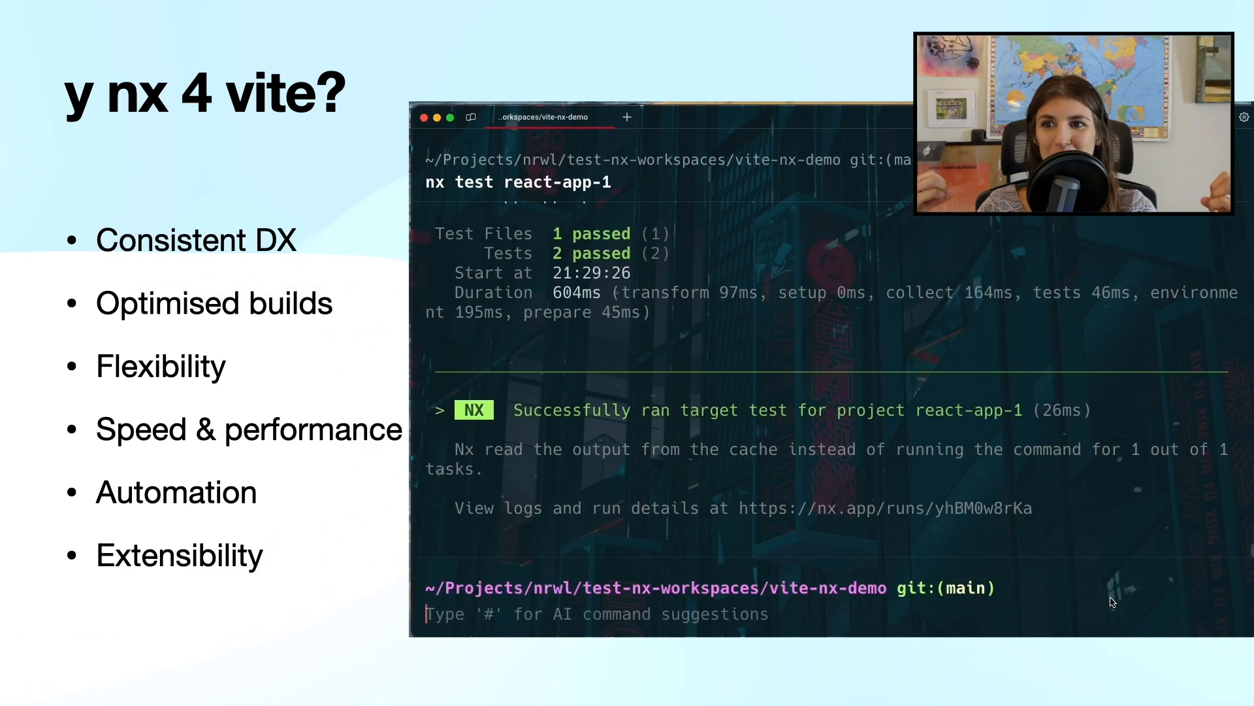
Run nx lint react-app-1 and nx storybook react-app-1
text(nx lint react-app-1)
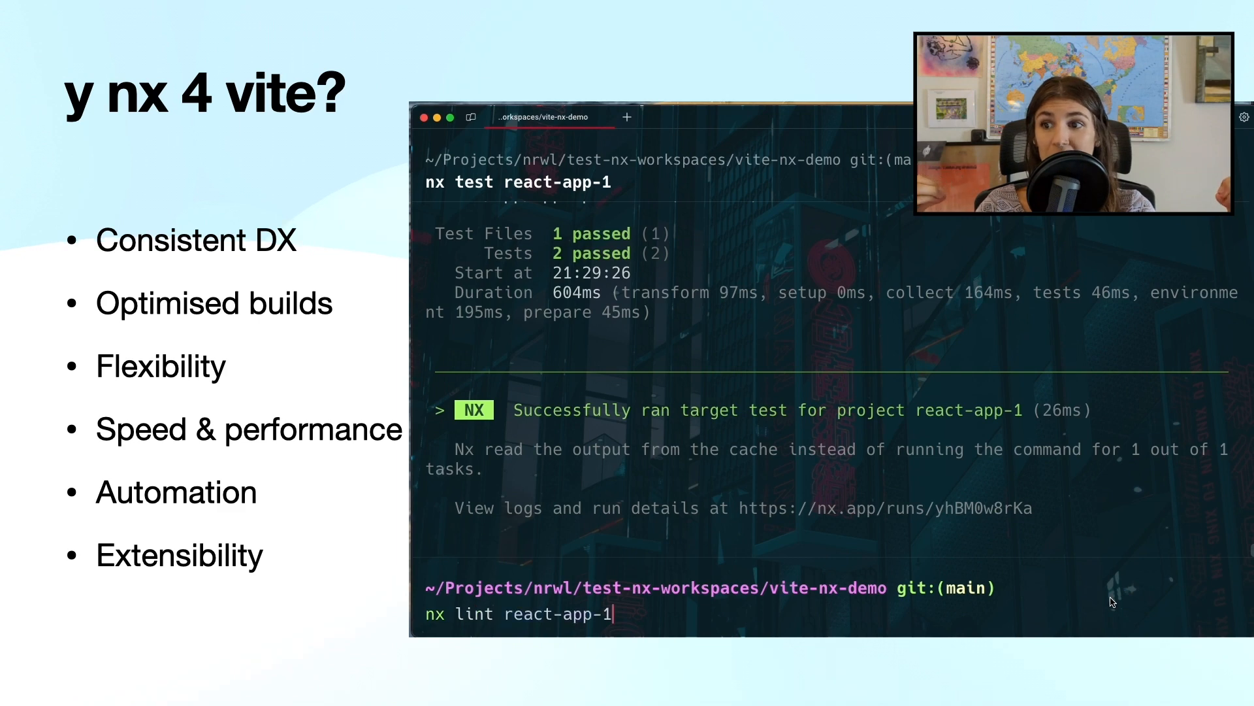
key(Enter)
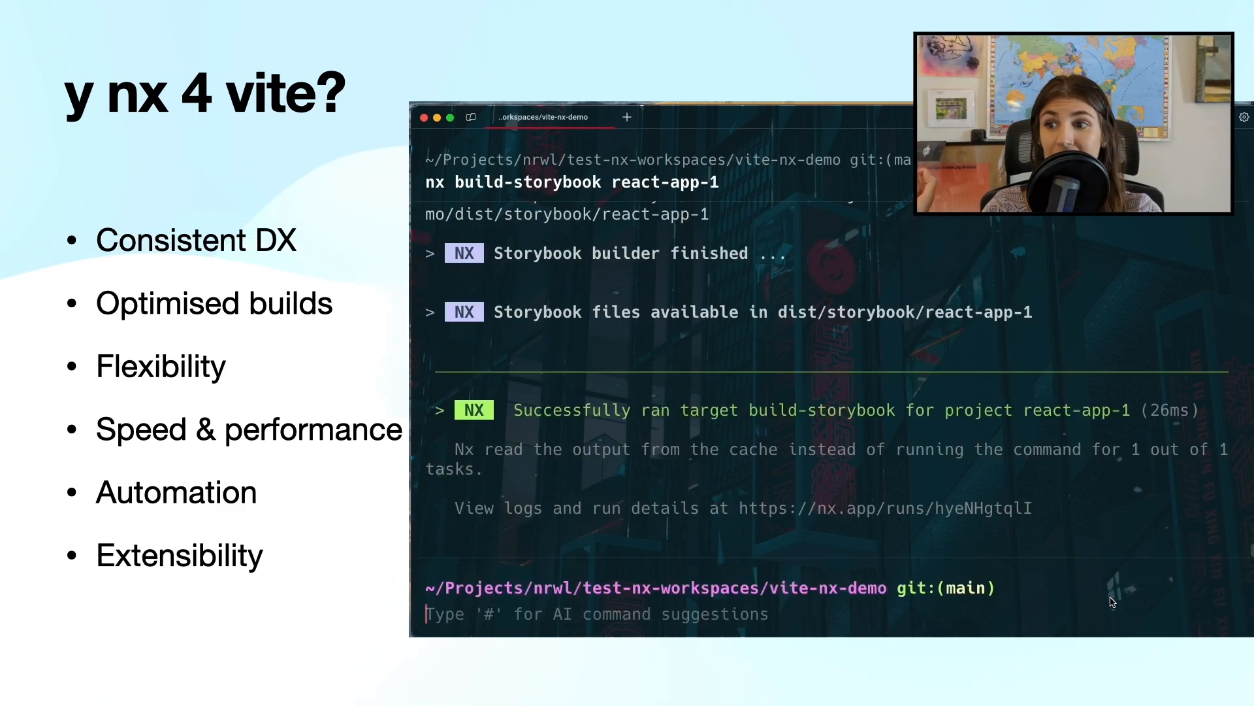
text(nx storybook react-app-1)
text(nx se)
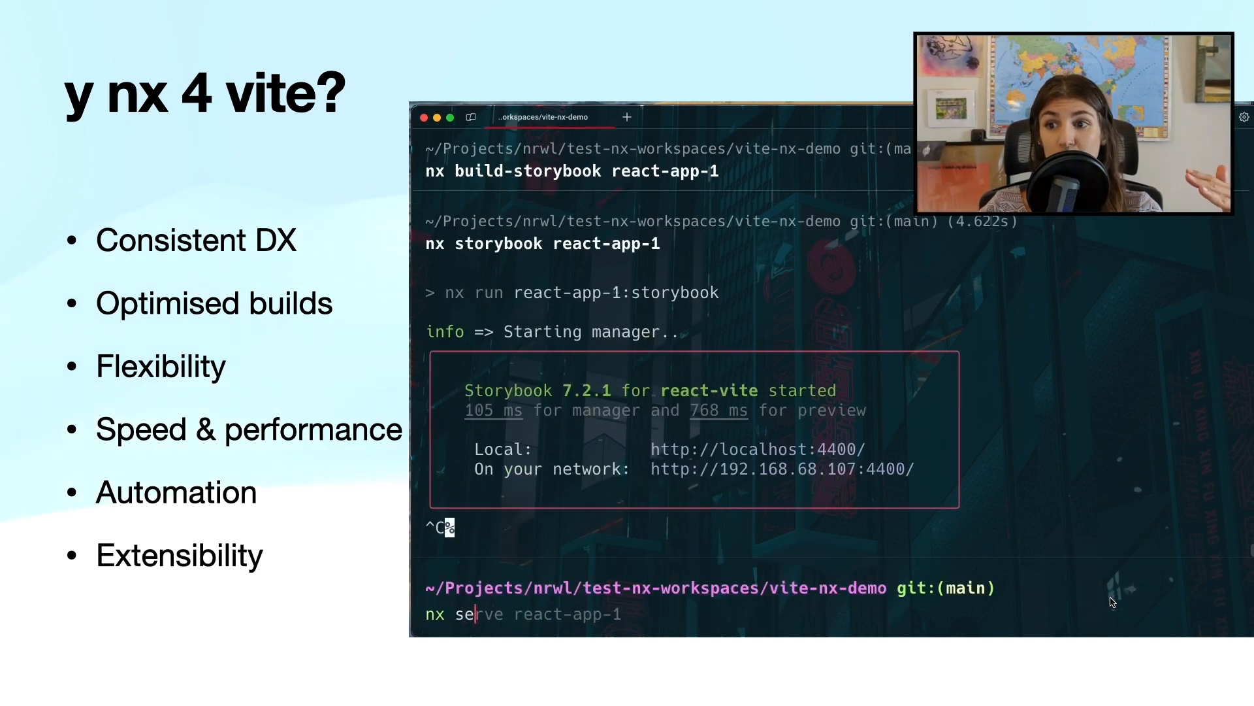
text(build react-app-1)
key(Enter)
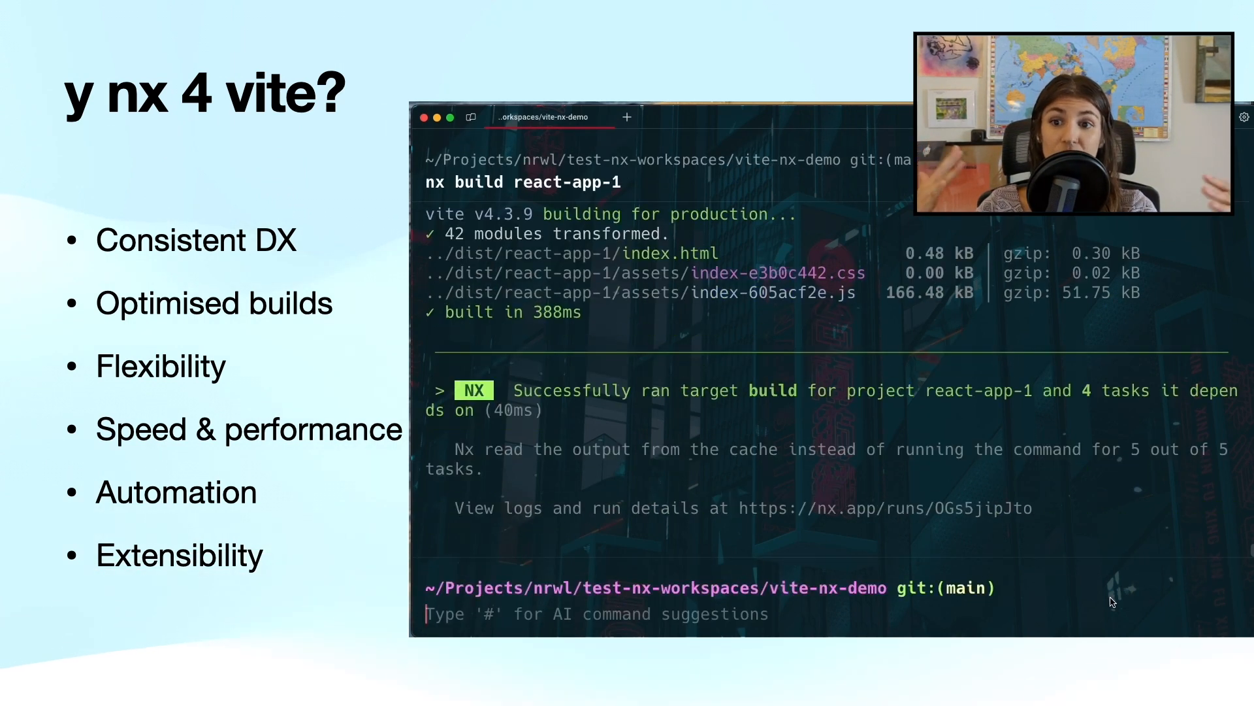
Run nx test and nx lint for react-app-1, then enter nx storybook again
text(nx test react-app-1)
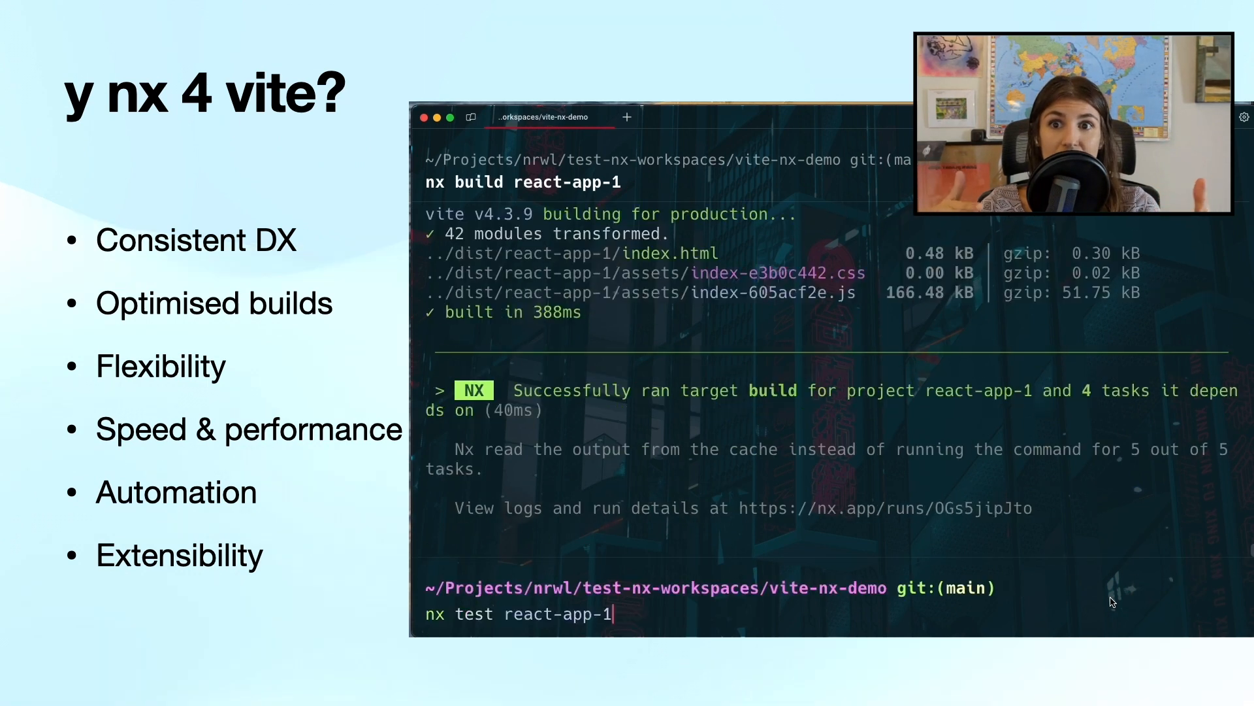
key(Enter)
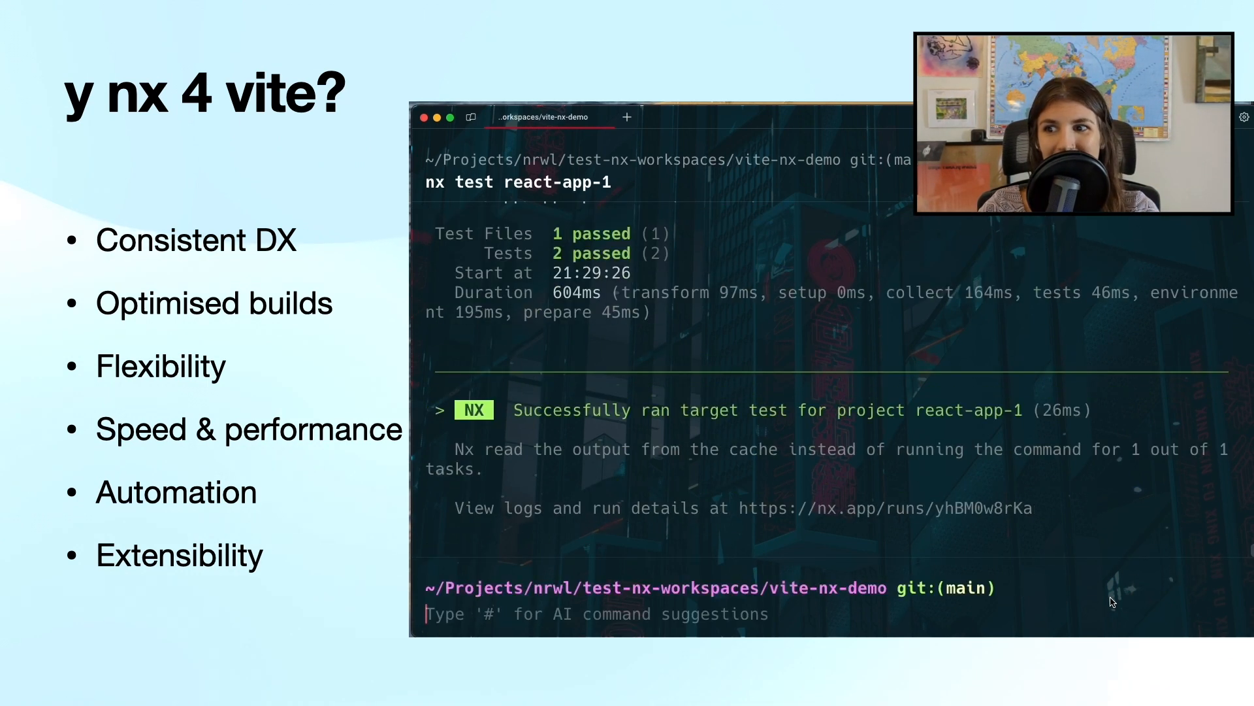
text(nx lint react-app-1)
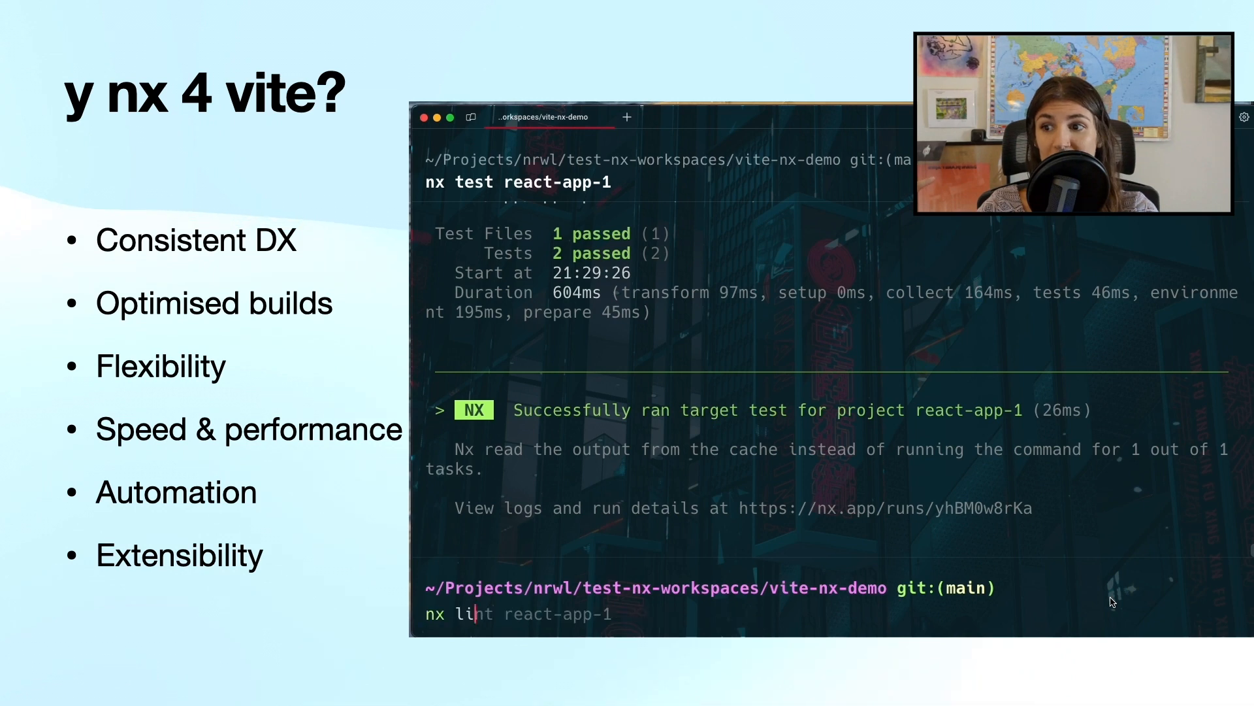
key(Enter)
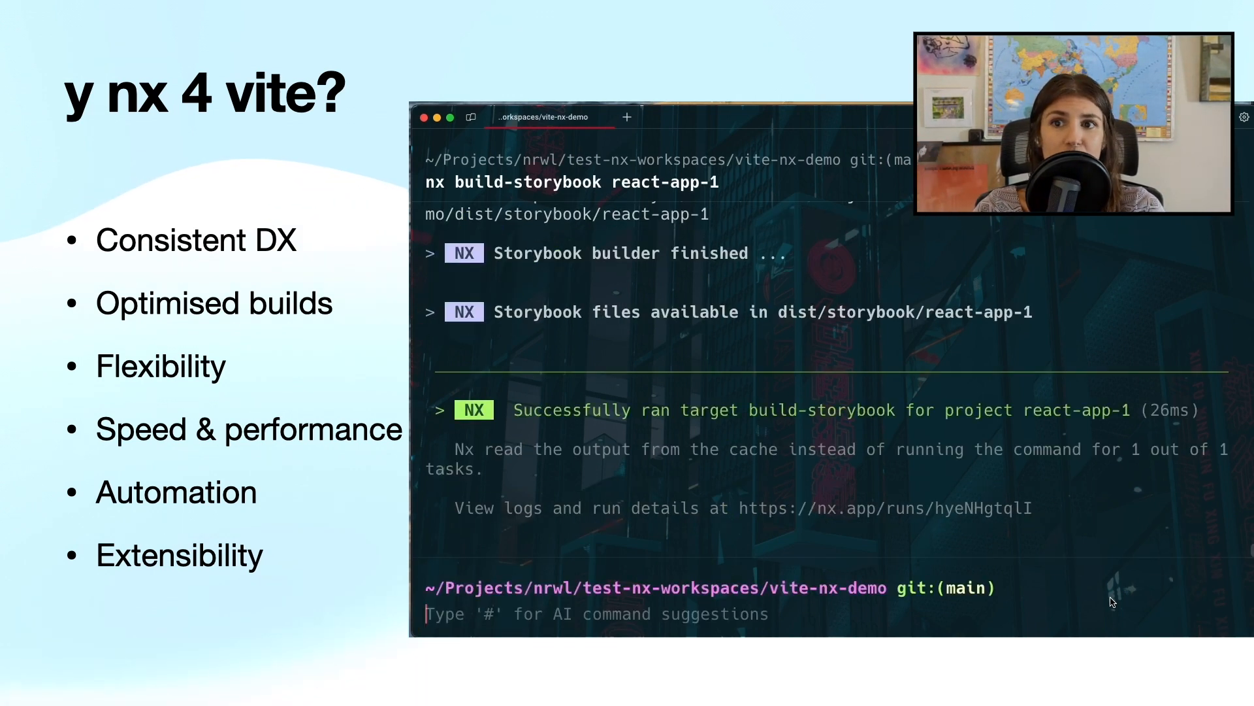
text(nx storybook react-app-1)
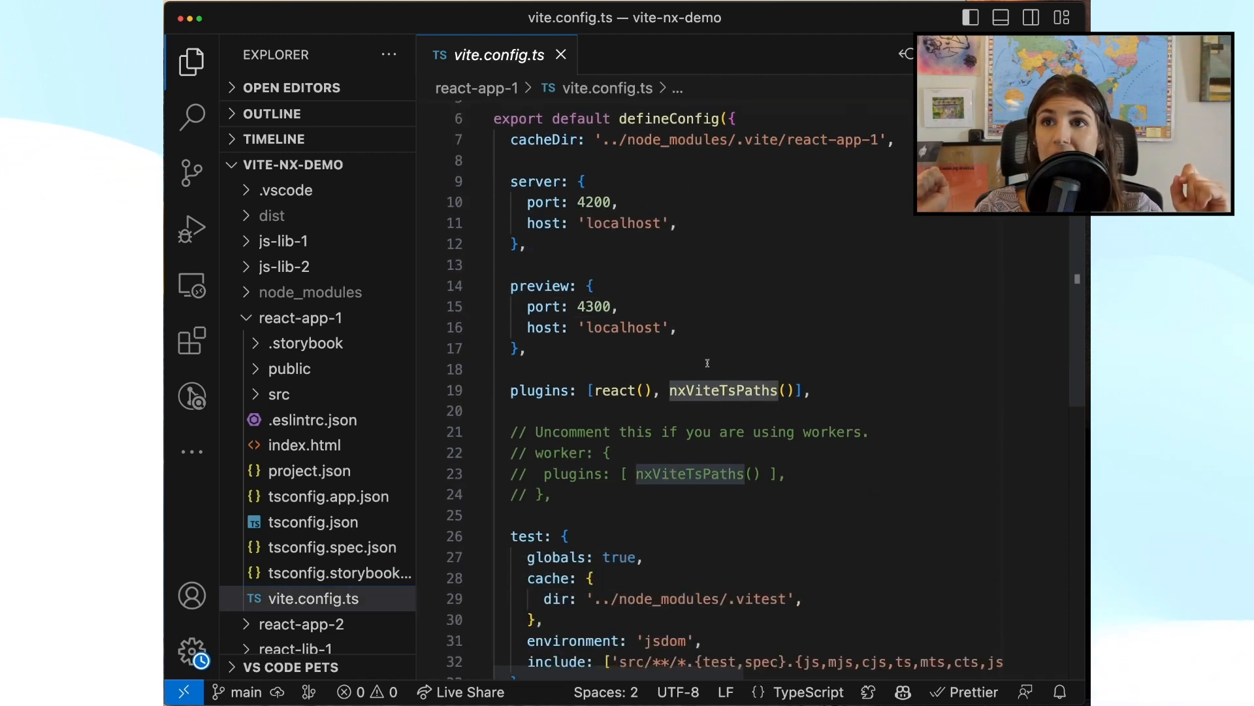
Scroll through react-app-1's vite.config.ts and open its project.json
scroll(down, 3)
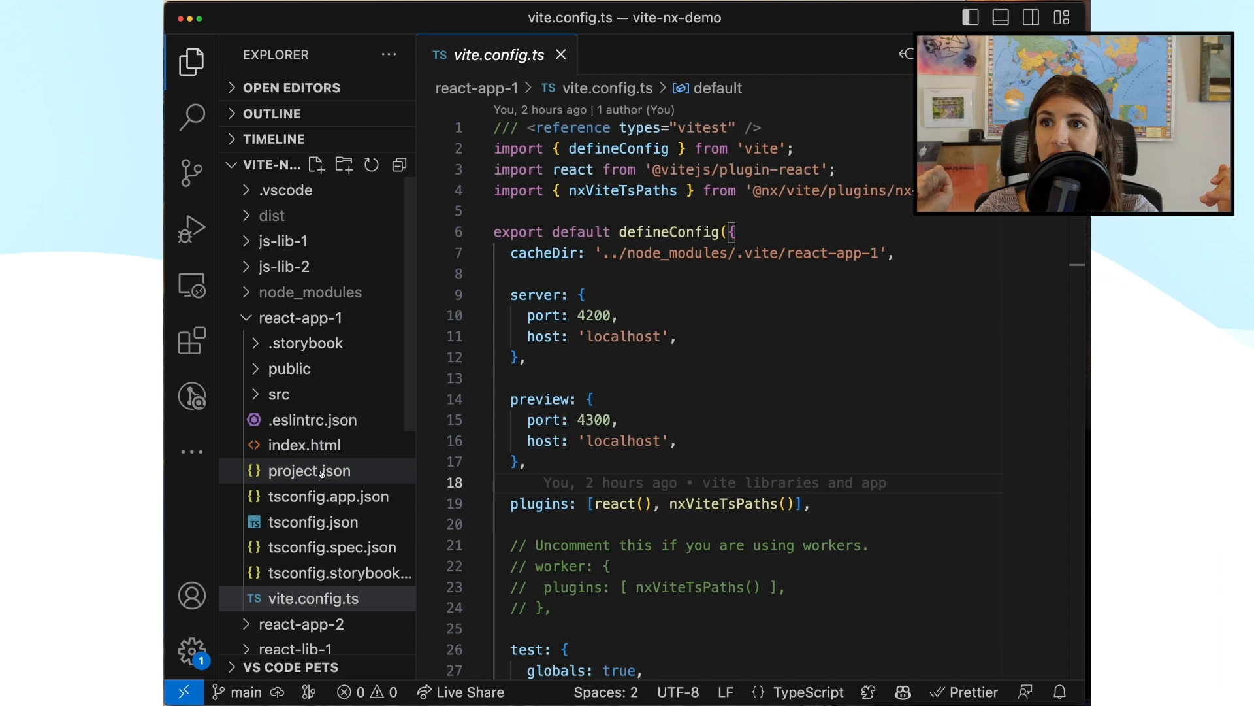
click(309, 470)
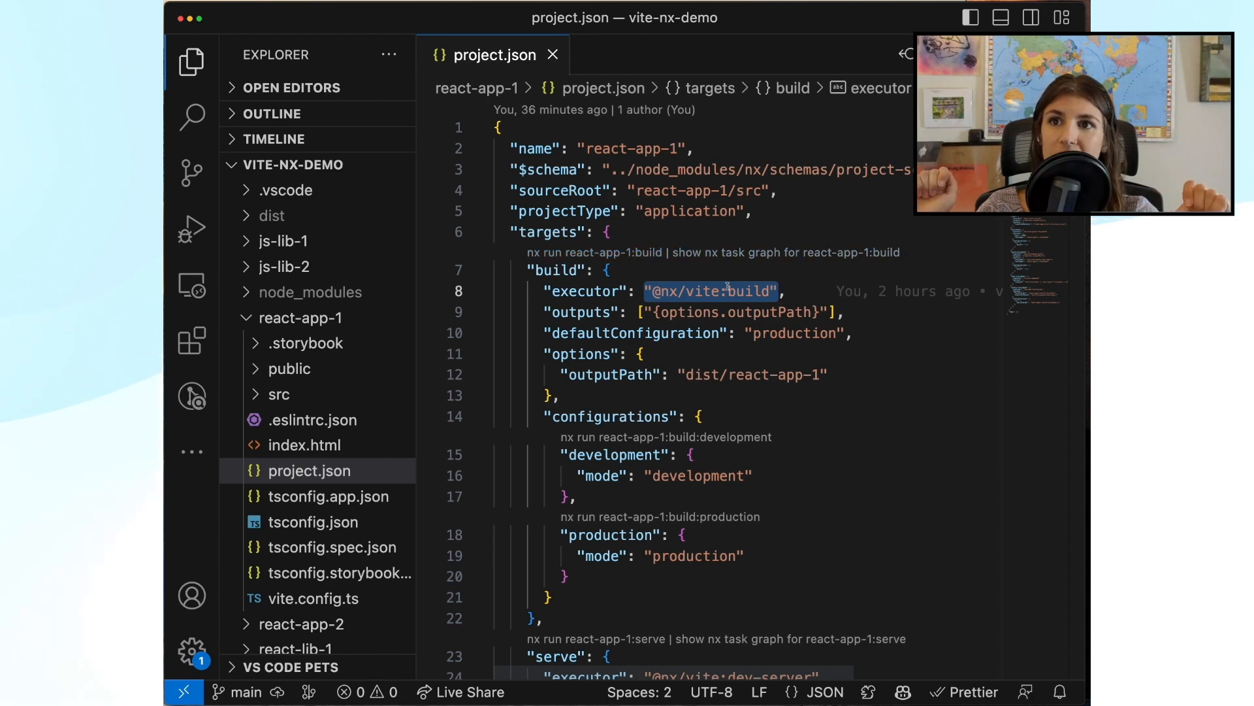
Scroll through project.json's build, serve, preview, test, lint and storybook targets
scroll(down, 3)
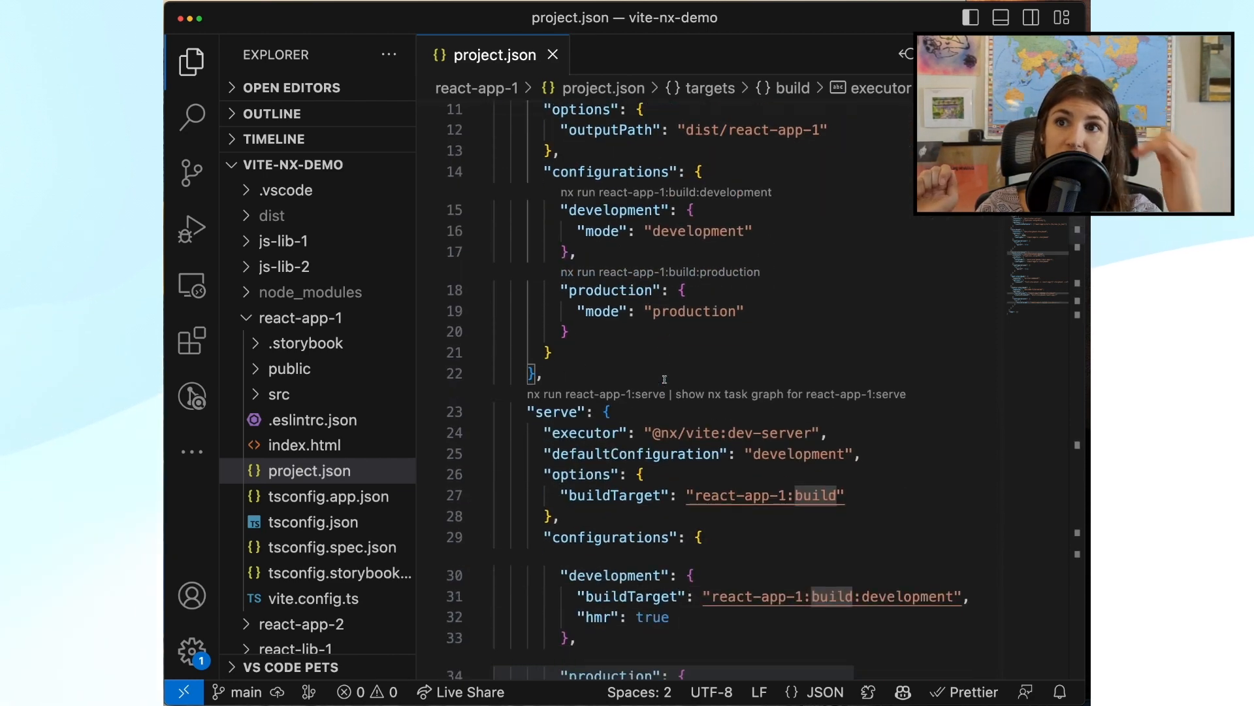
scroll(down, 3)
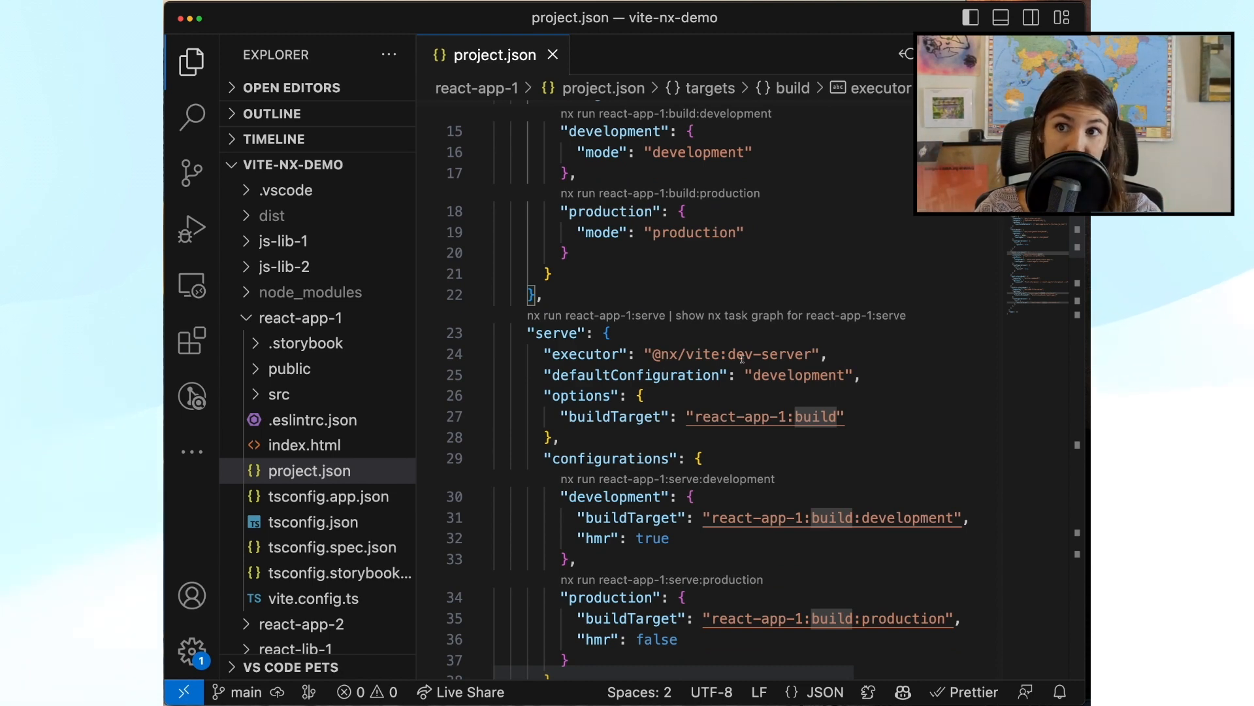
scroll(down, 3)
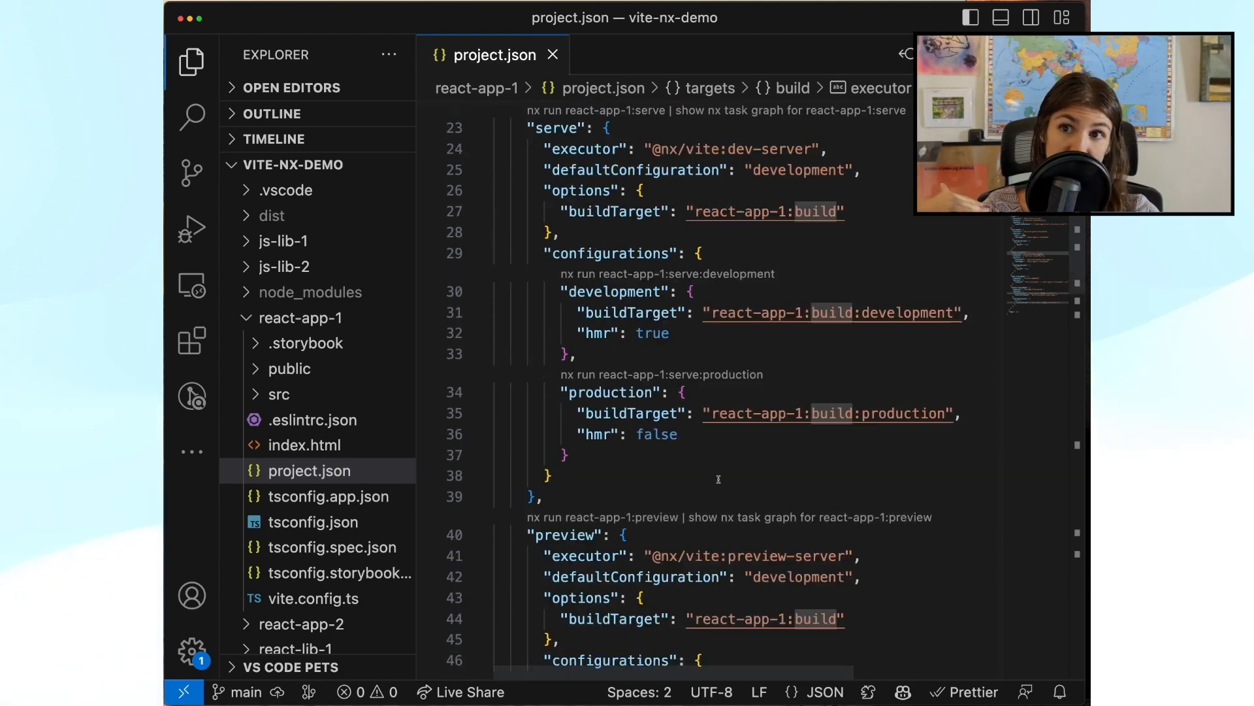
scroll(down, 3)
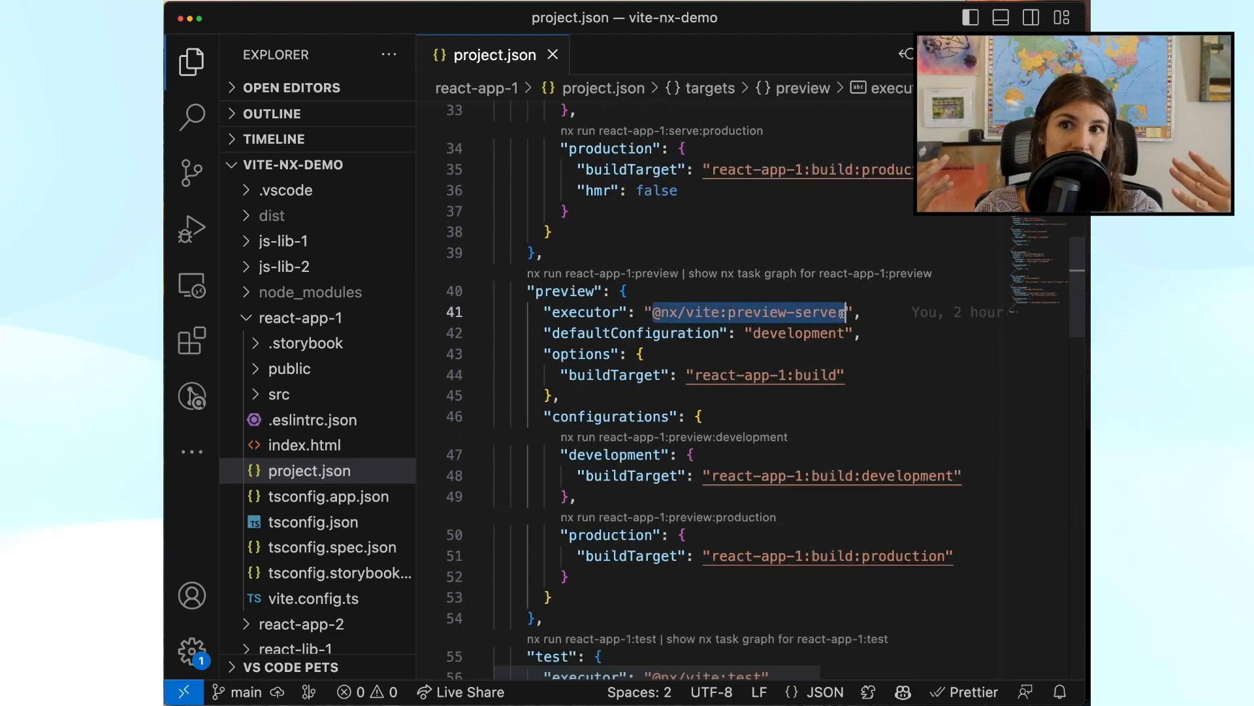
scroll(down, 3)
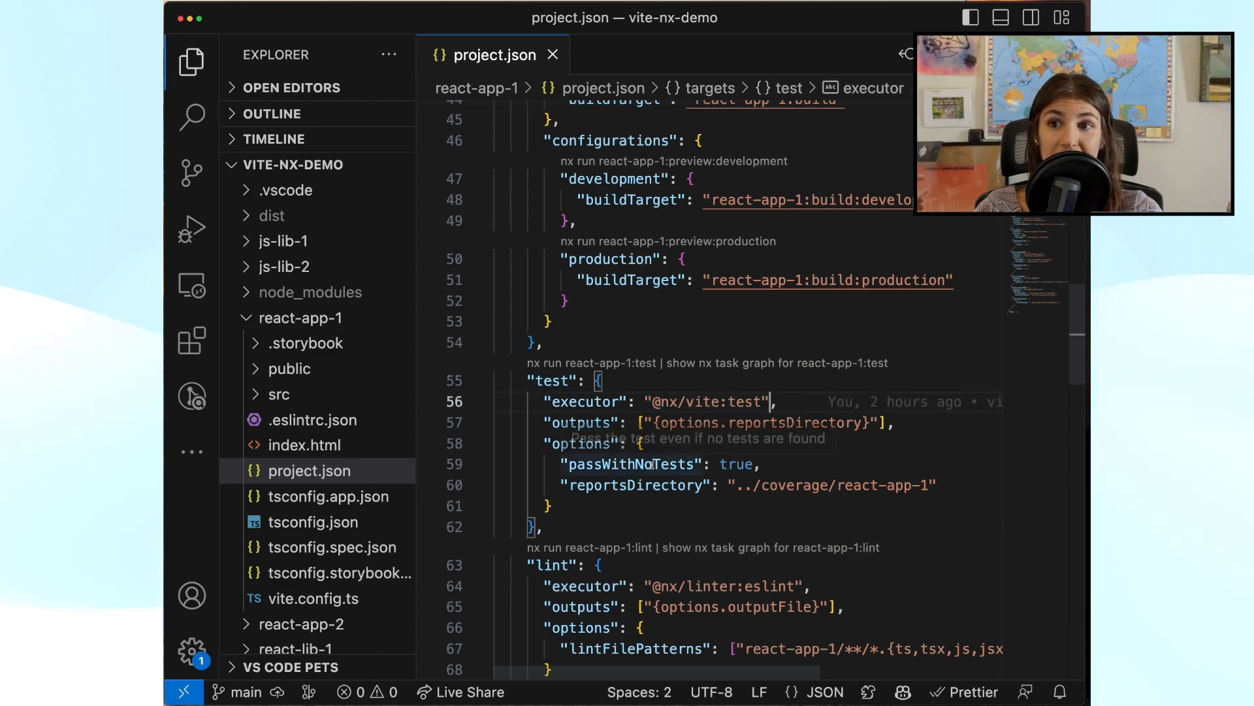
scroll(down, 3)
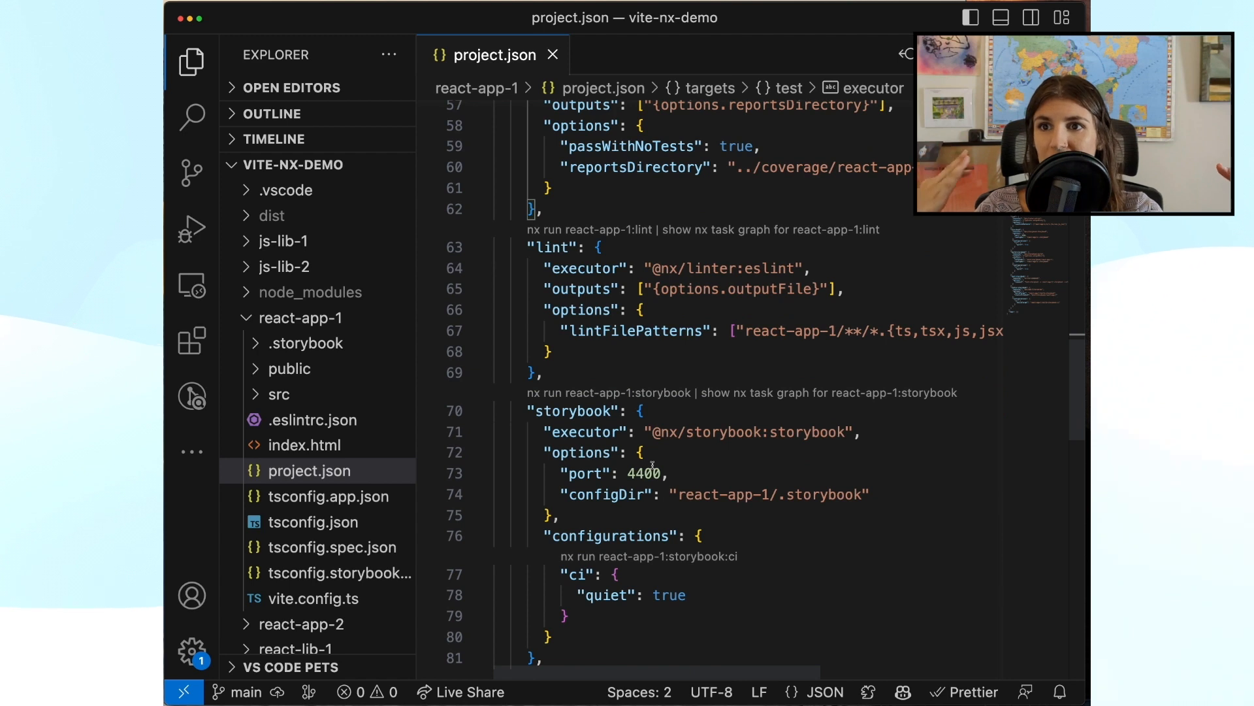
scroll(down, 3)
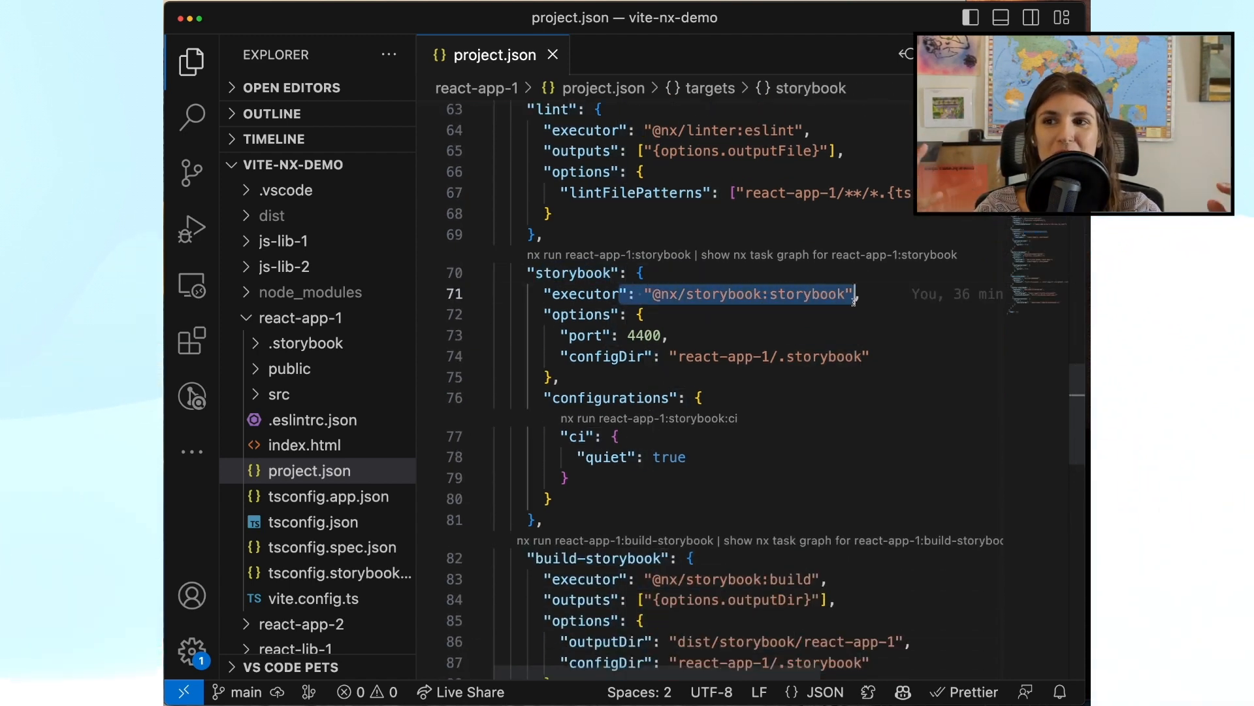
scroll(down, 3)
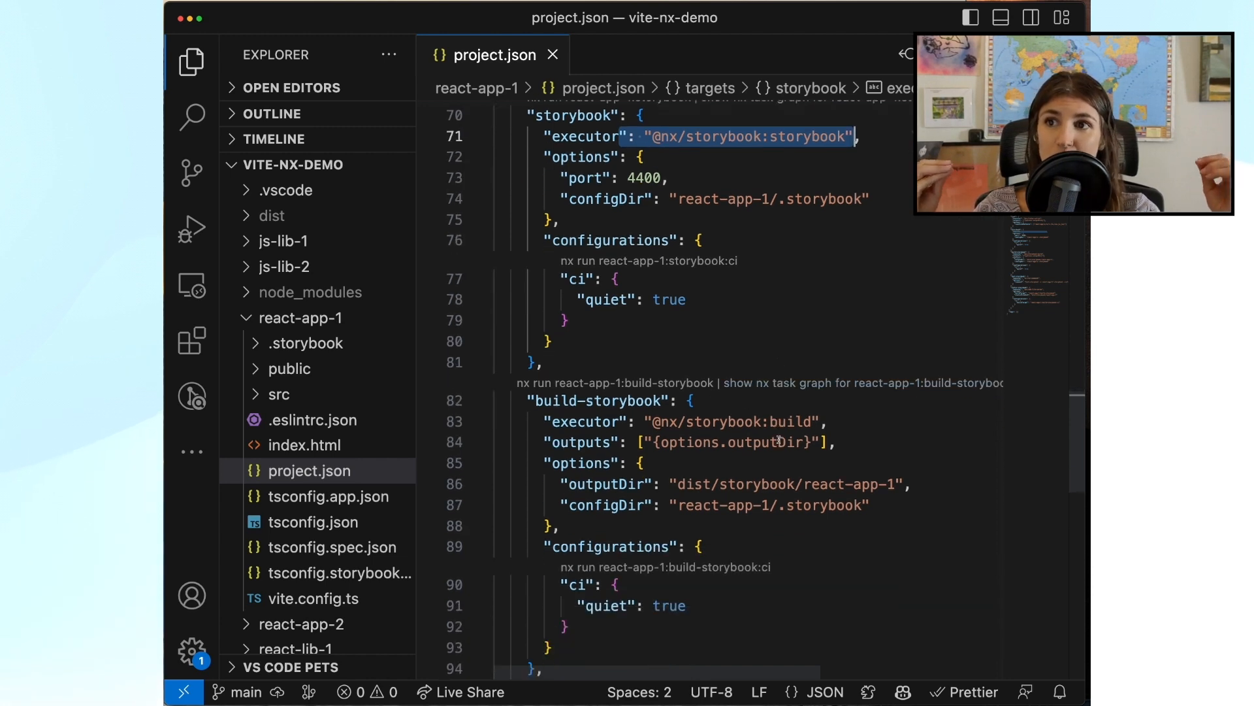
scroll(down, 3)
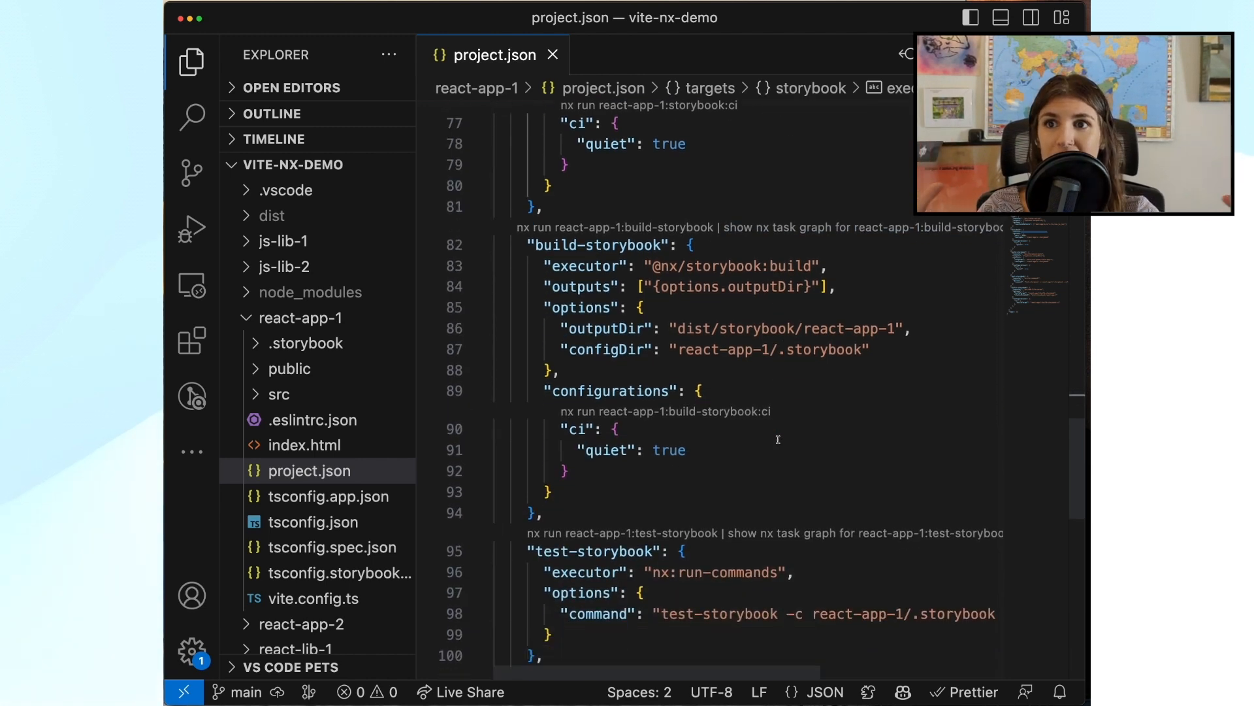
scroll(down, 3)
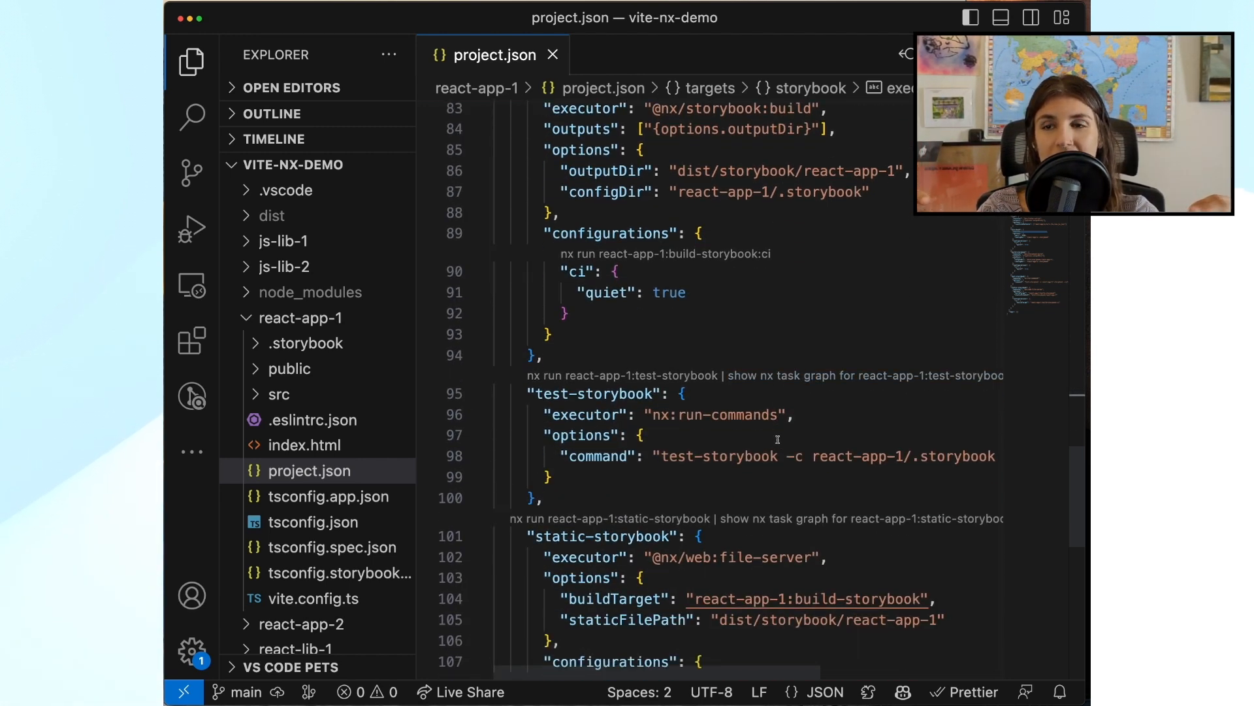
scroll(down, 3)
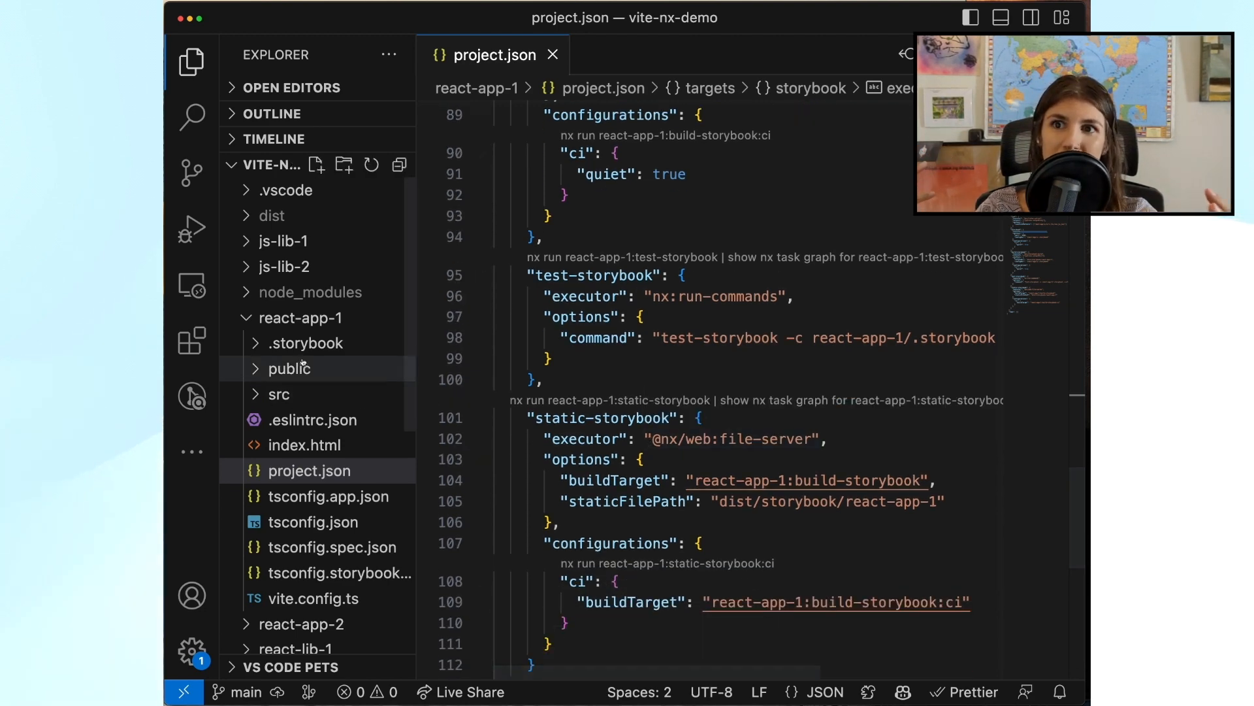
Browse react-app-1's Storybook config and app.tsx, then open react-lib-1's vite.config.ts
click(305, 343)
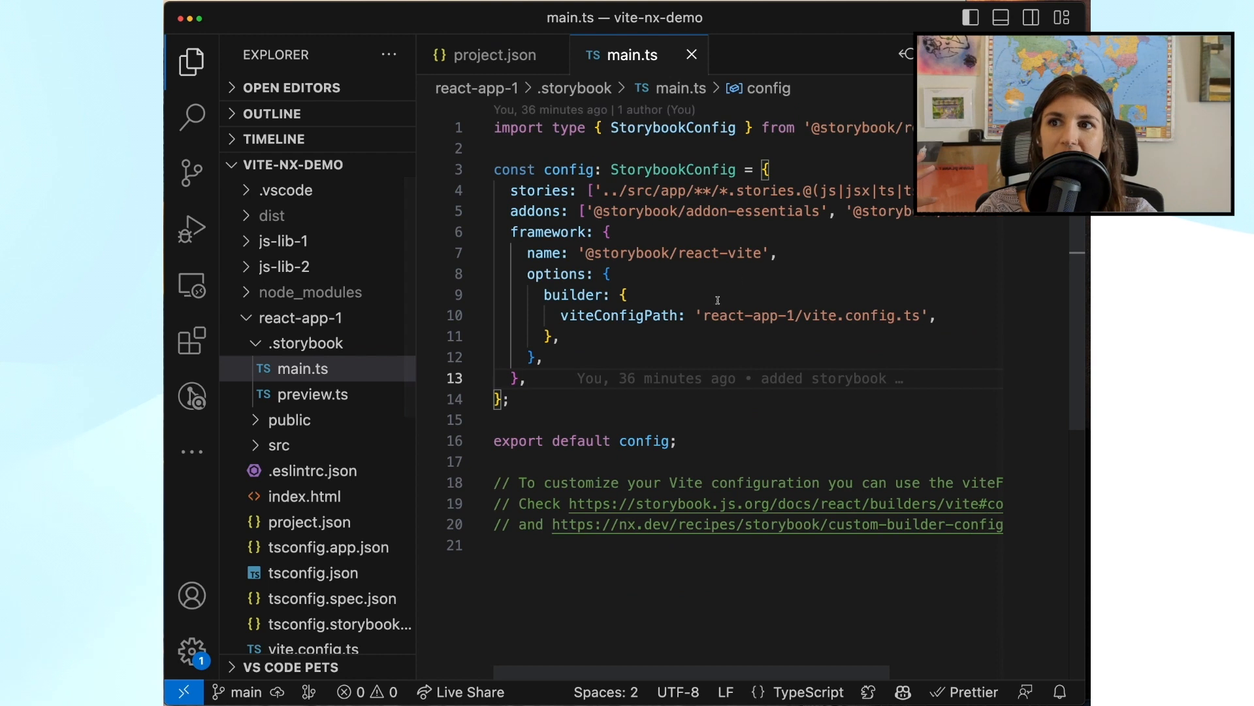
double_click(715, 253)
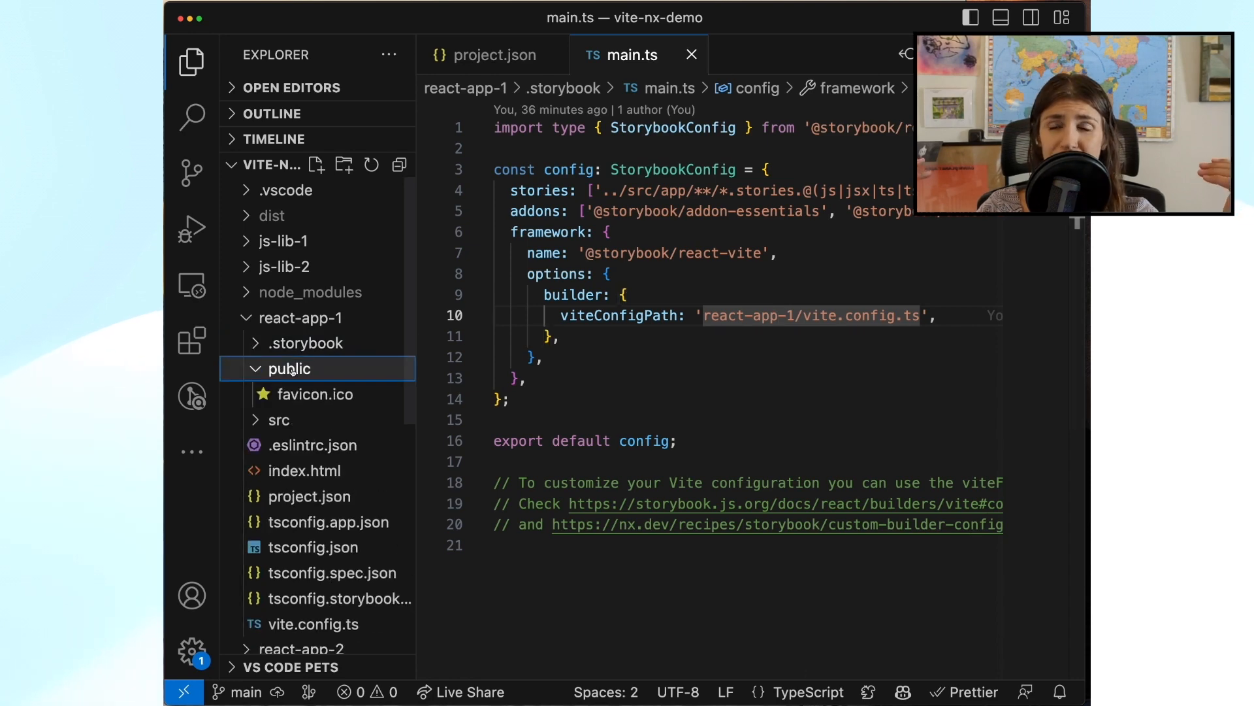
click(279, 420)
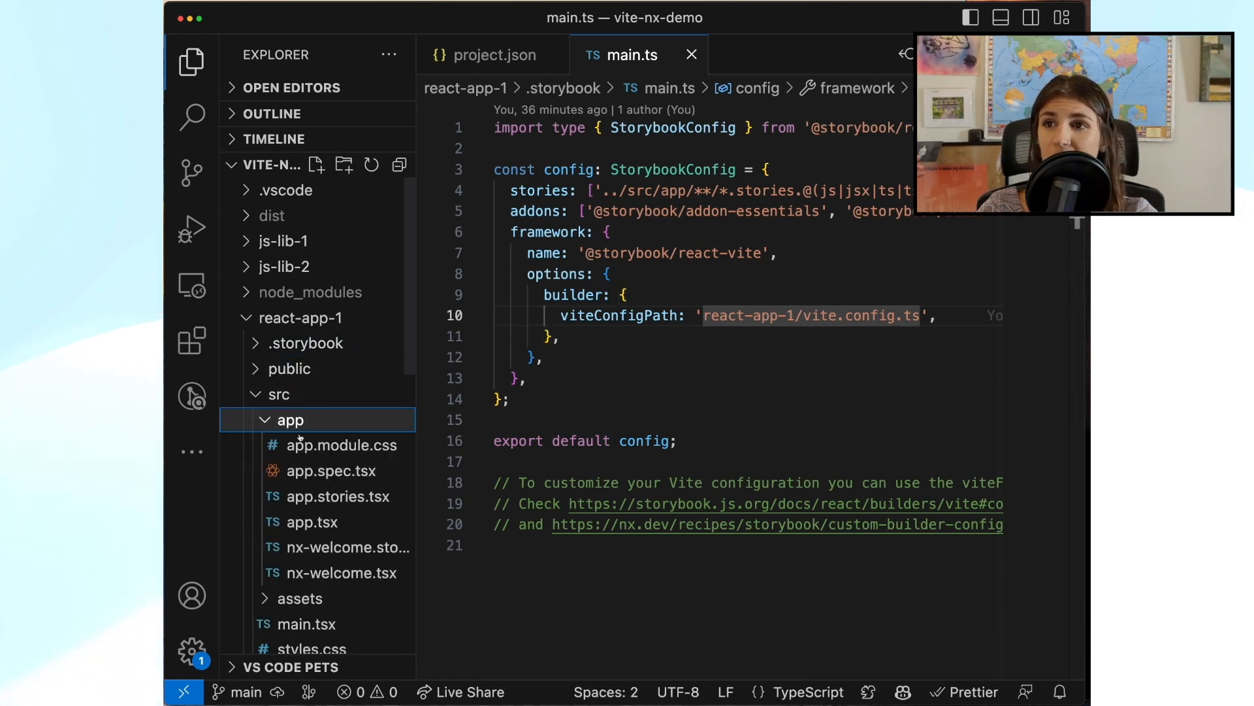
click(312, 522)
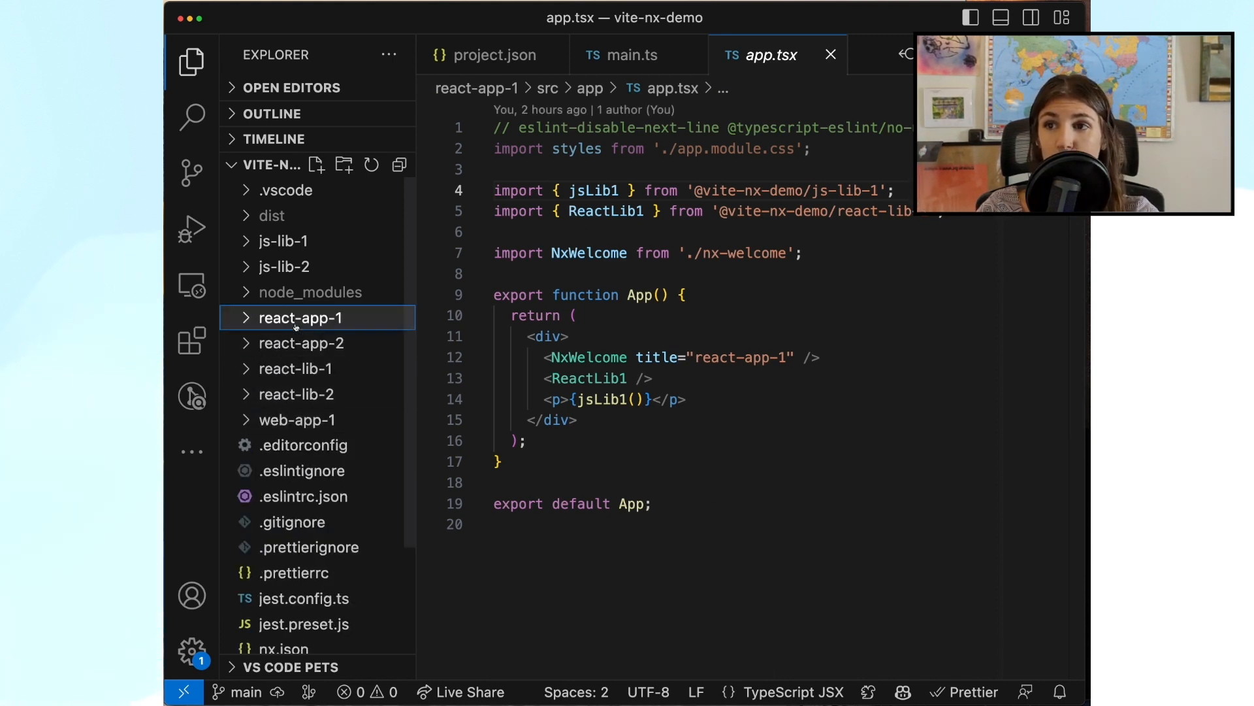
click(295, 368)
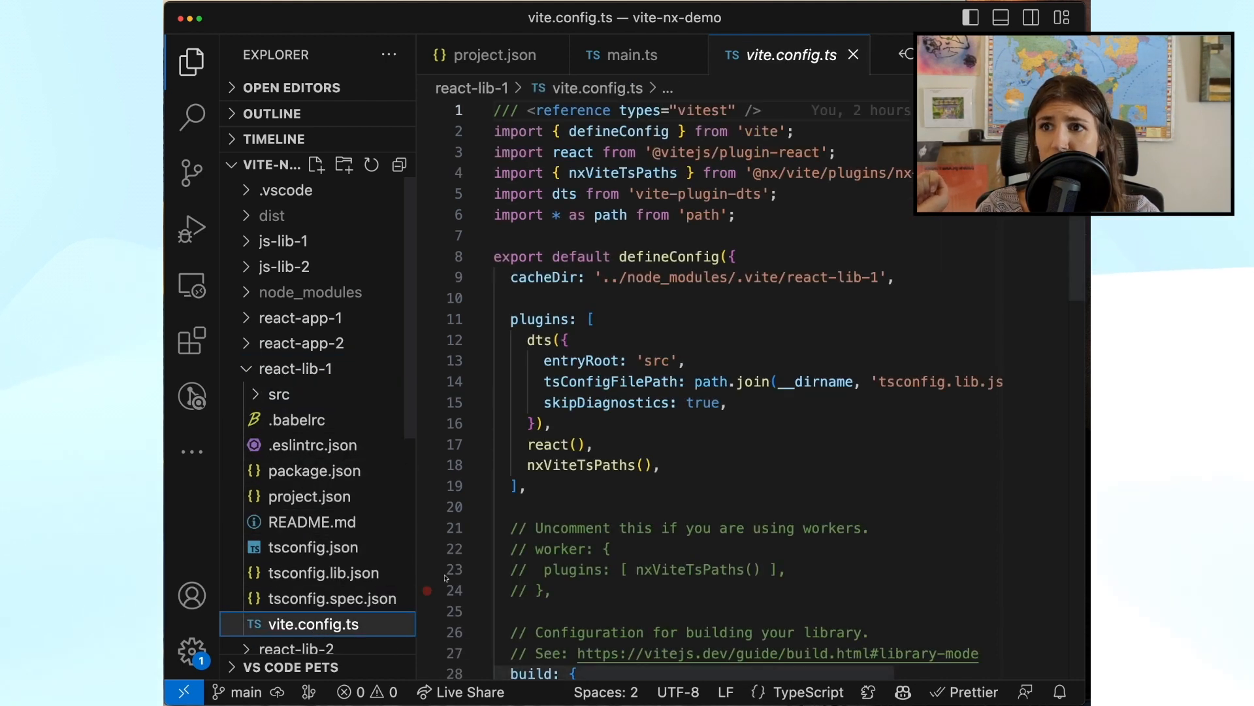
click(560, 462)
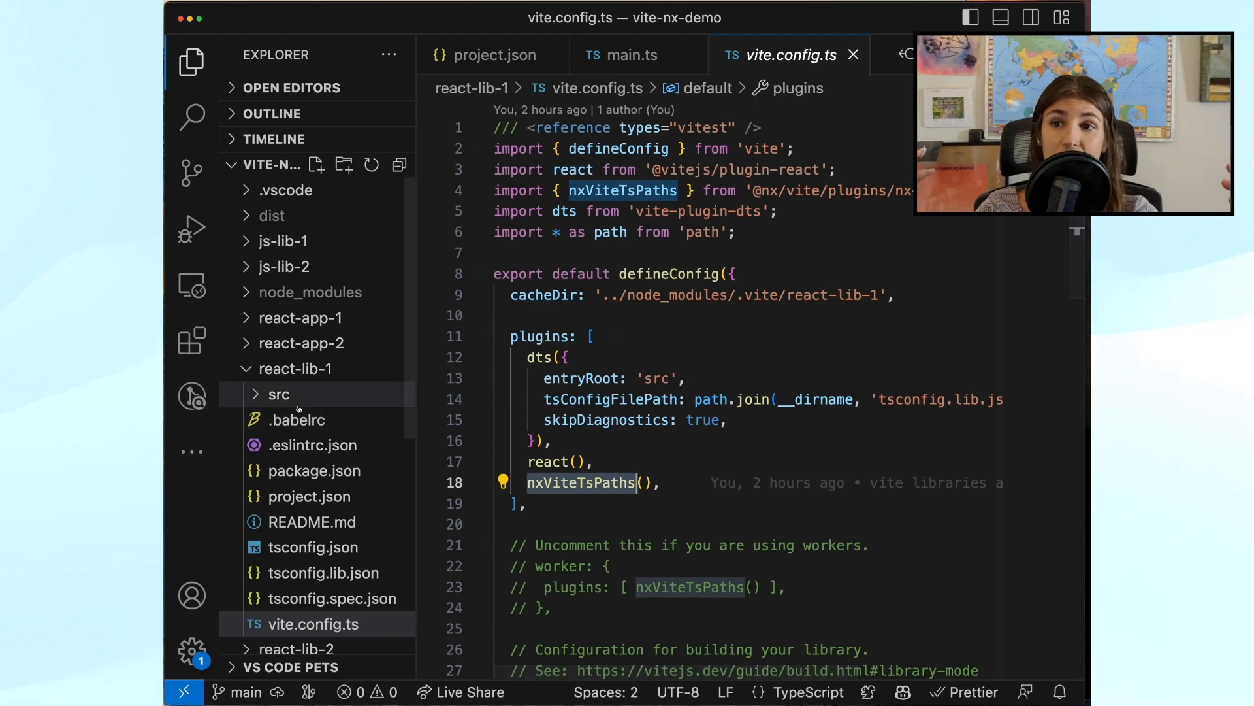
click(309, 495)
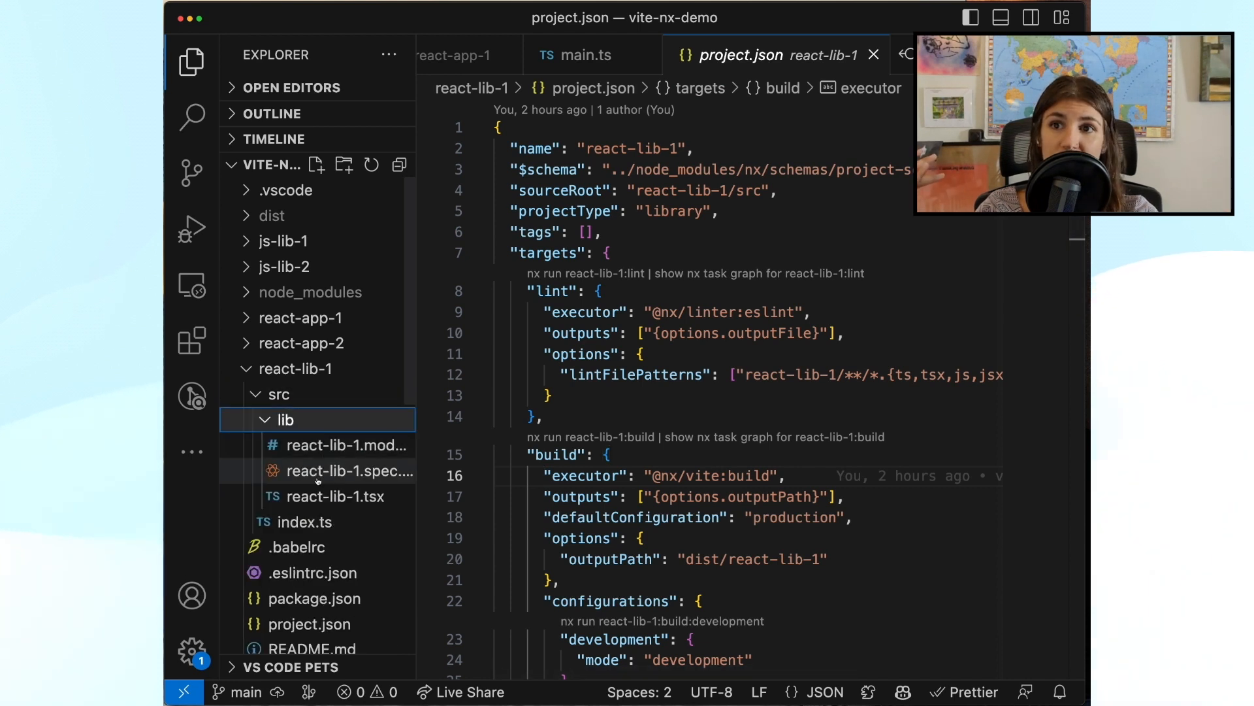
click(295, 369)
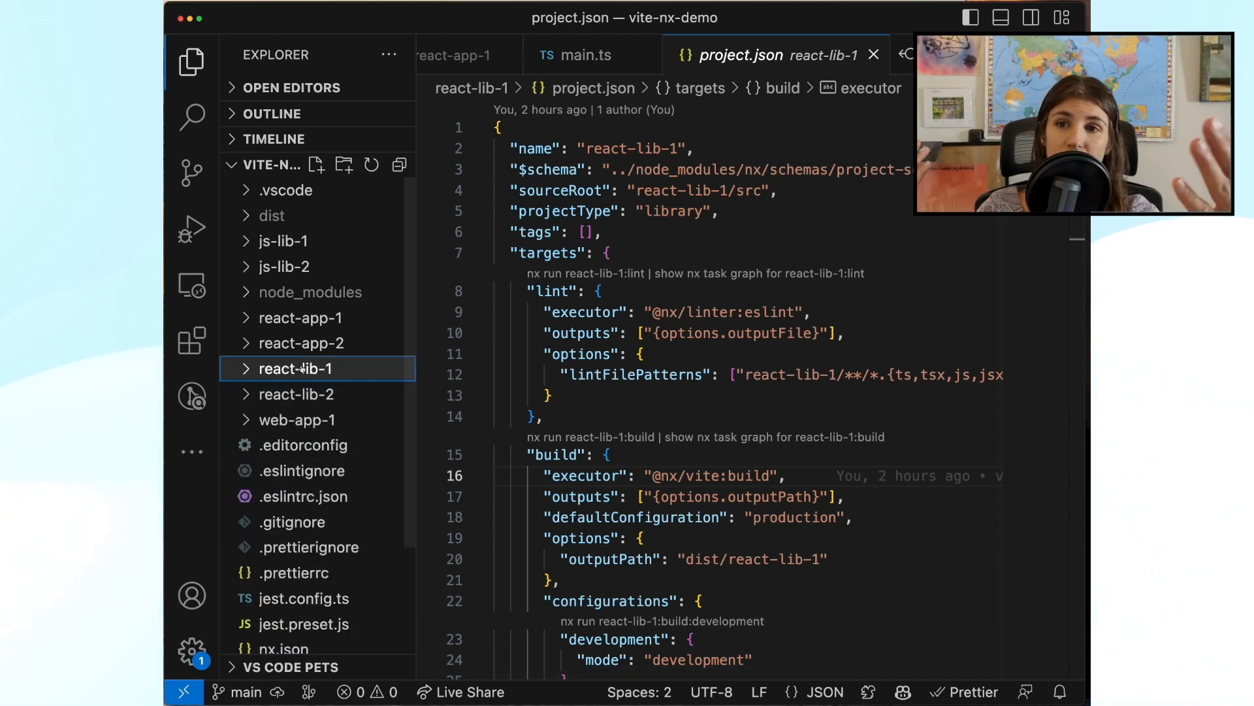
Open js-lib-1's package.json, project.json and js-lib-1.ts source, then expand web-app-1
click(283, 241)
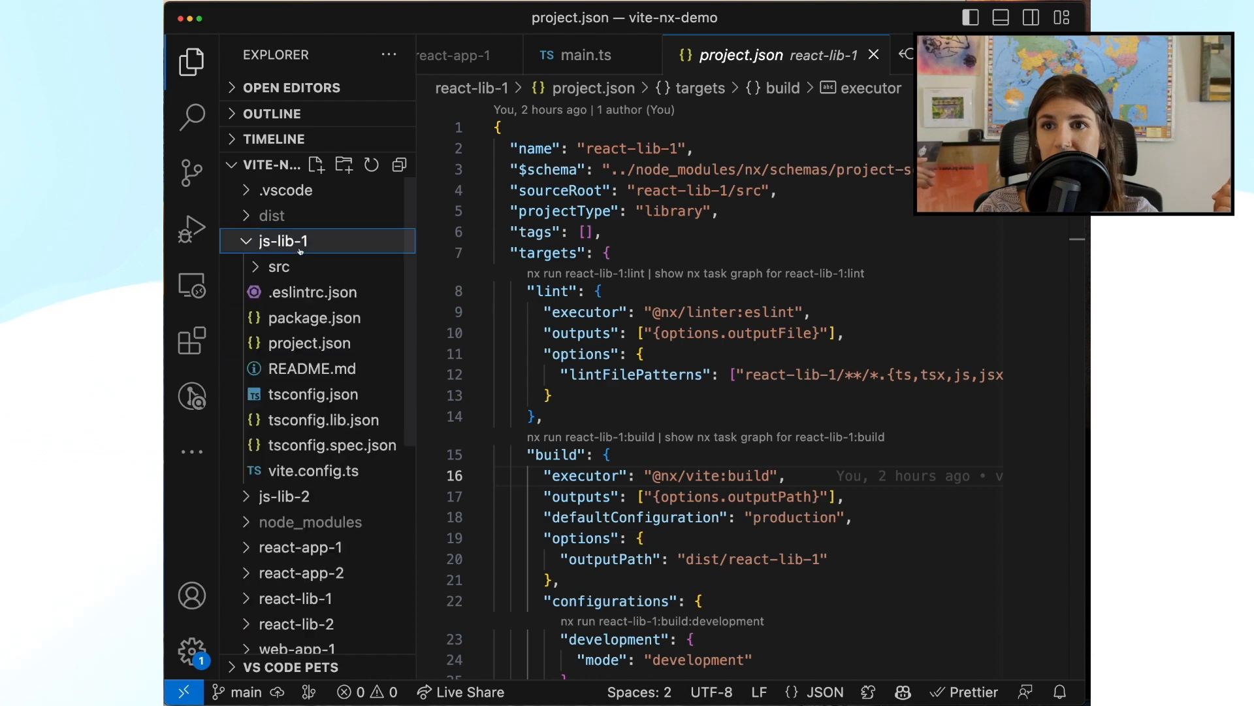
click(314, 318)
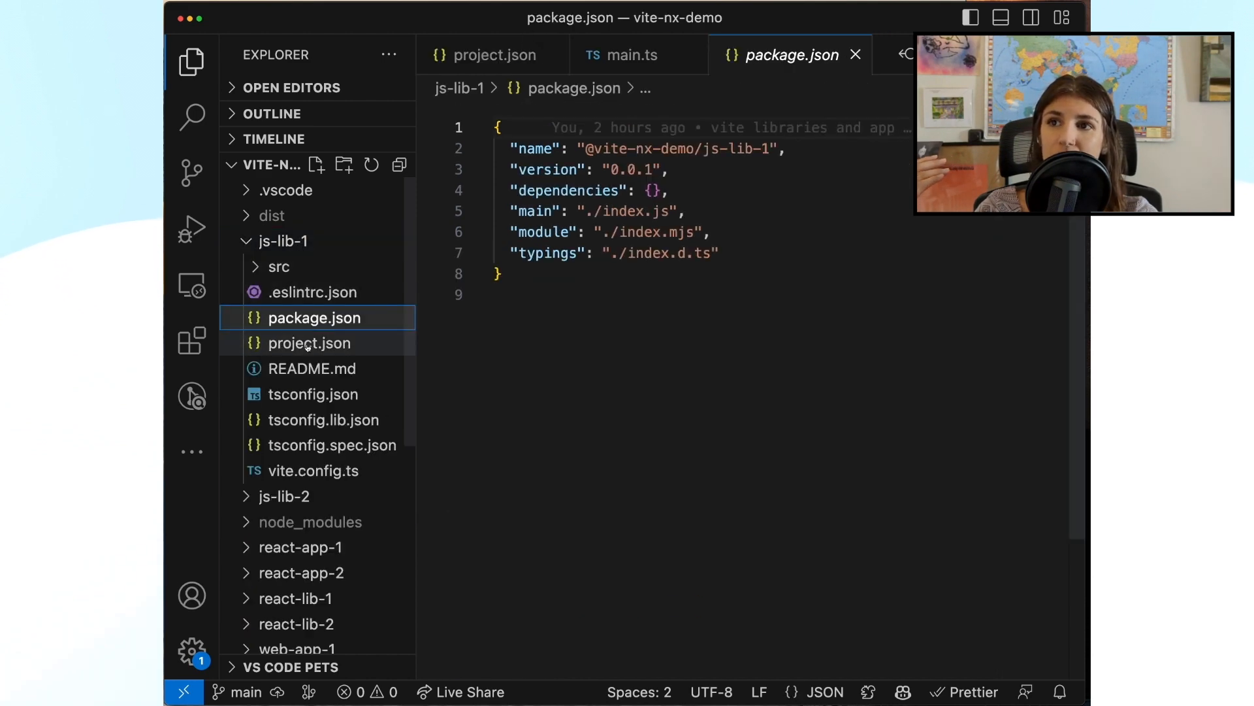
double_click(309, 343)
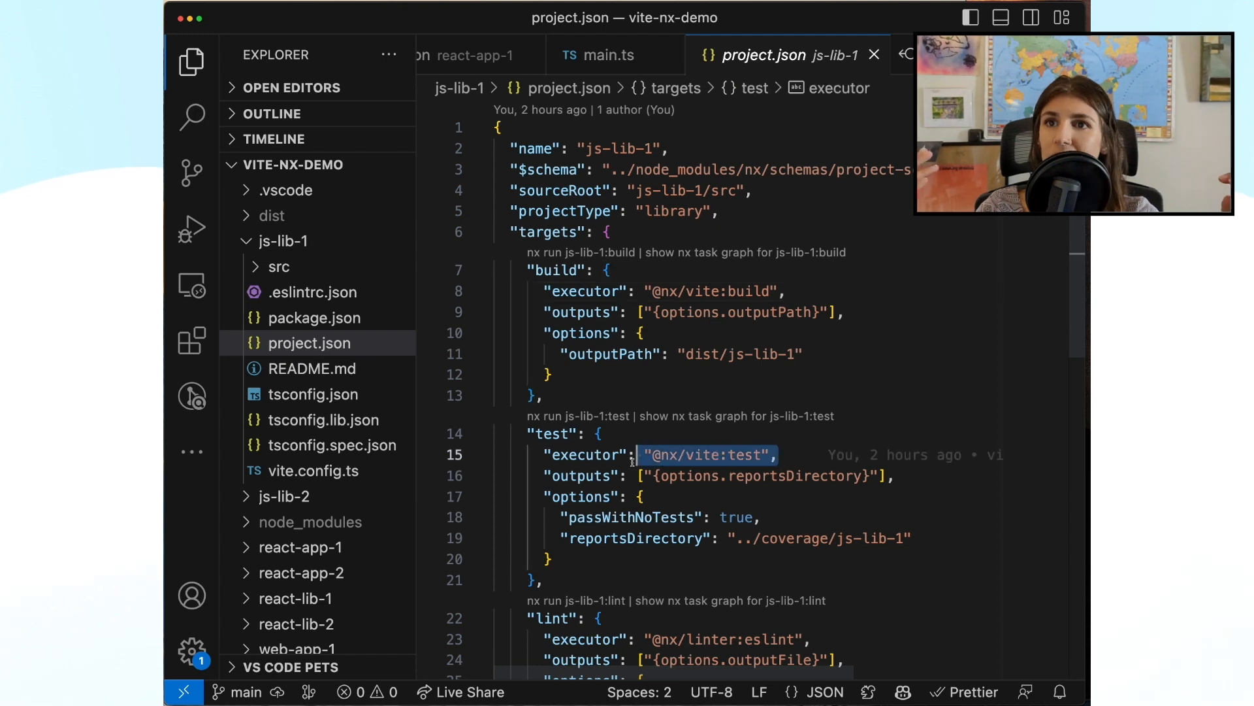
click(278, 266)
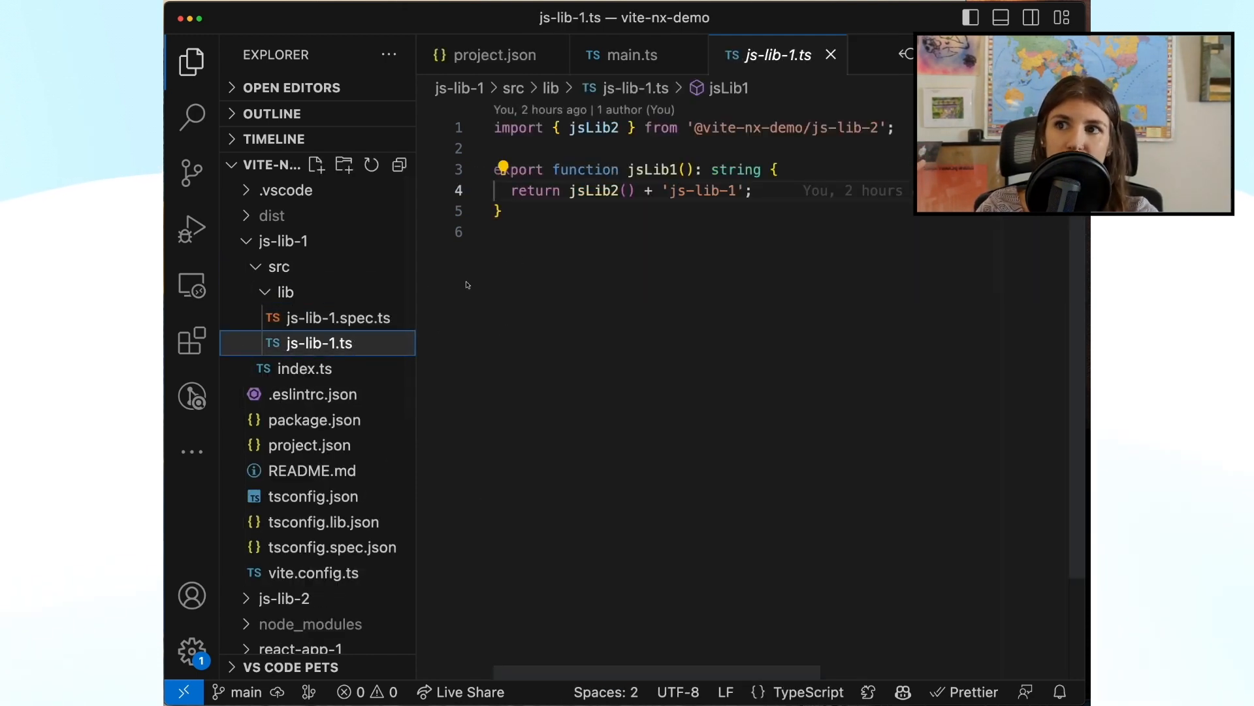
click(284, 241)
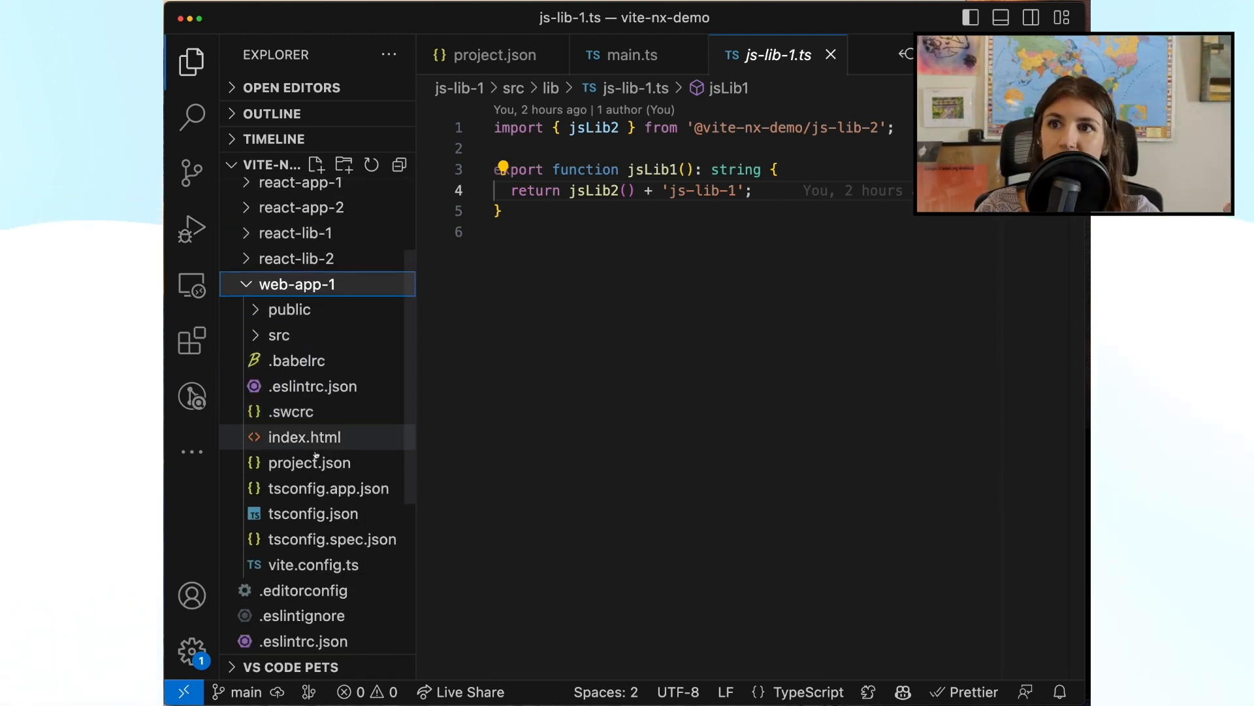
Open web-app-1's app.element.ts, which renders jsLib1 output, and collapse the web-app-1 folder
click(310, 462)
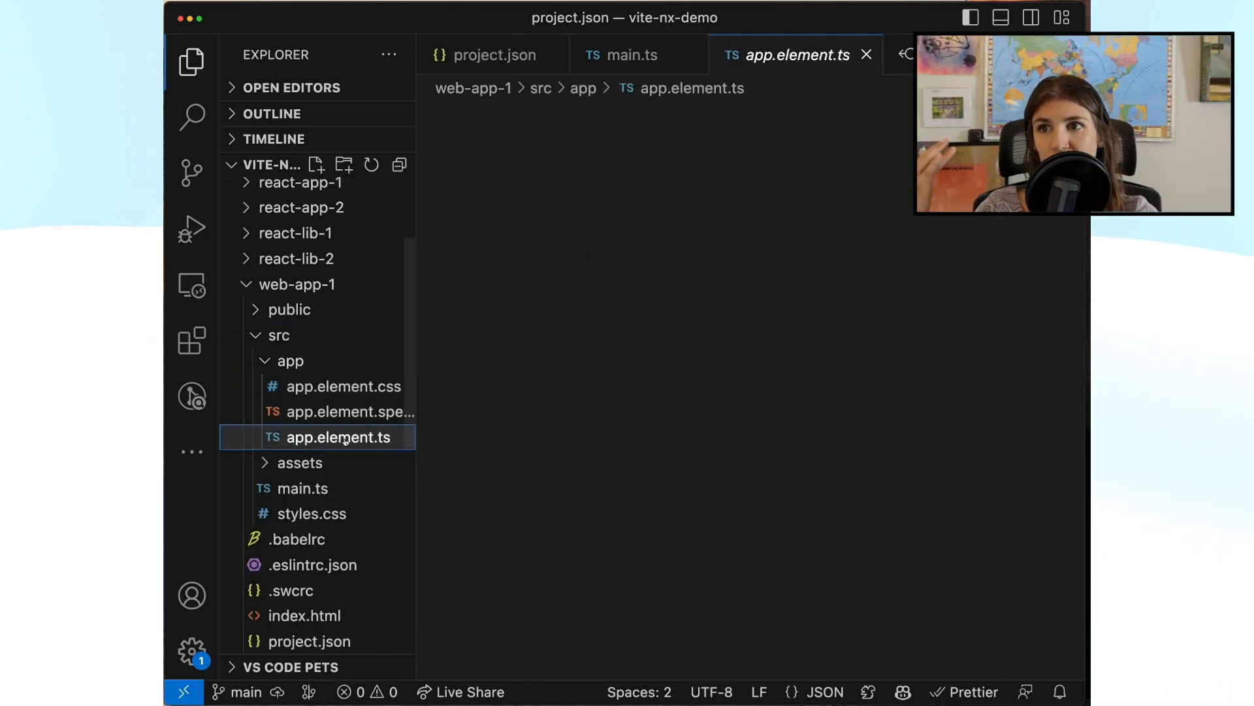
click(338, 437)
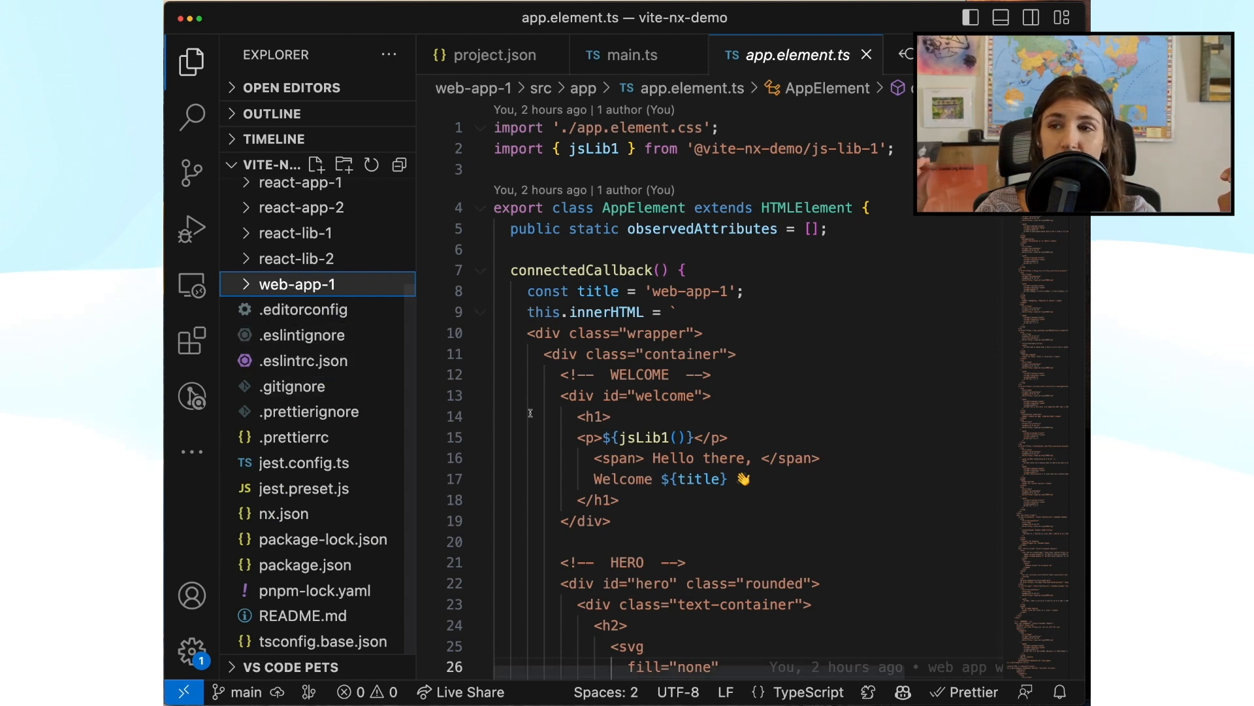
mouse_move(303, 469)
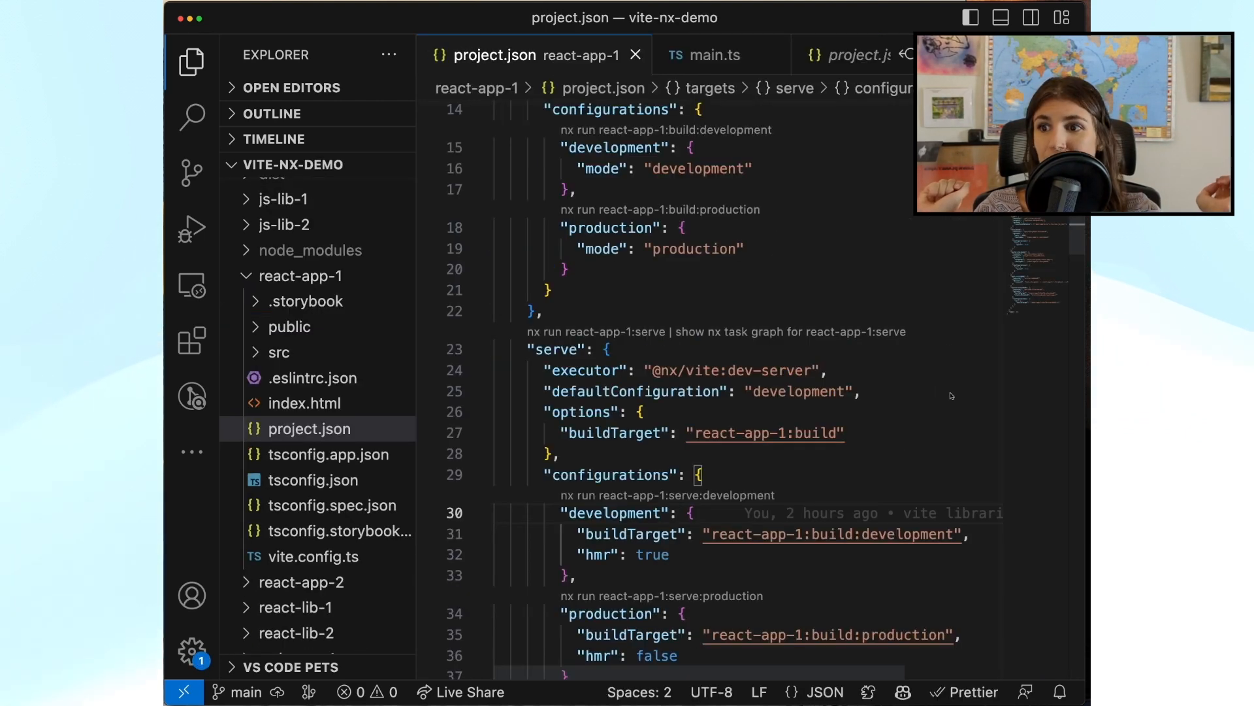
View react-app-1's build task graph with js-lib and react-lib dependencies, then close it
click(310, 429)
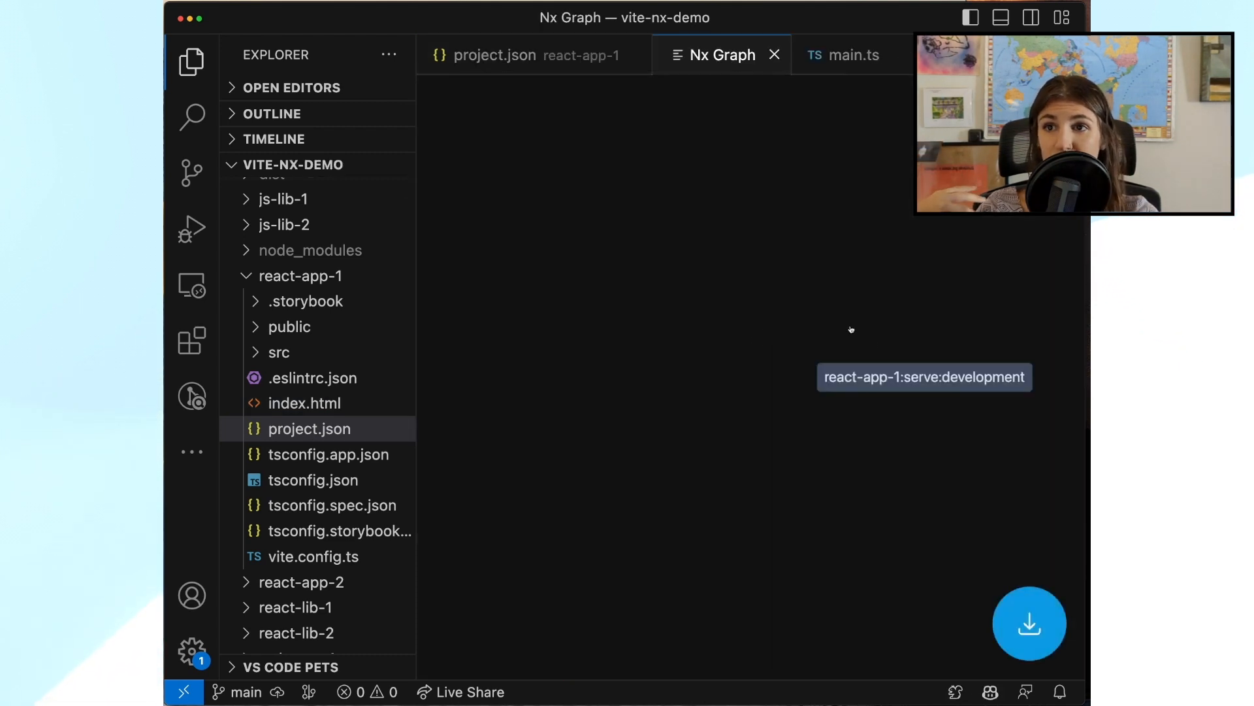
click(516, 55)
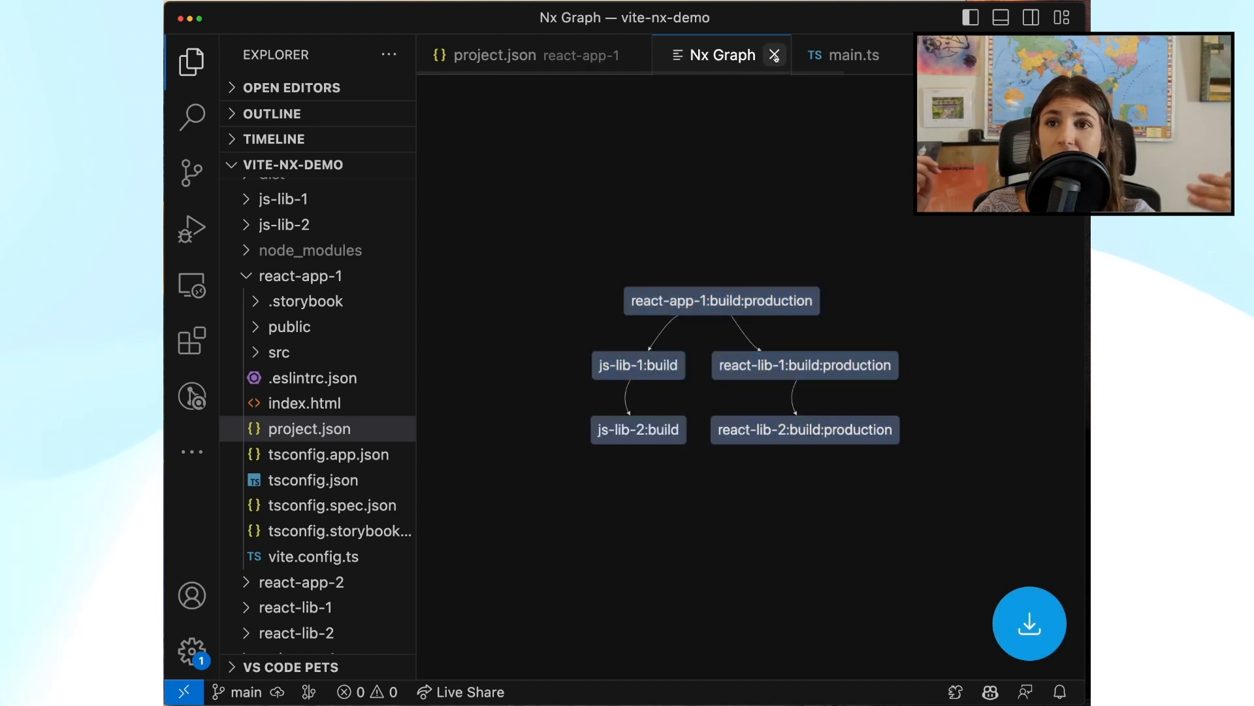
click(774, 55)
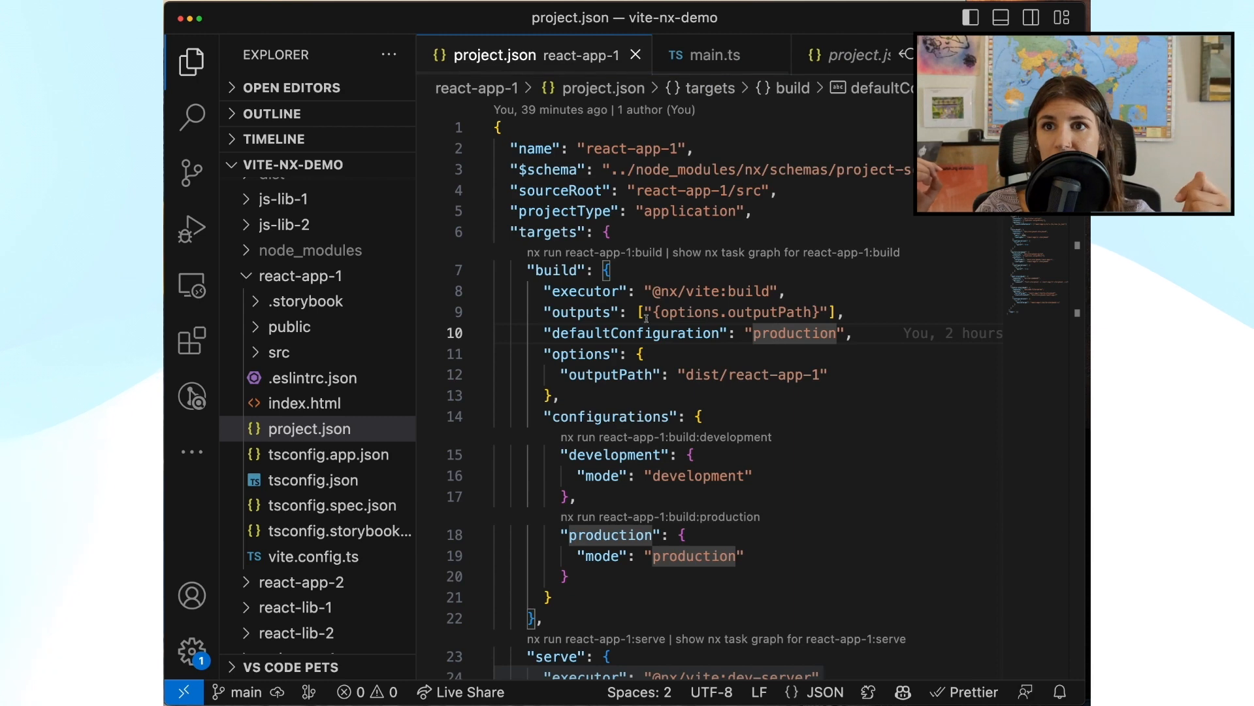
Scroll the Explorer down to reach react-app-2's project folder
scroll(down, 3)
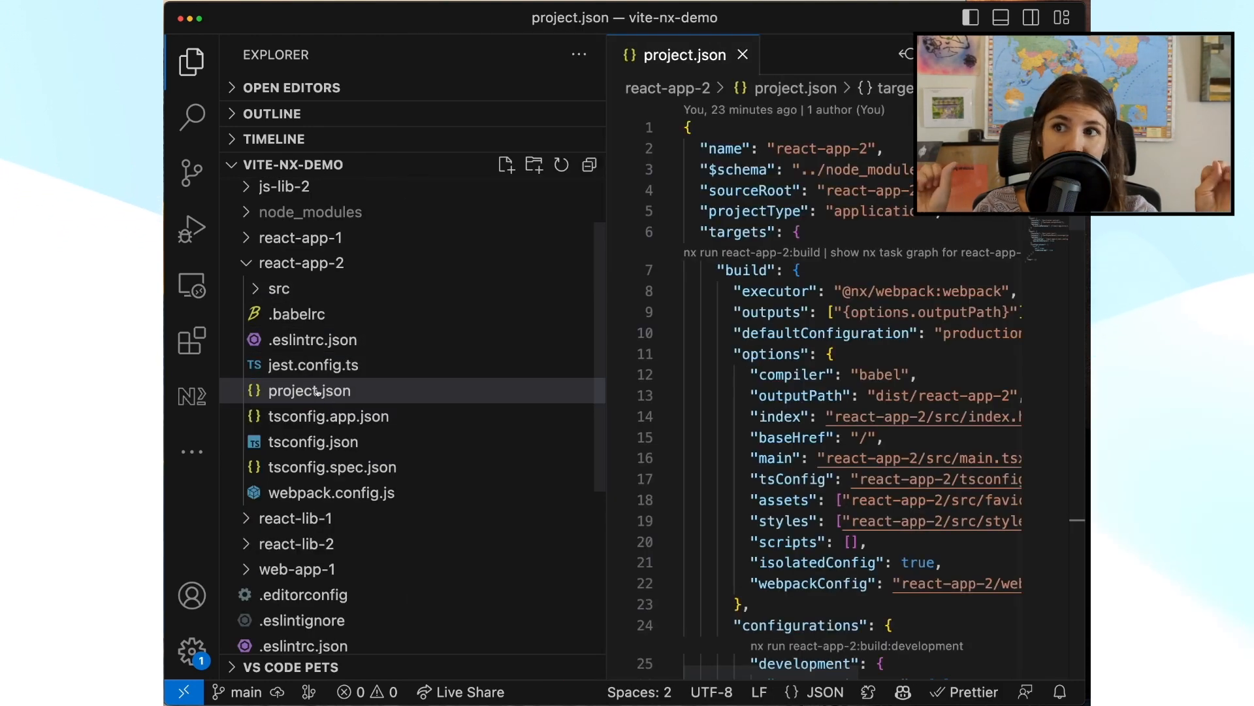
double_click(923, 291)
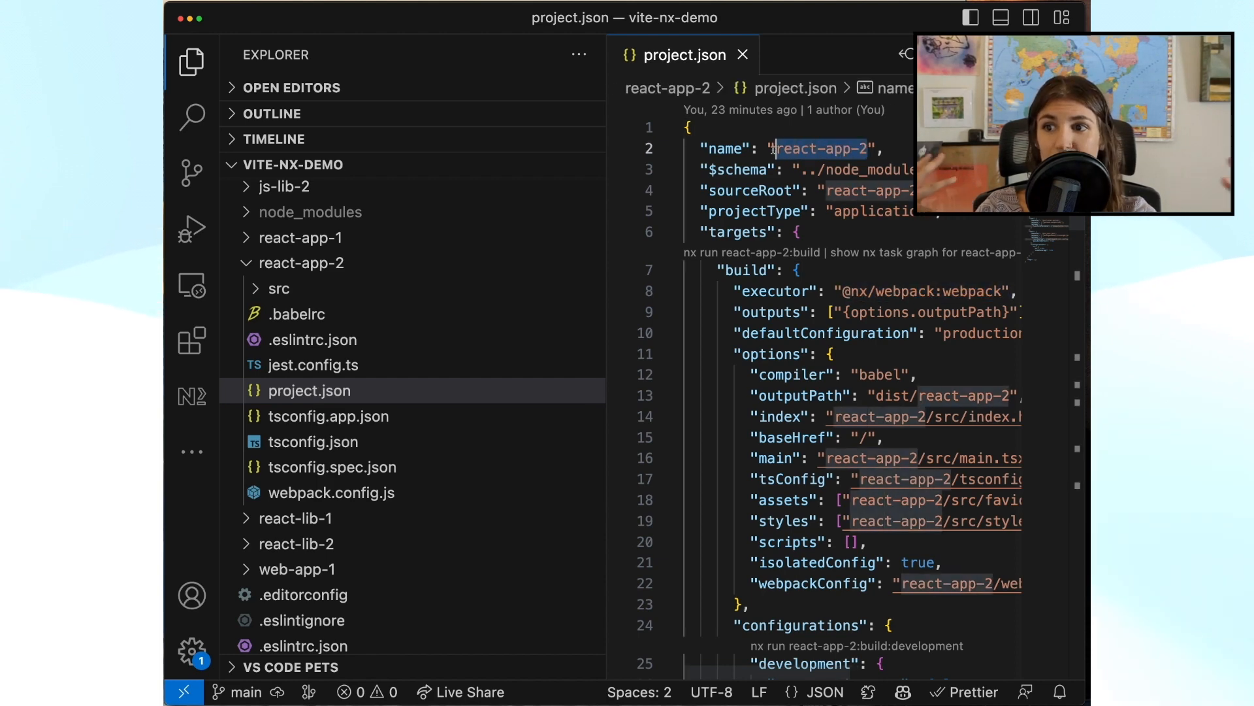
scroll(down, 3)
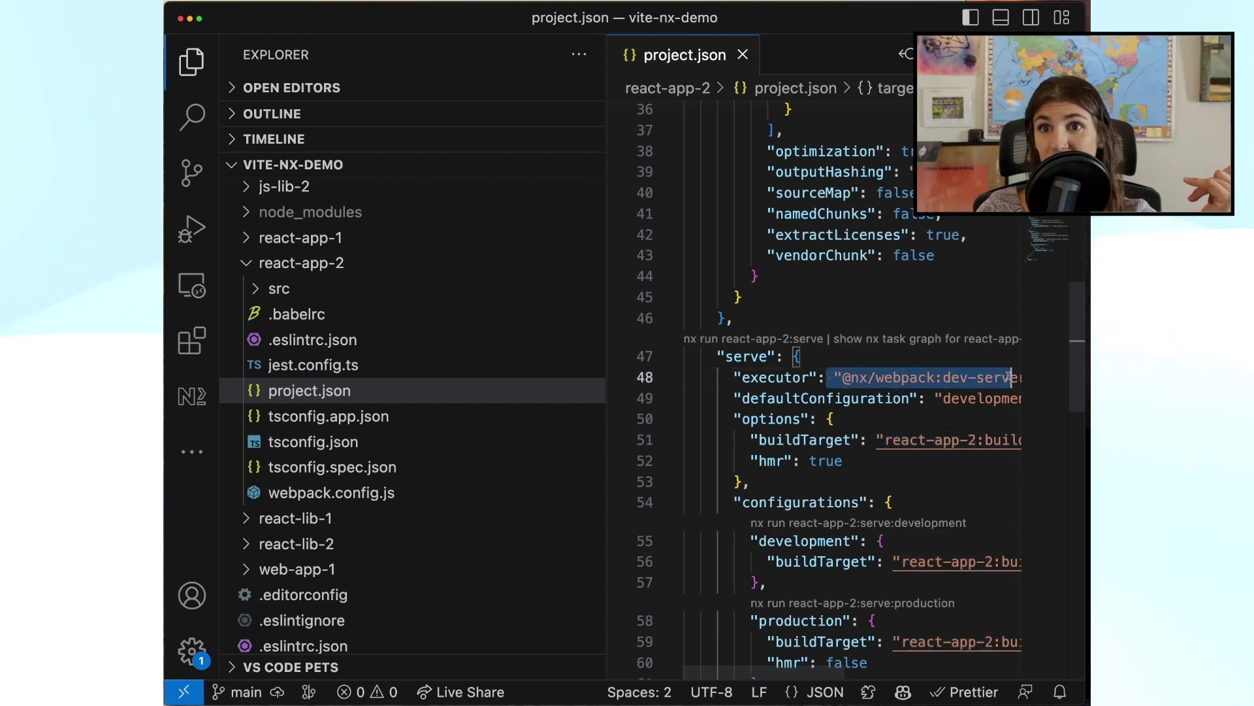
click(330, 493)
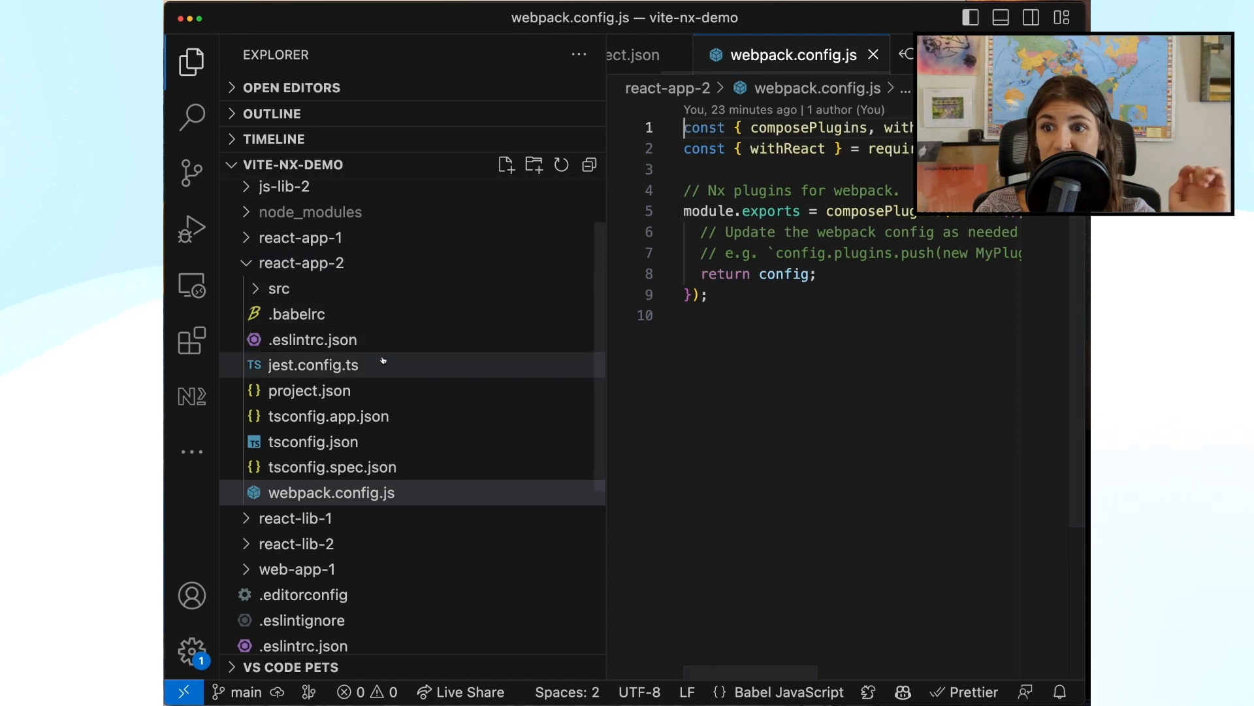
click(190, 395)
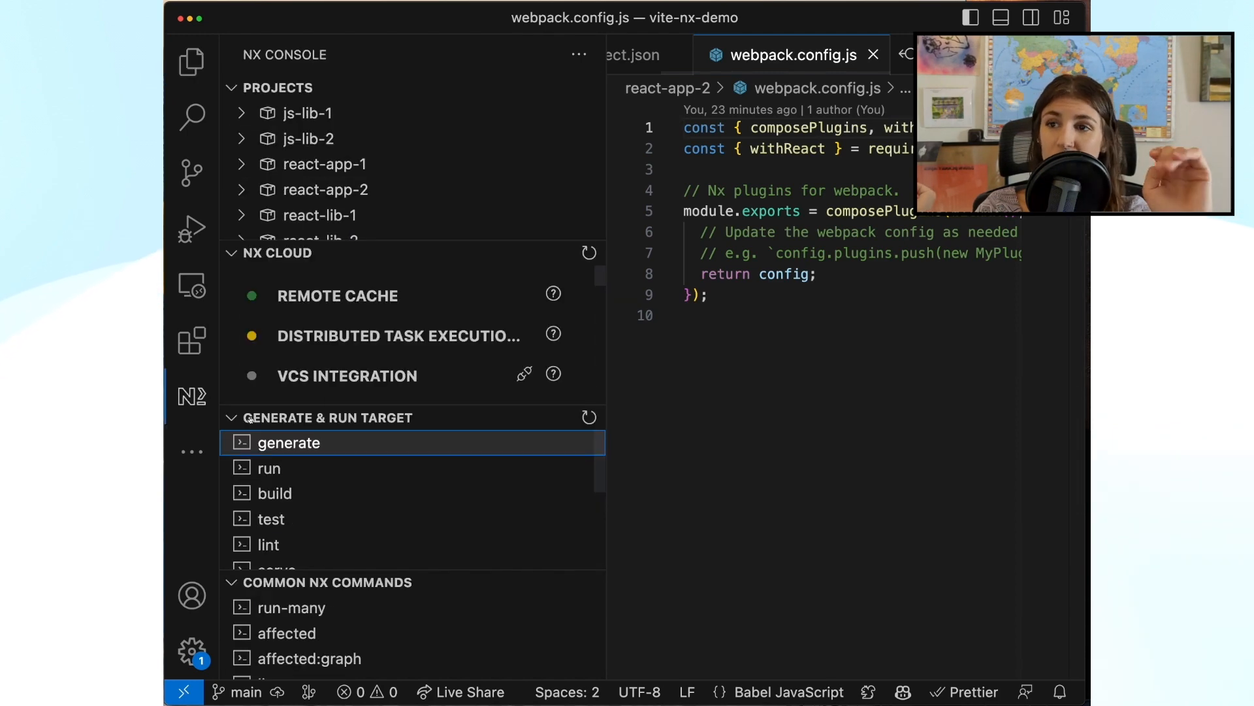
click(289, 442)
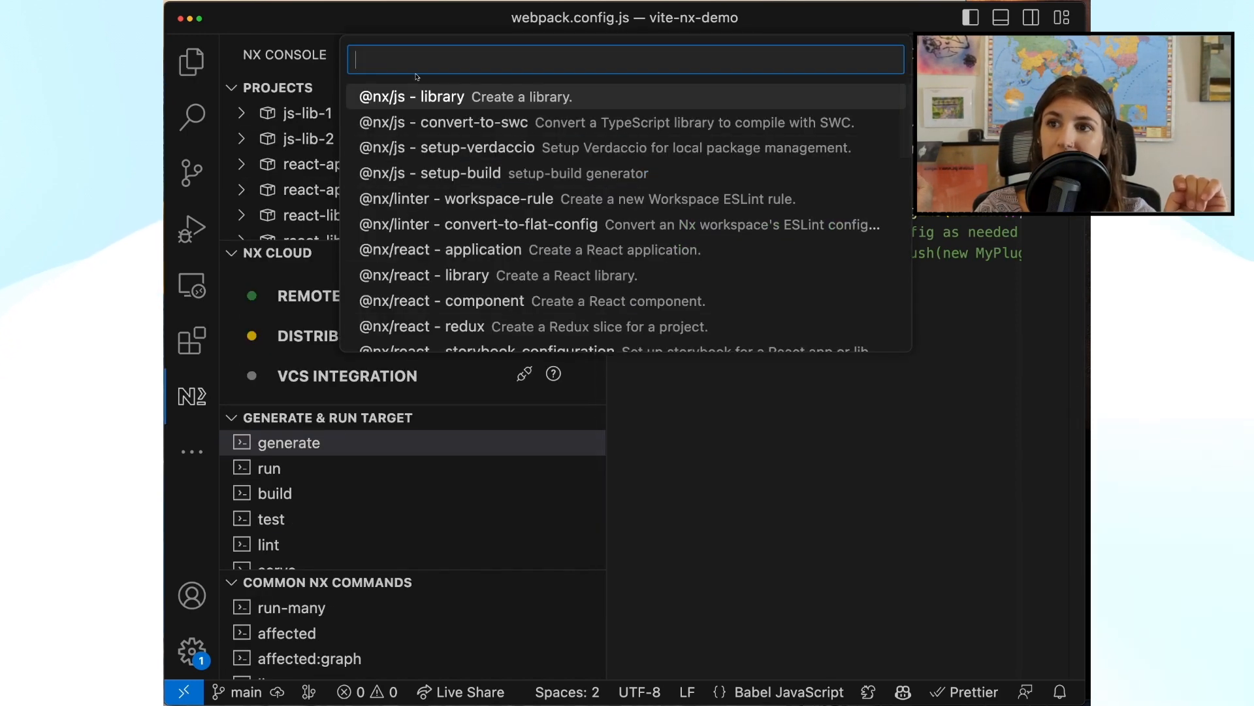
text(vite)
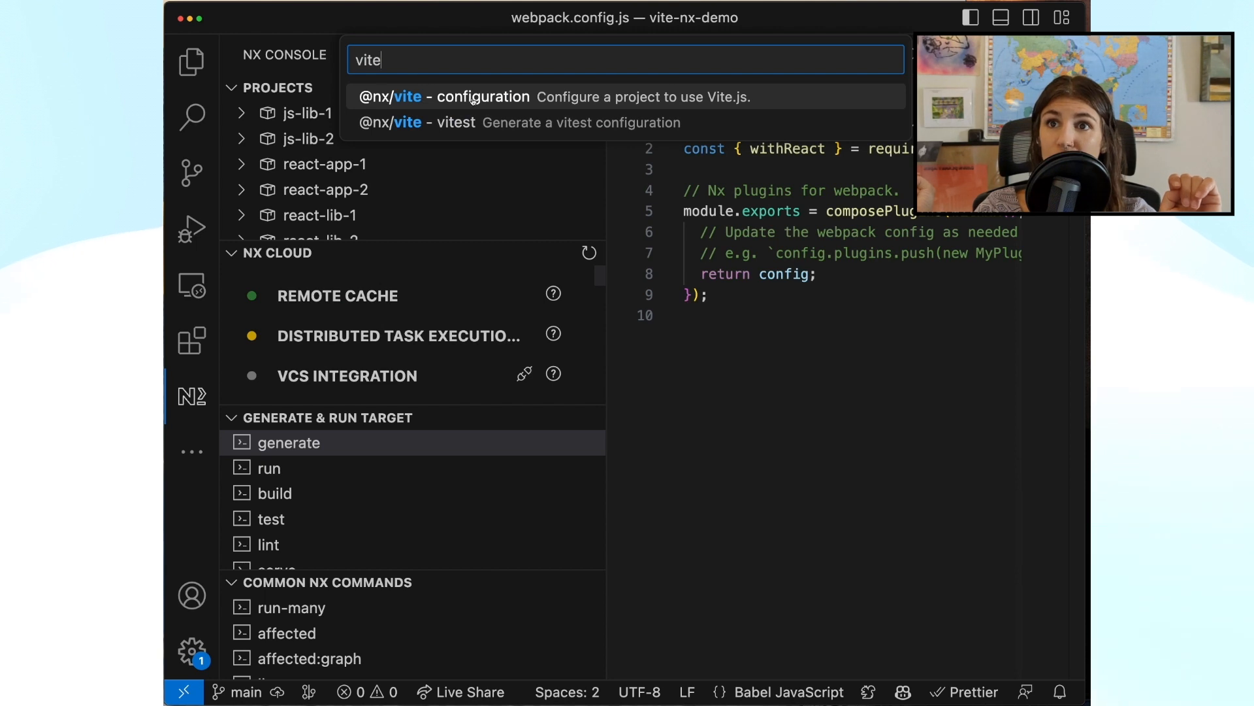
click(468, 96)
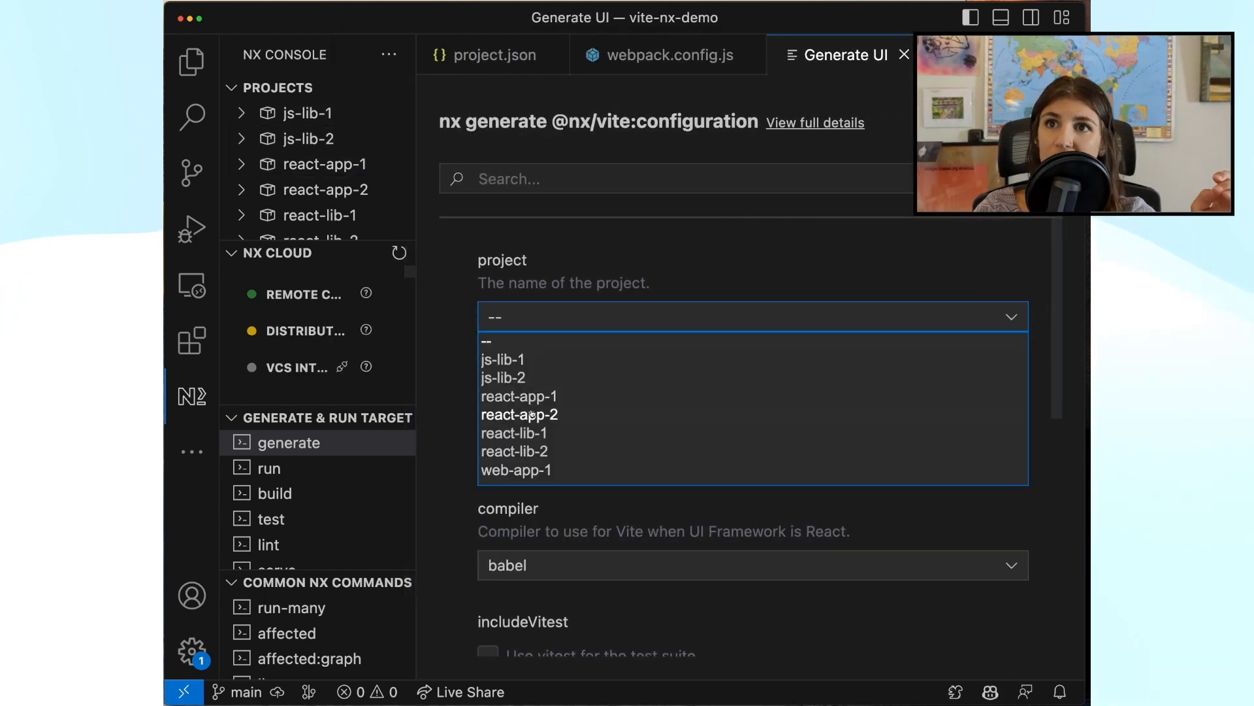
click(519, 414)
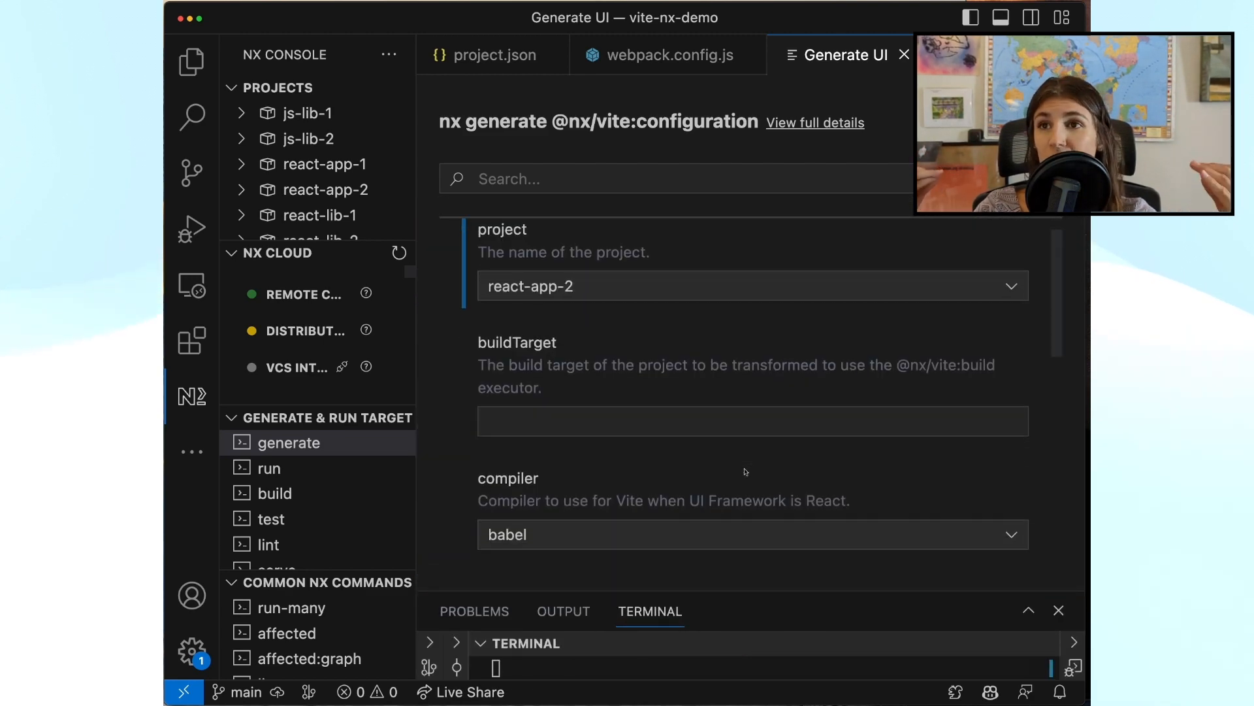
scroll(down, 3)
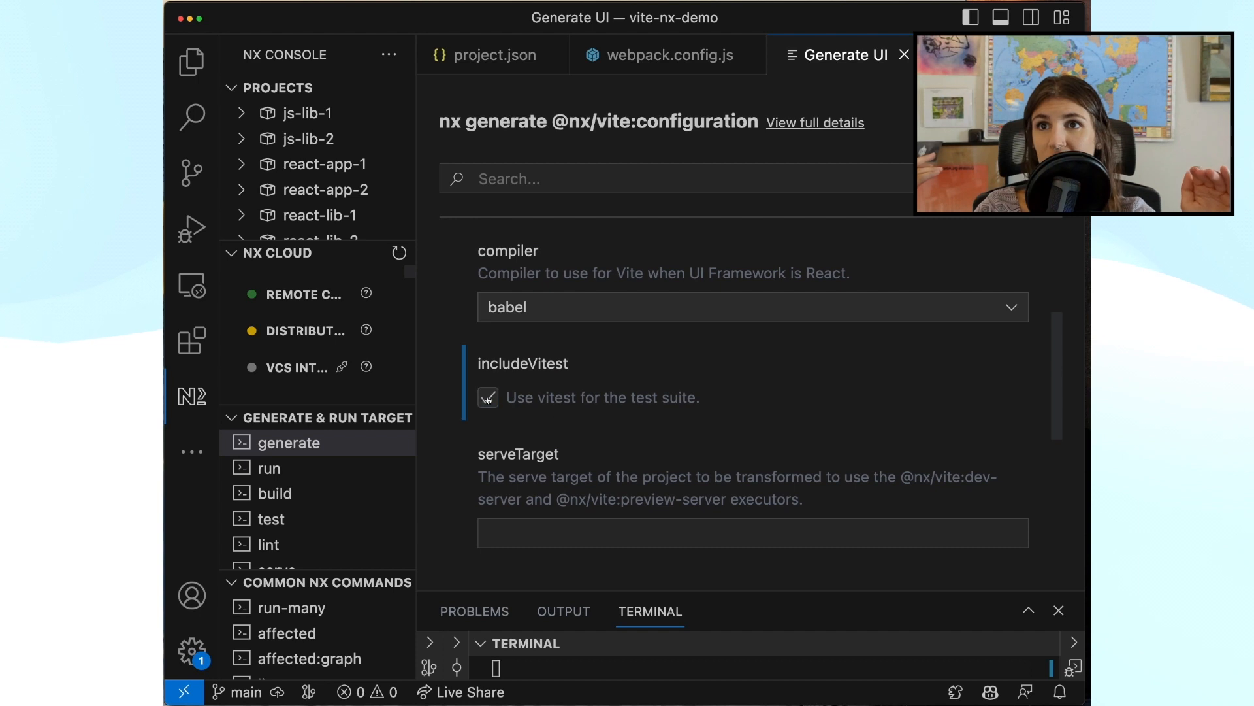
scroll(down, 3)
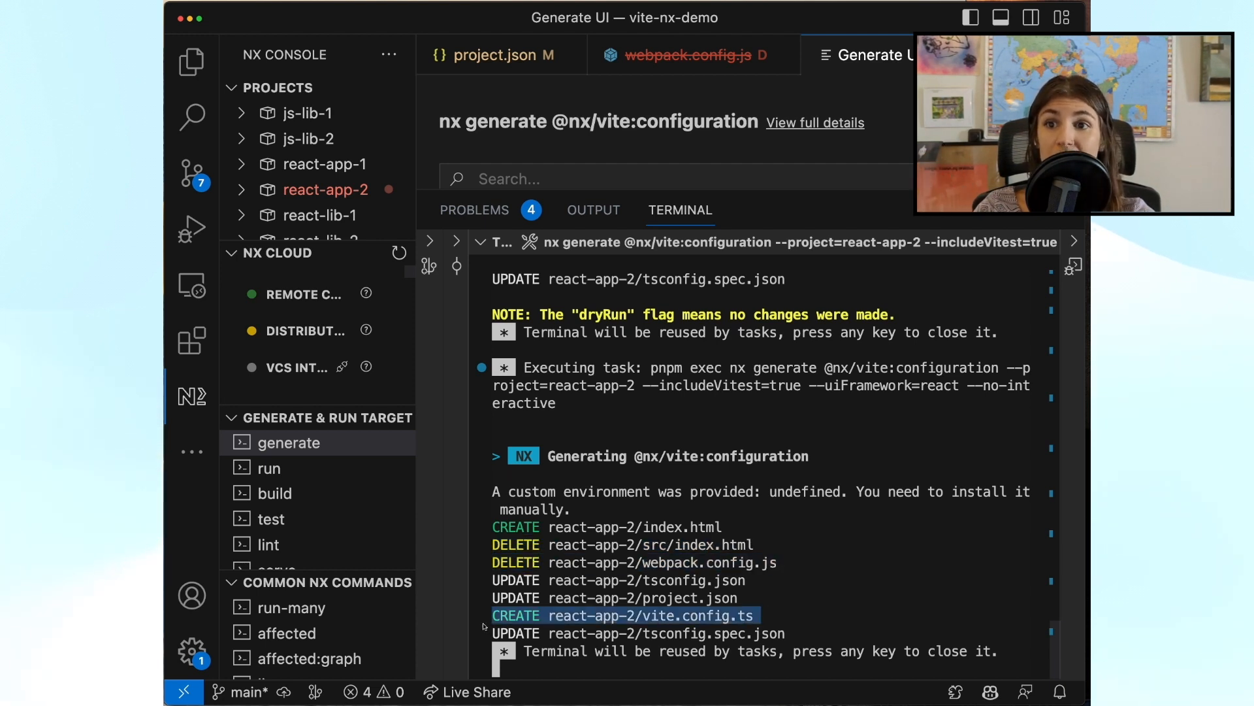
click(190, 62)
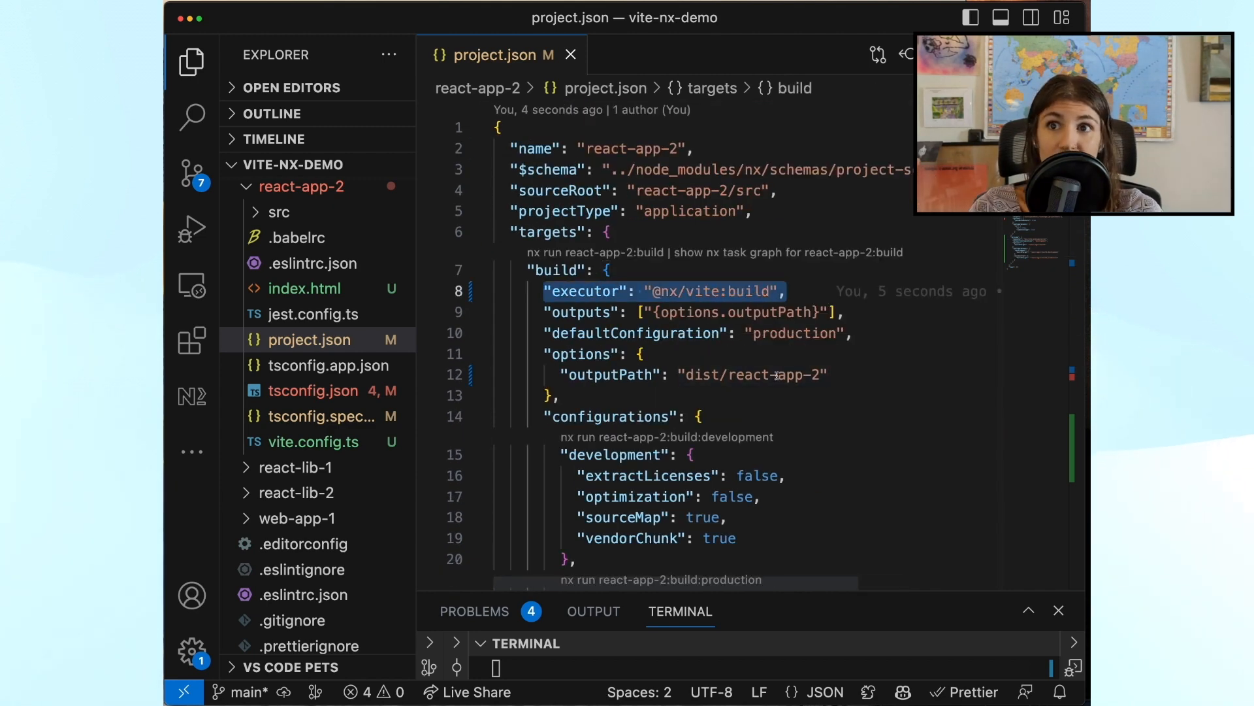
scroll(down, 3)
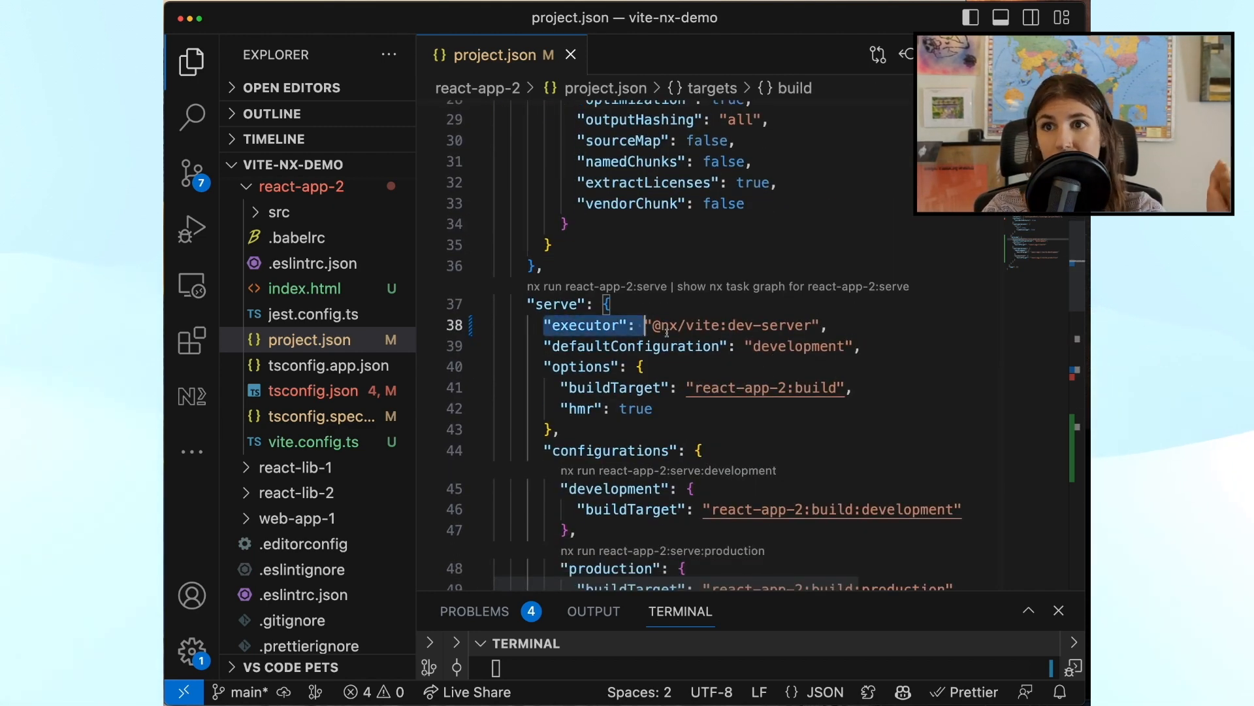